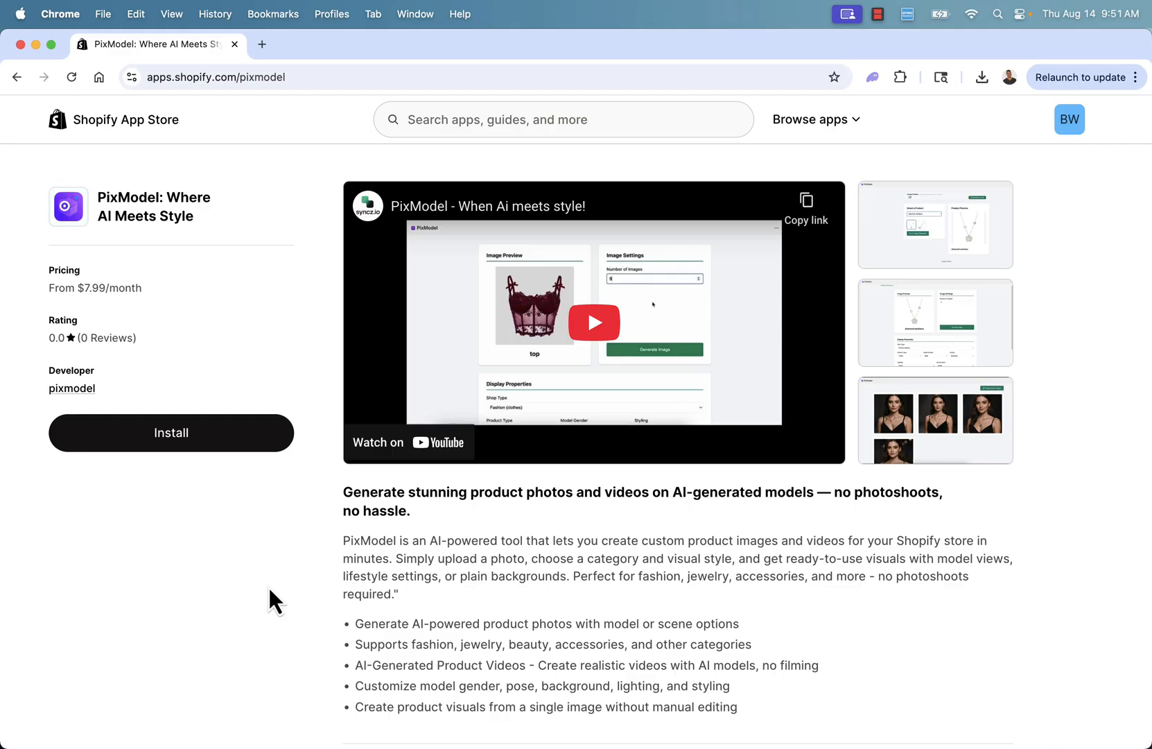
mouse_move(273, 570)
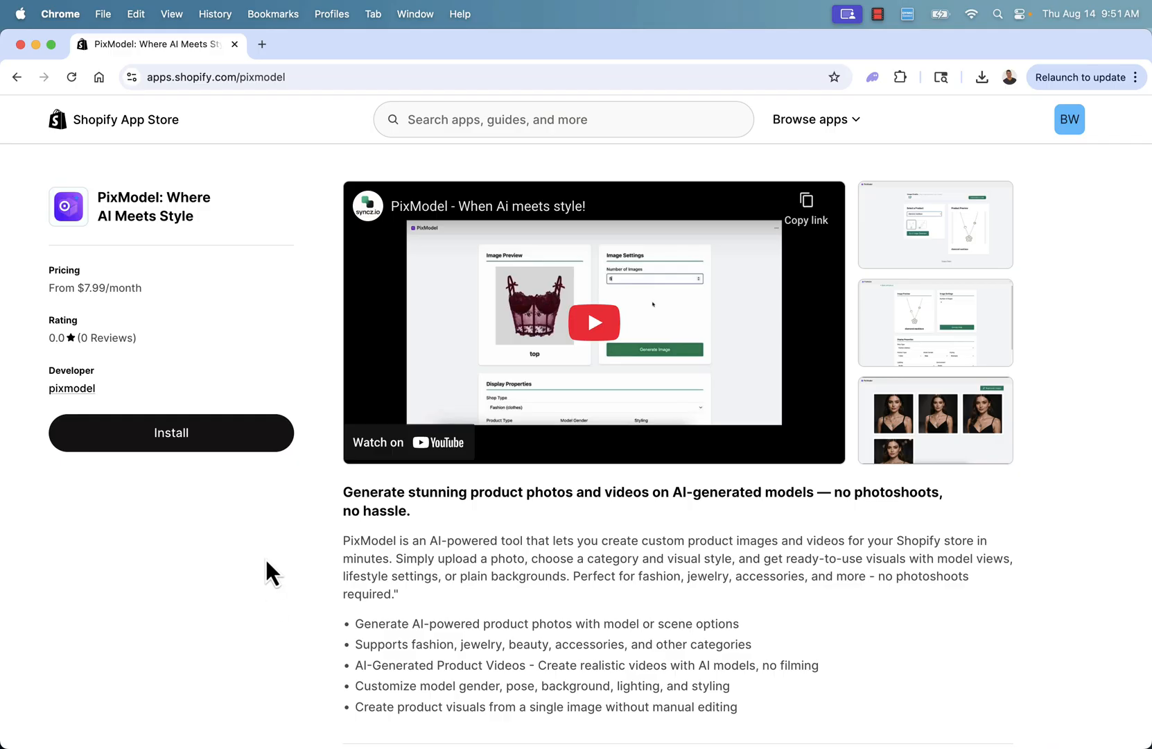
Page through all PixModel listing screenshots and video, then close the gallery.
scroll("down", 3)
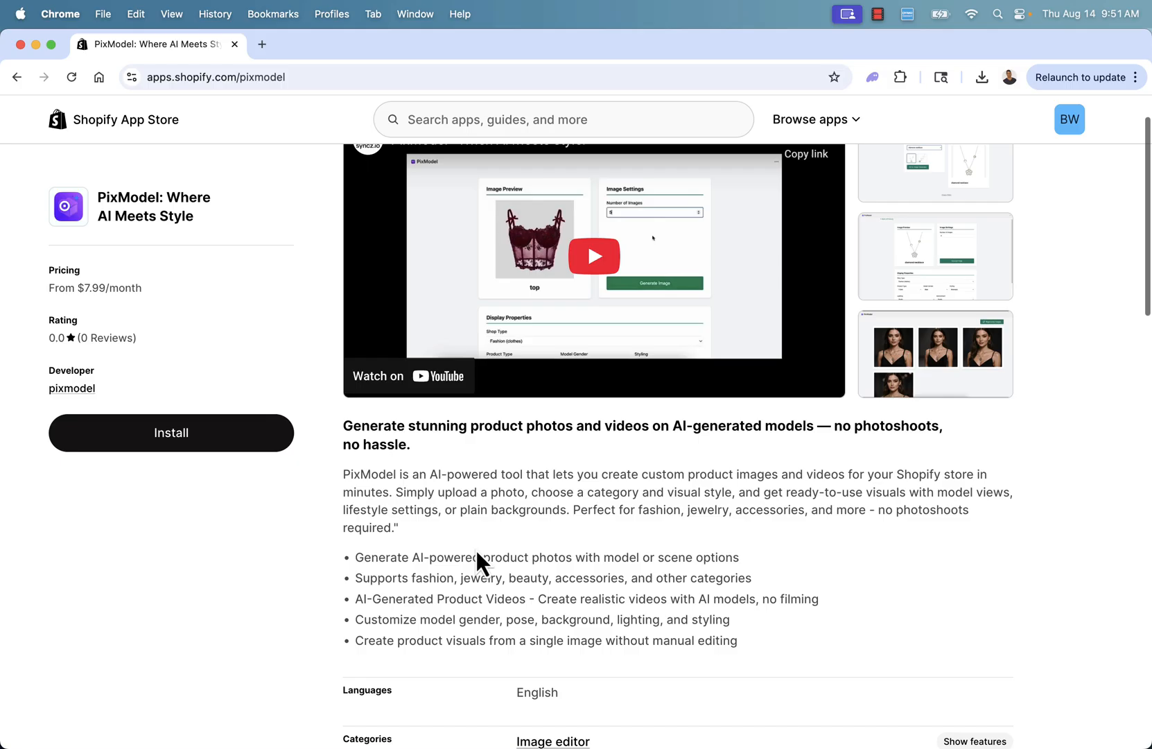
scroll("down", 3)
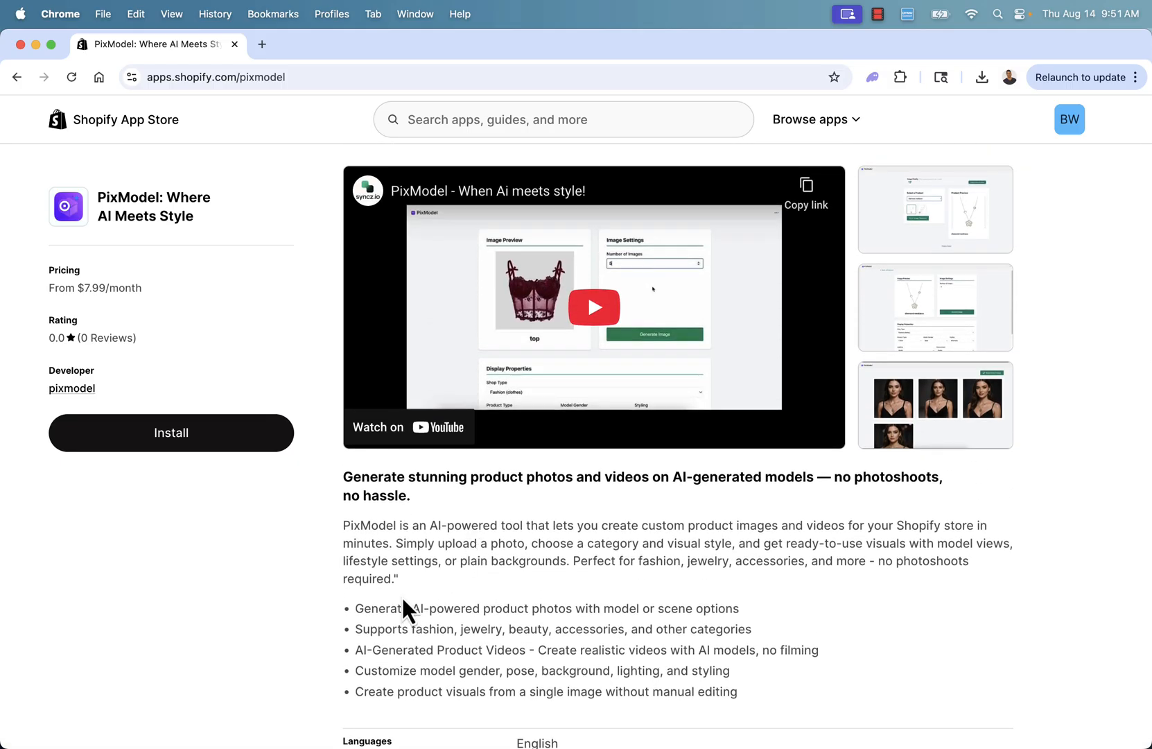
scroll("down", 3)
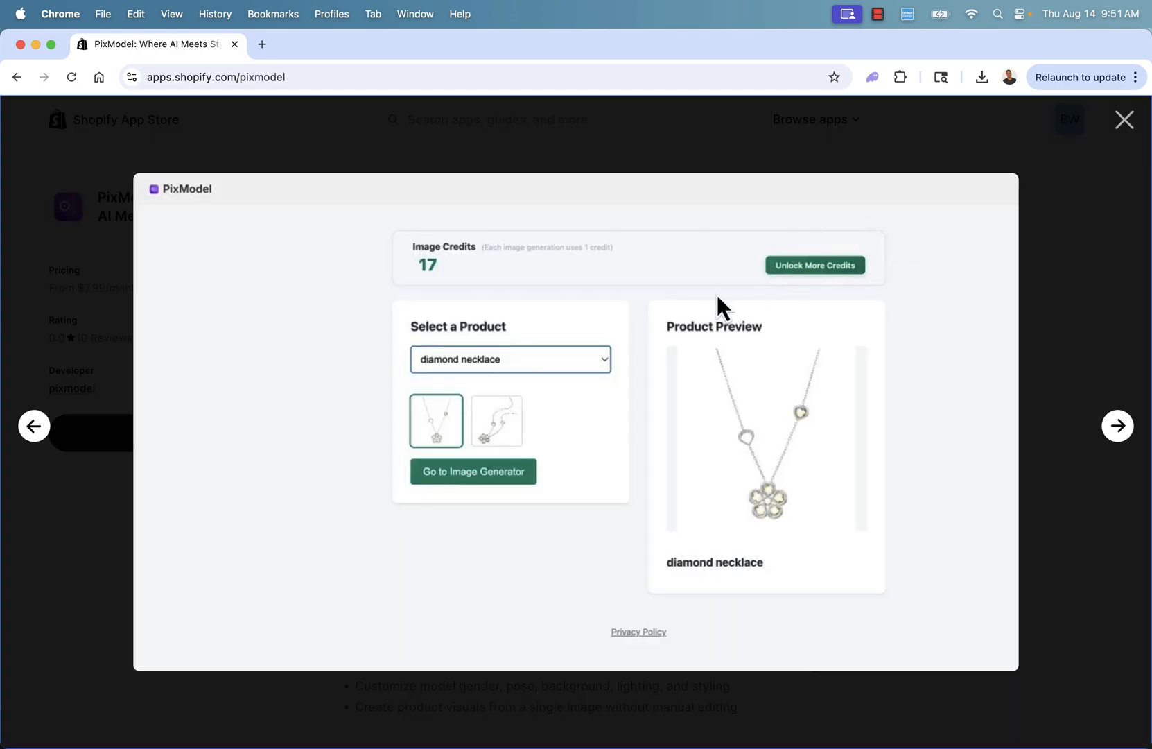
mouse_move(1117, 426)
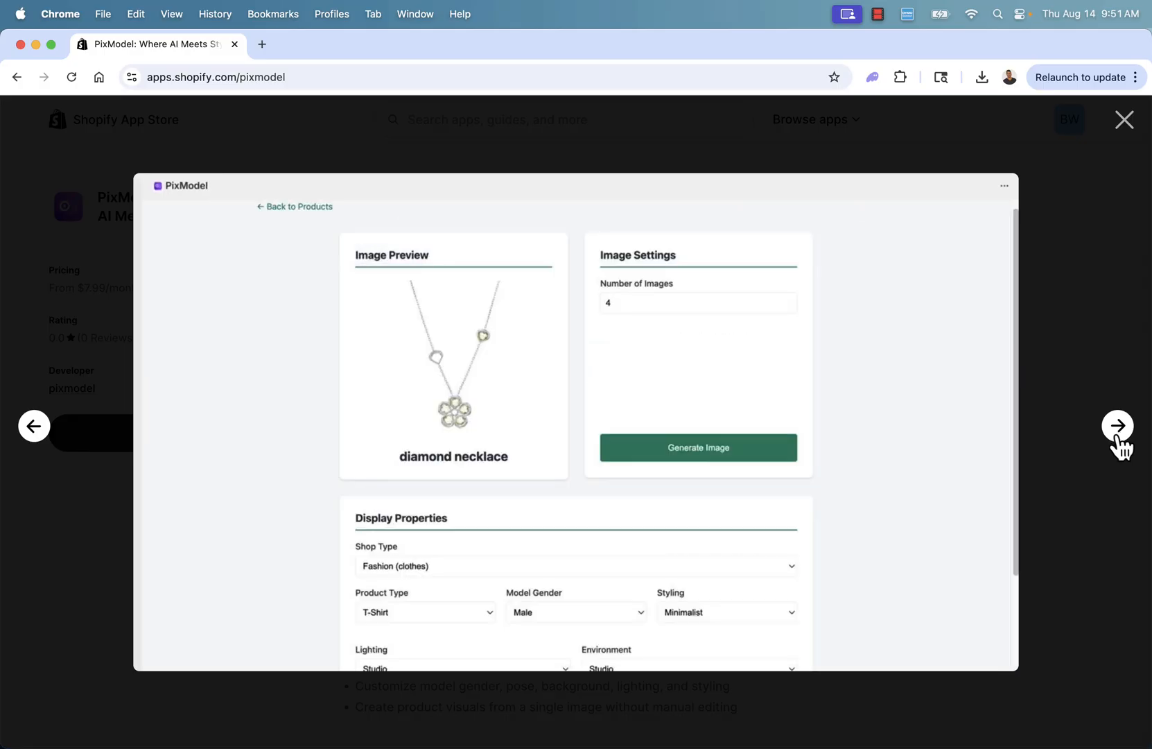
left_click(698, 448)
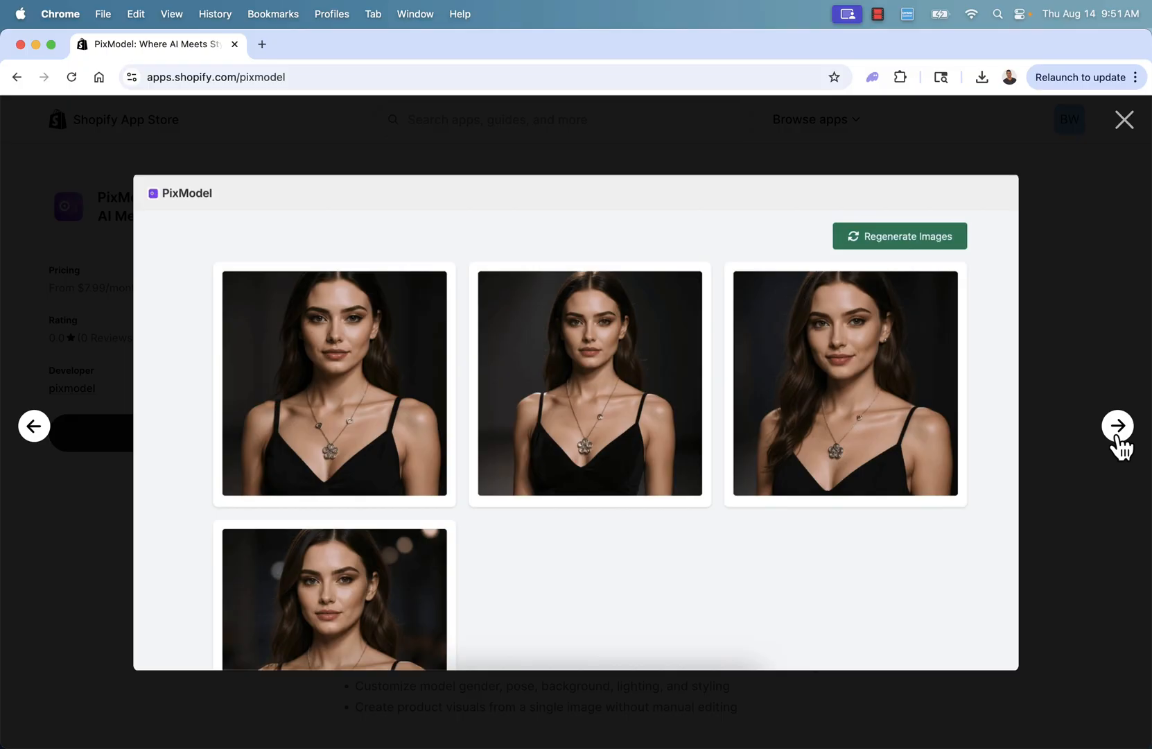
left_click(1118, 426)
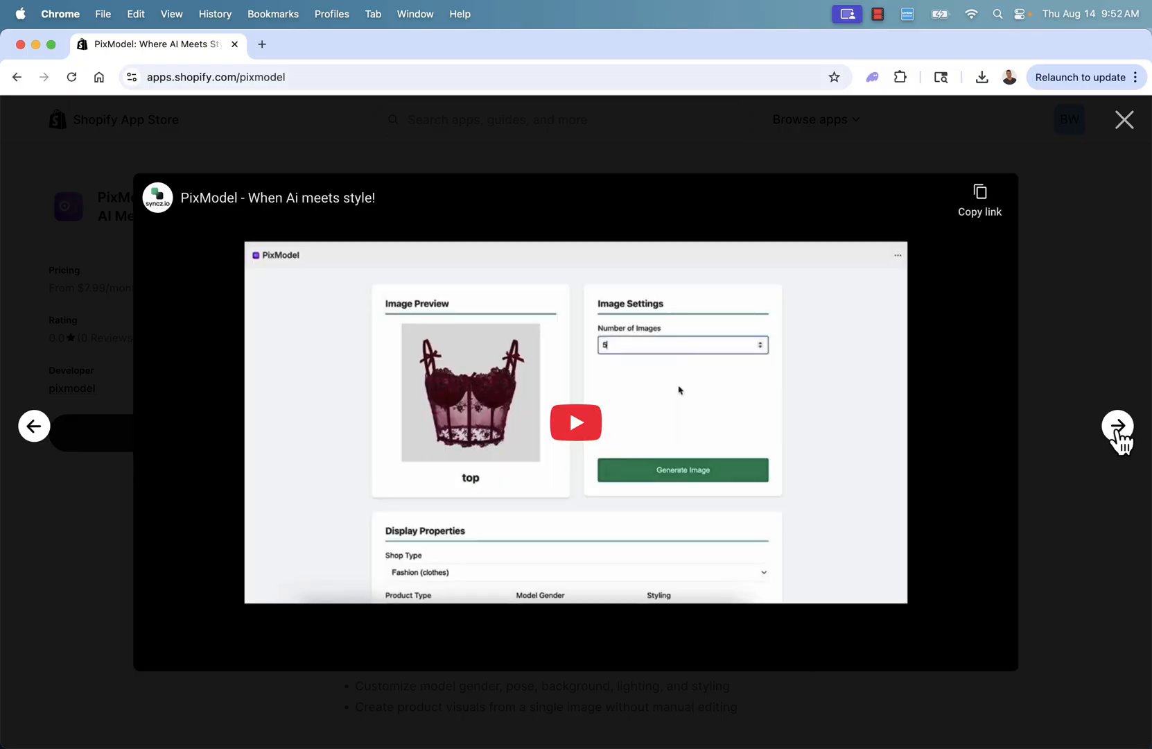
left_click(1124, 120)
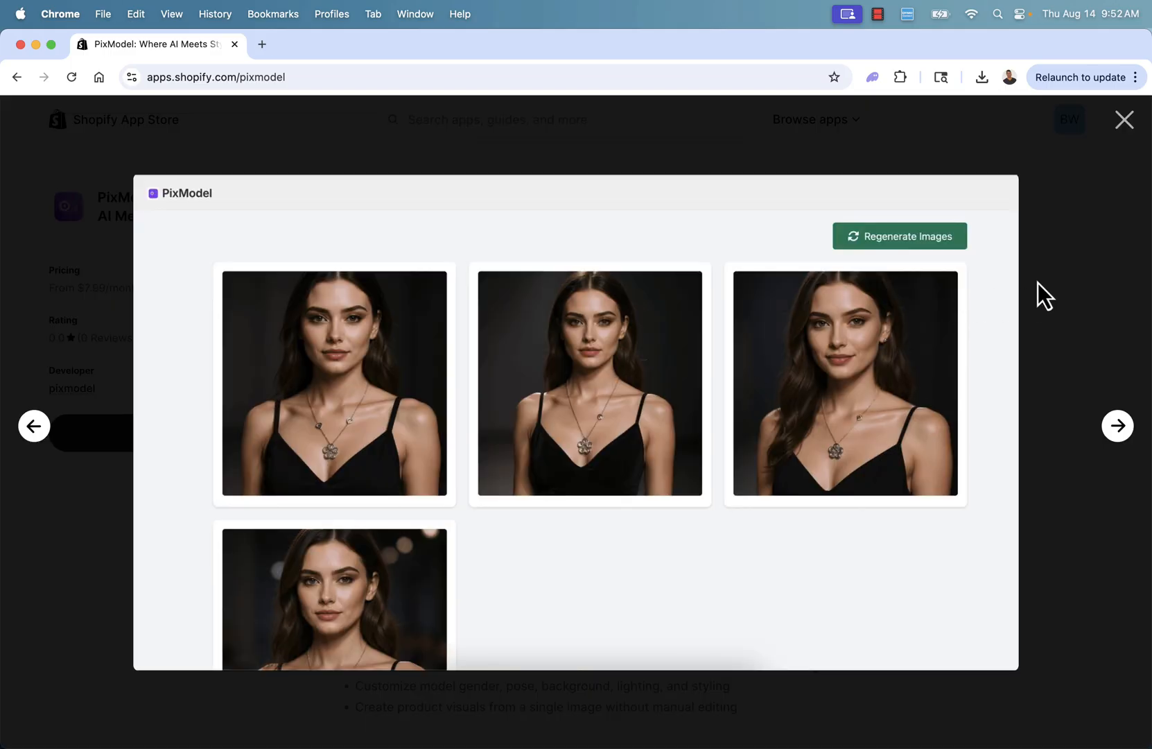
left_click(1122, 119)
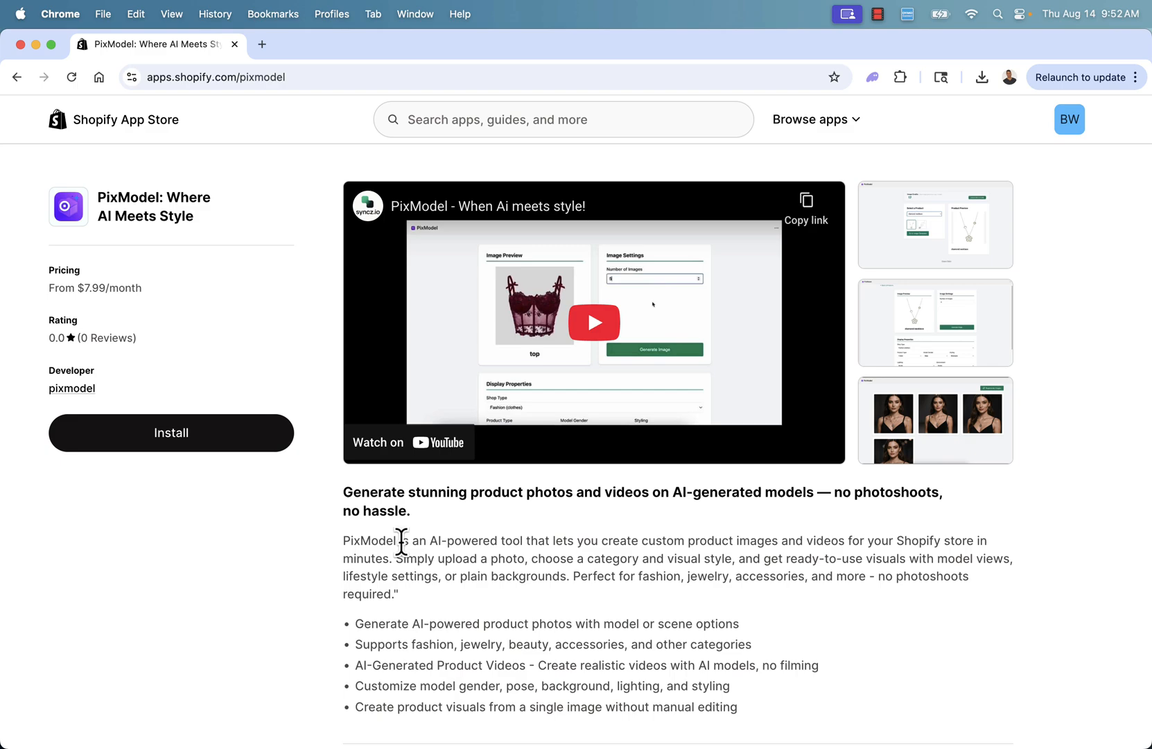
mouse_move(202, 532)
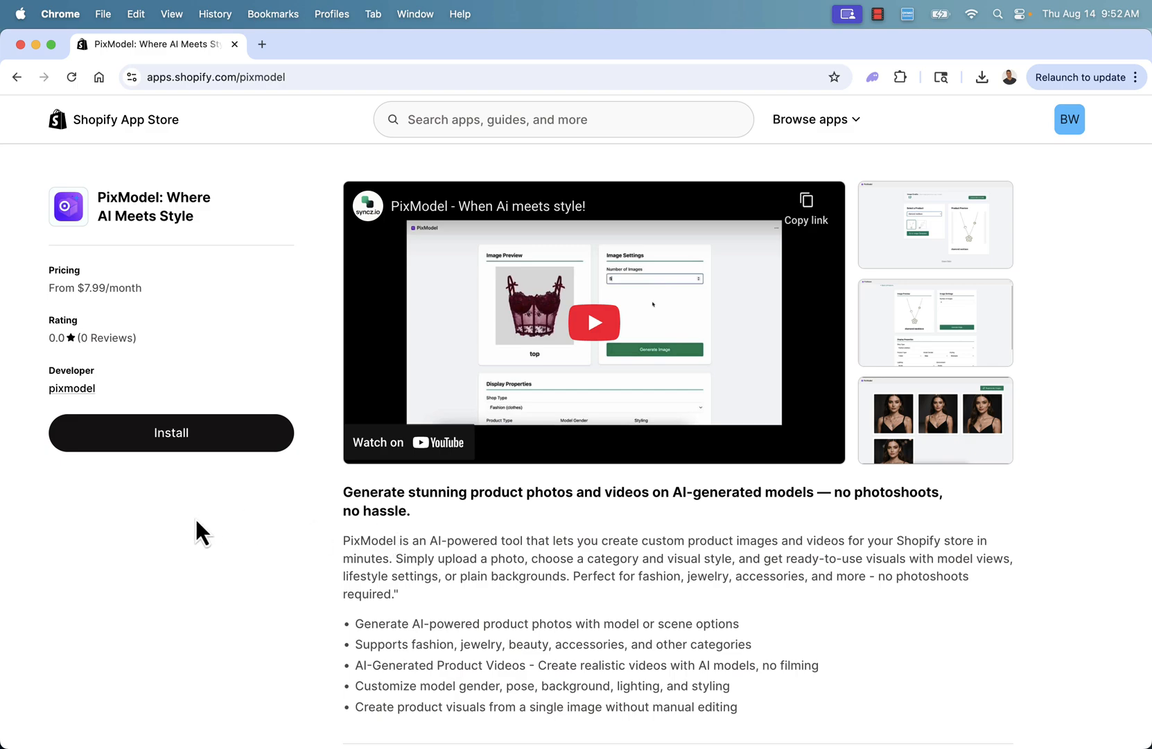
mouse_move(325, 409)
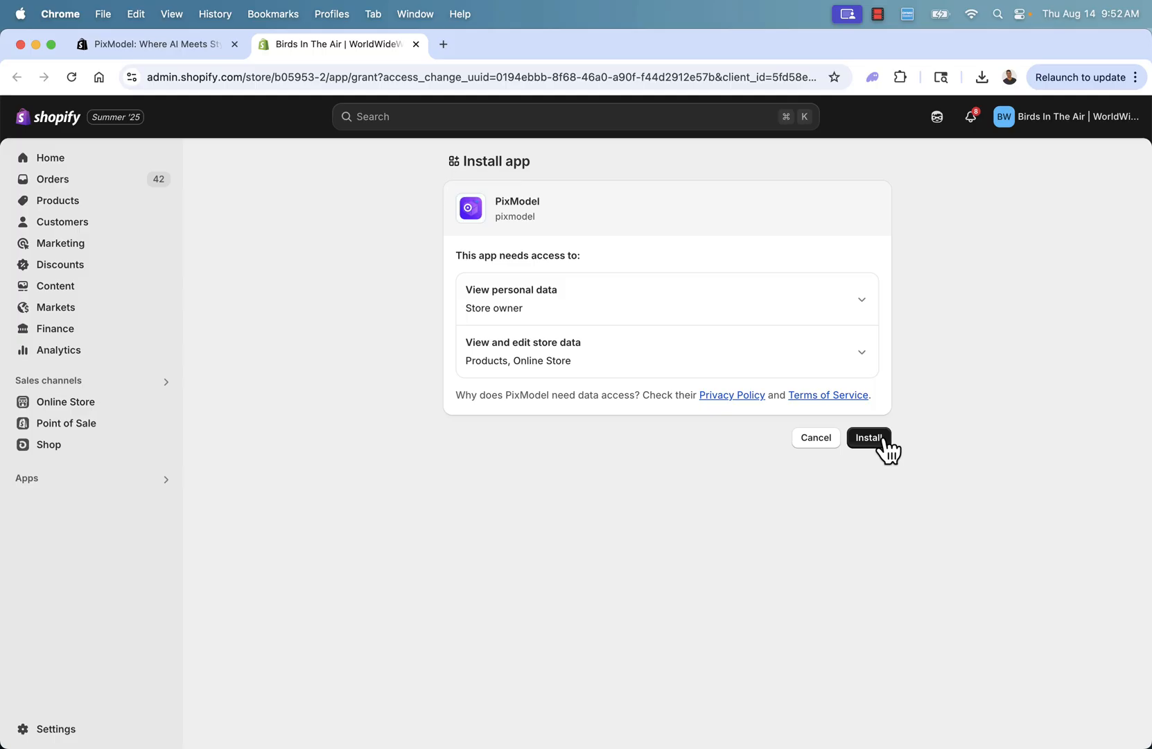
Approve and confirm installing PixModel with its requested store data access.
double_click(516, 201)
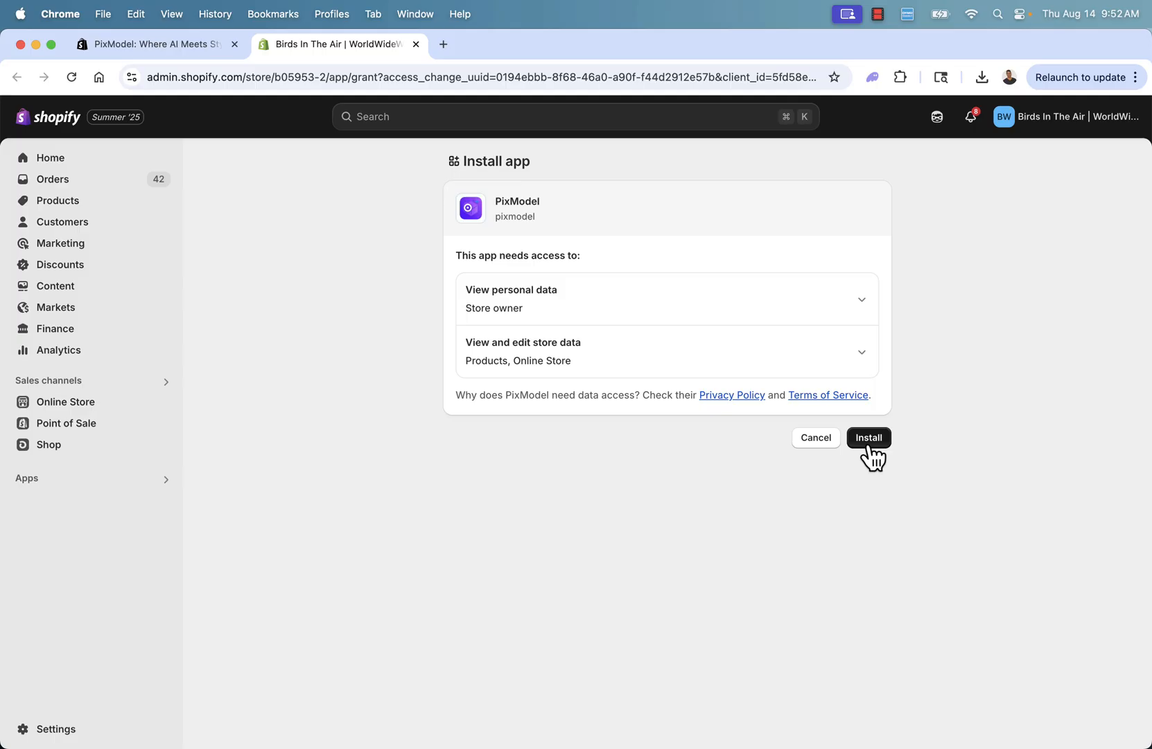
left_click(868, 437)
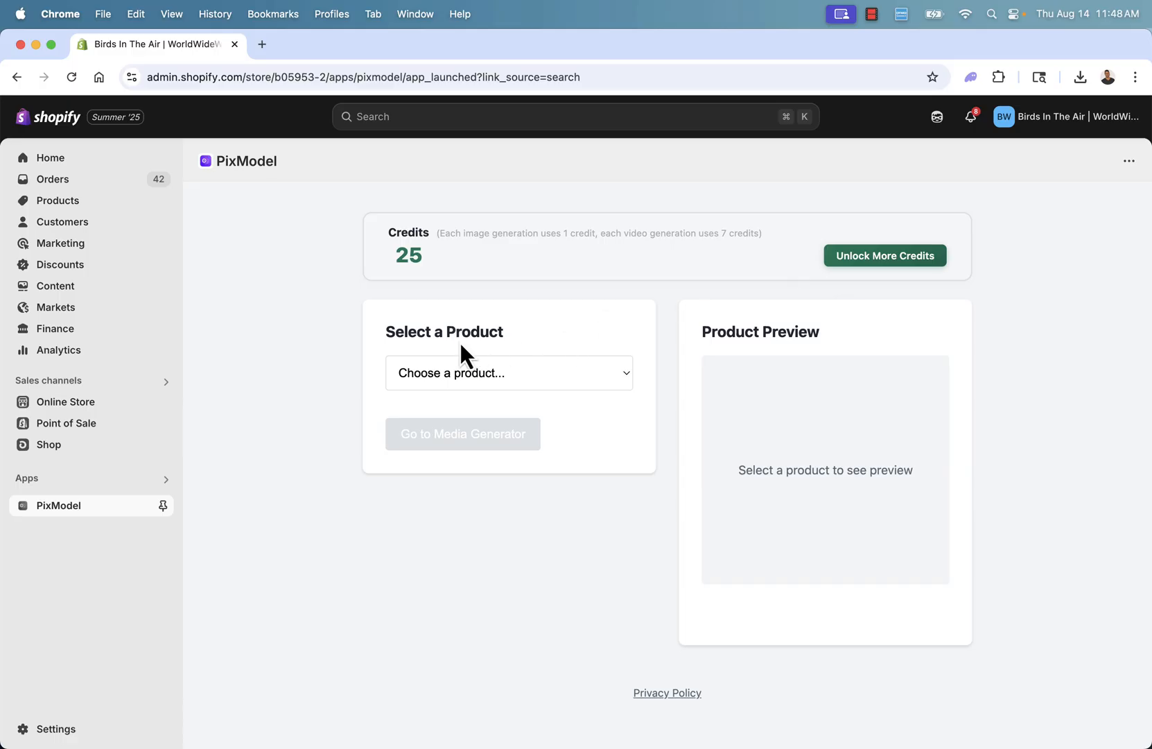
left_click(509, 373)
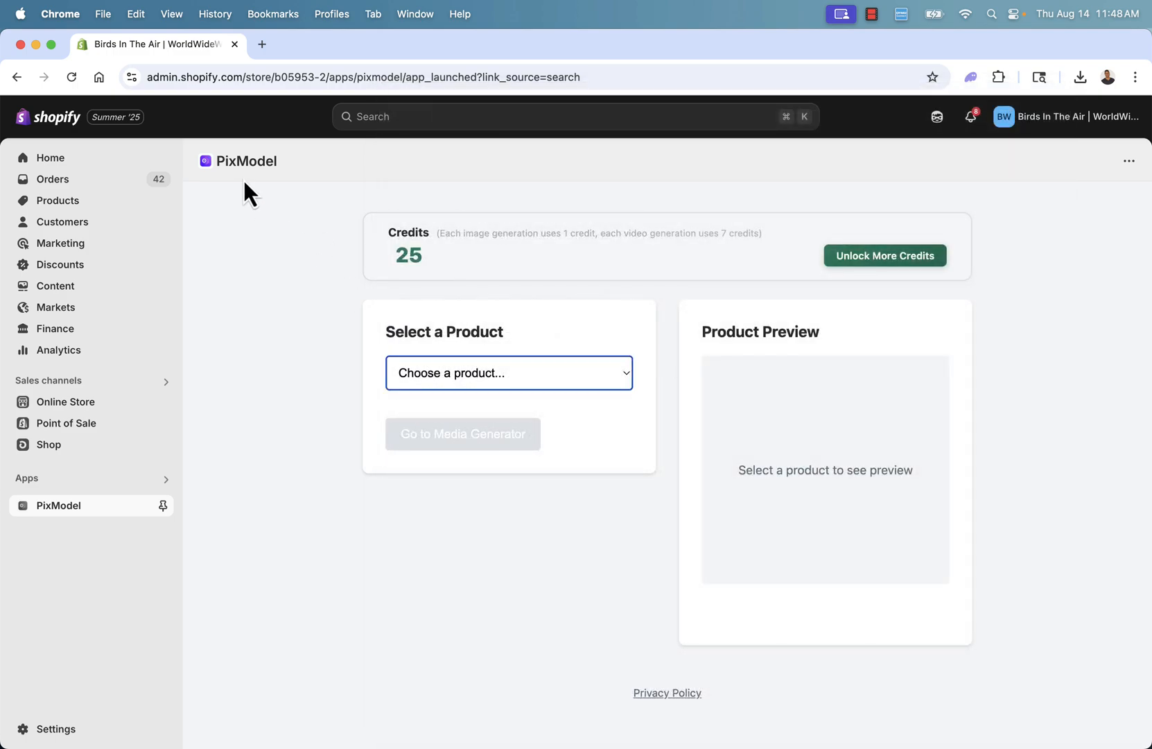
mouse_move(59, 199)
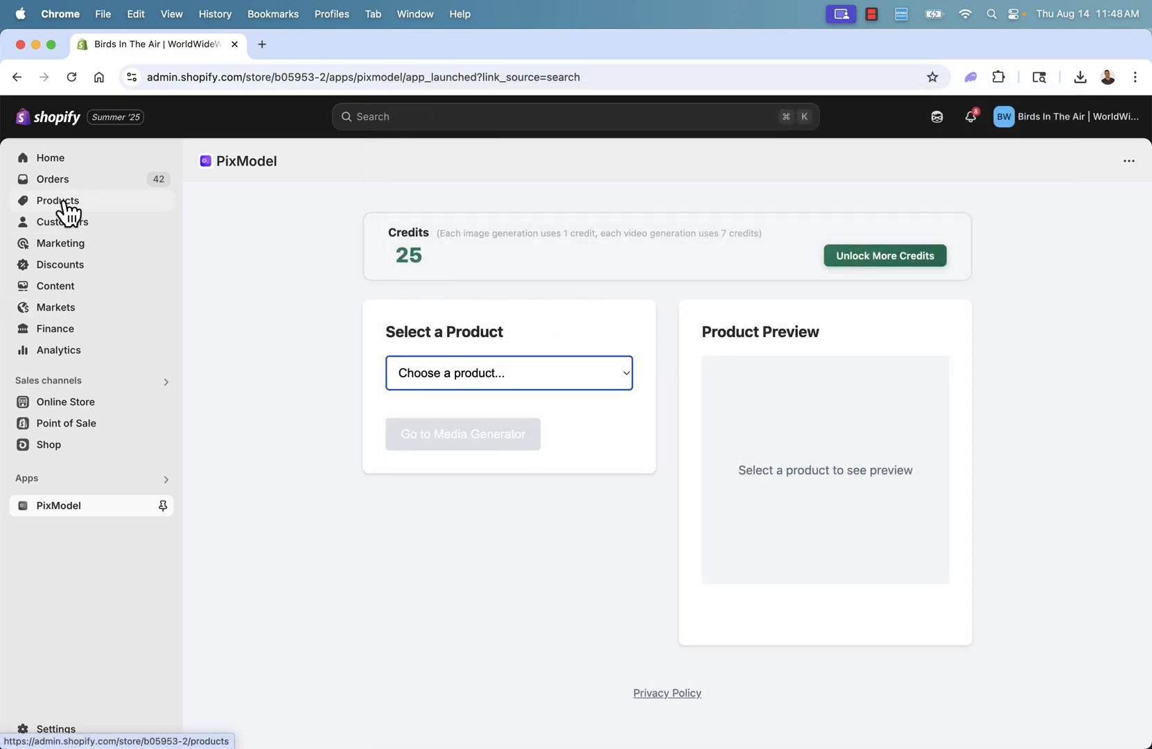
left_click(56, 200)
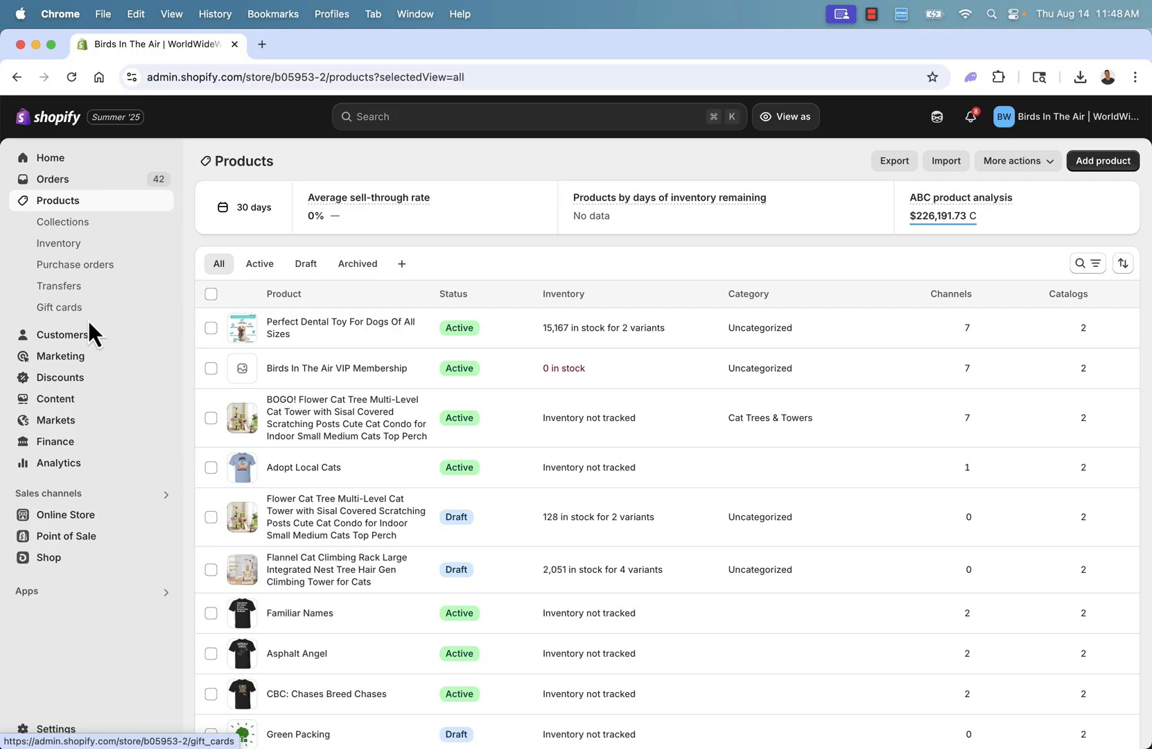
scroll("down", 3)
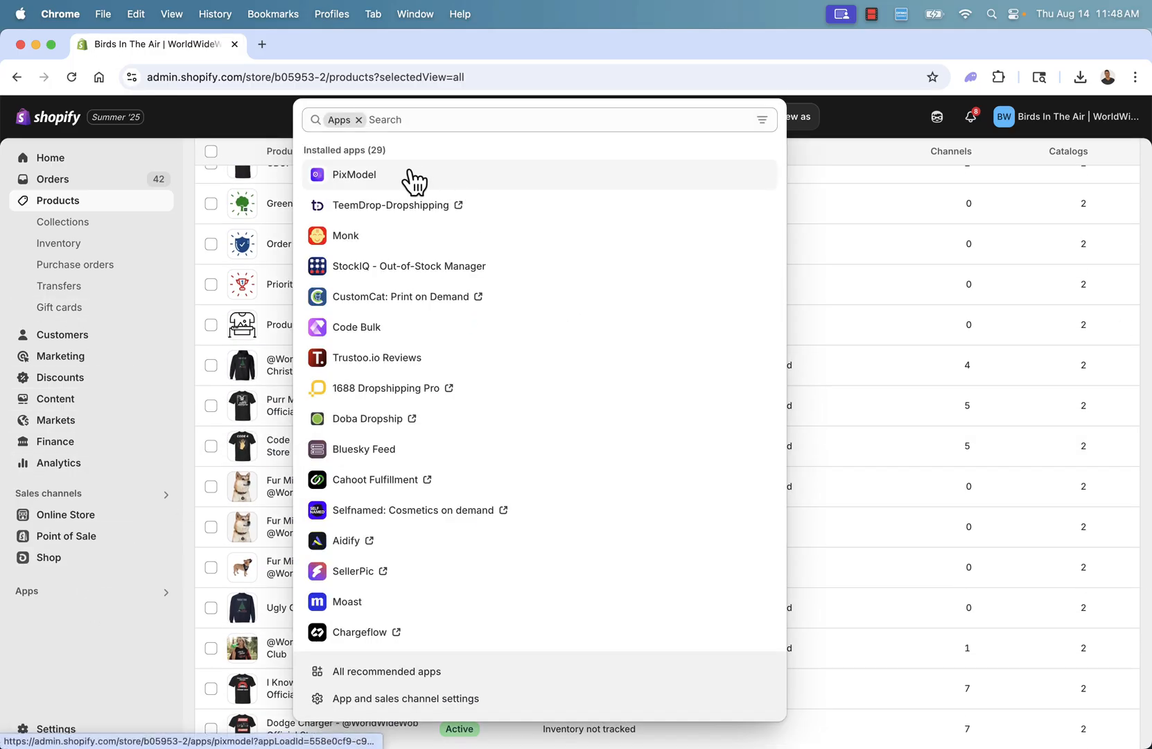
left_click(353, 175)
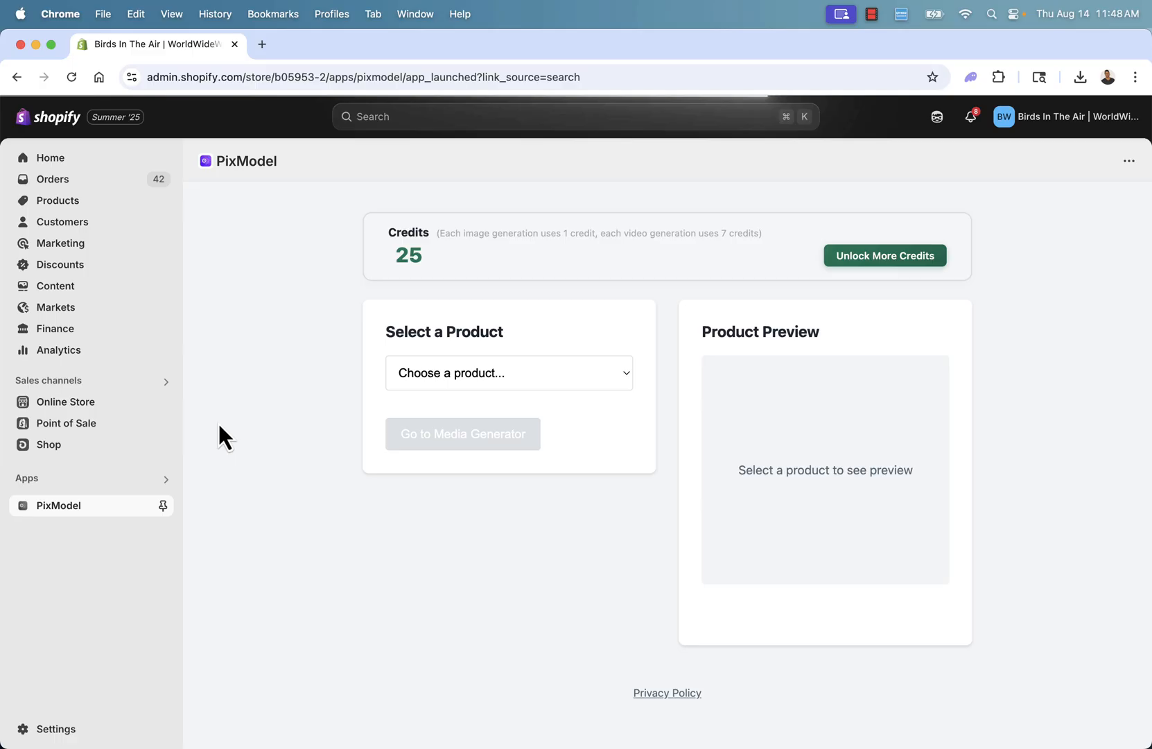
mouse_move(378, 401)
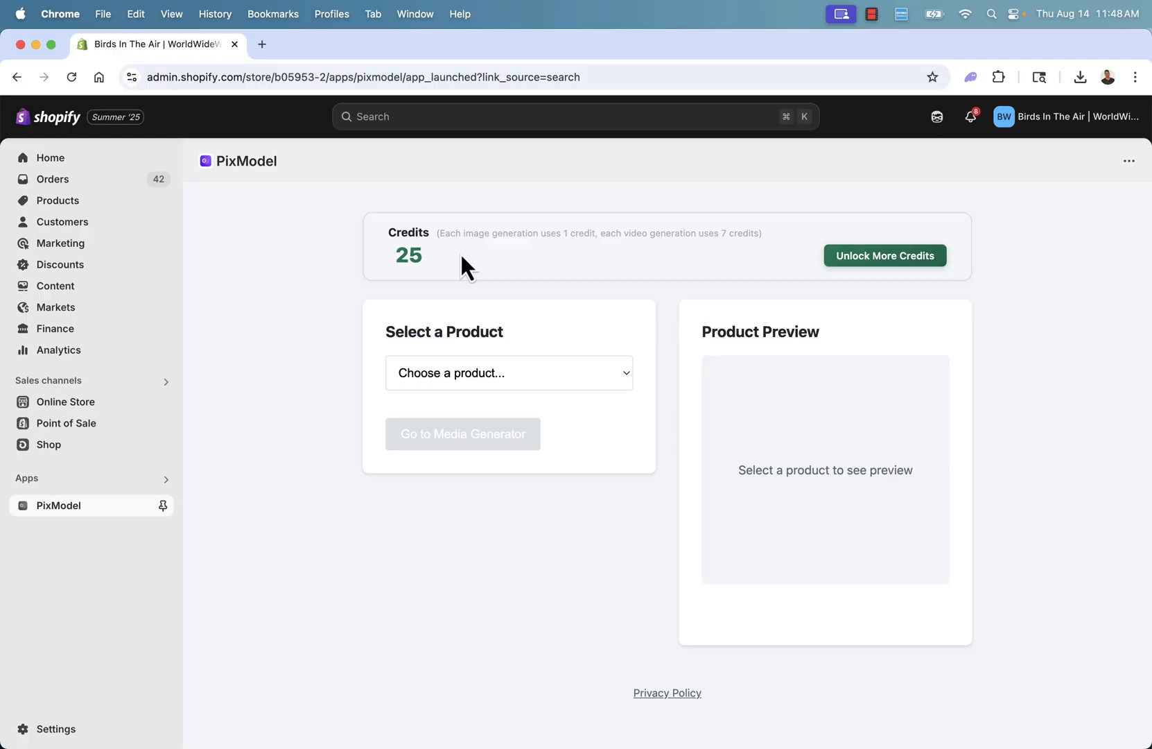
mouse_move(885, 255)
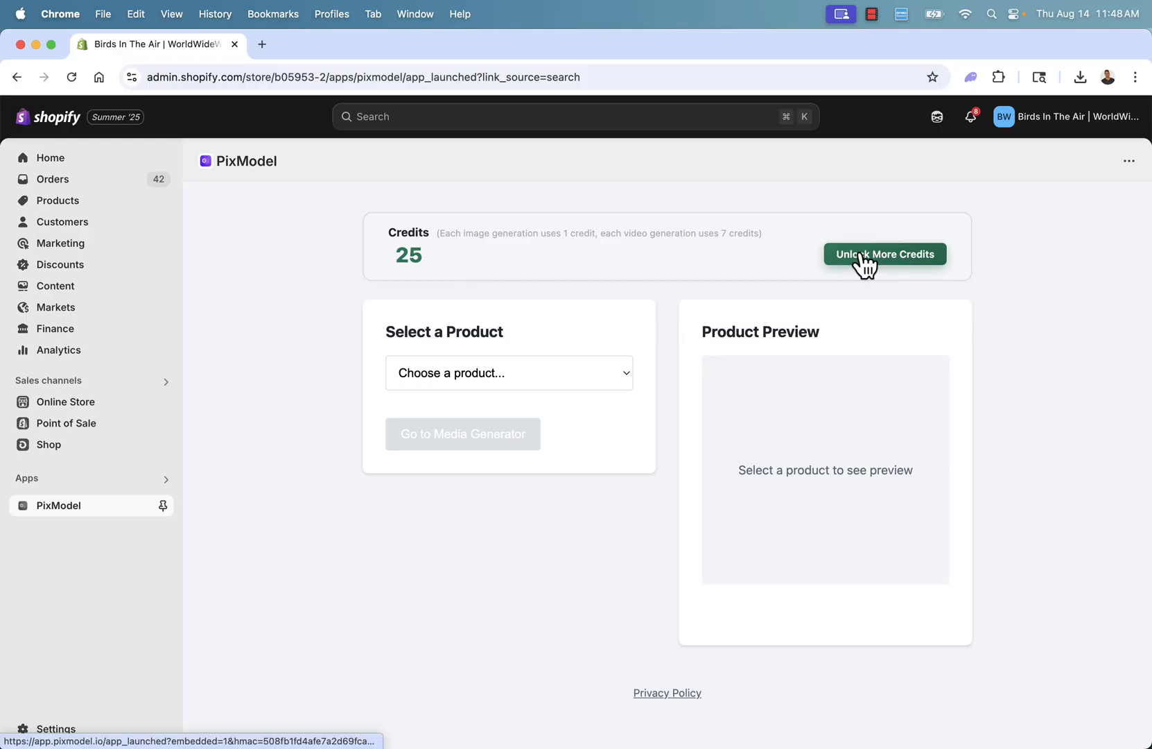
Choose the Ejecto Seato product and preview its hoodie variant image.
left_click(509, 373)
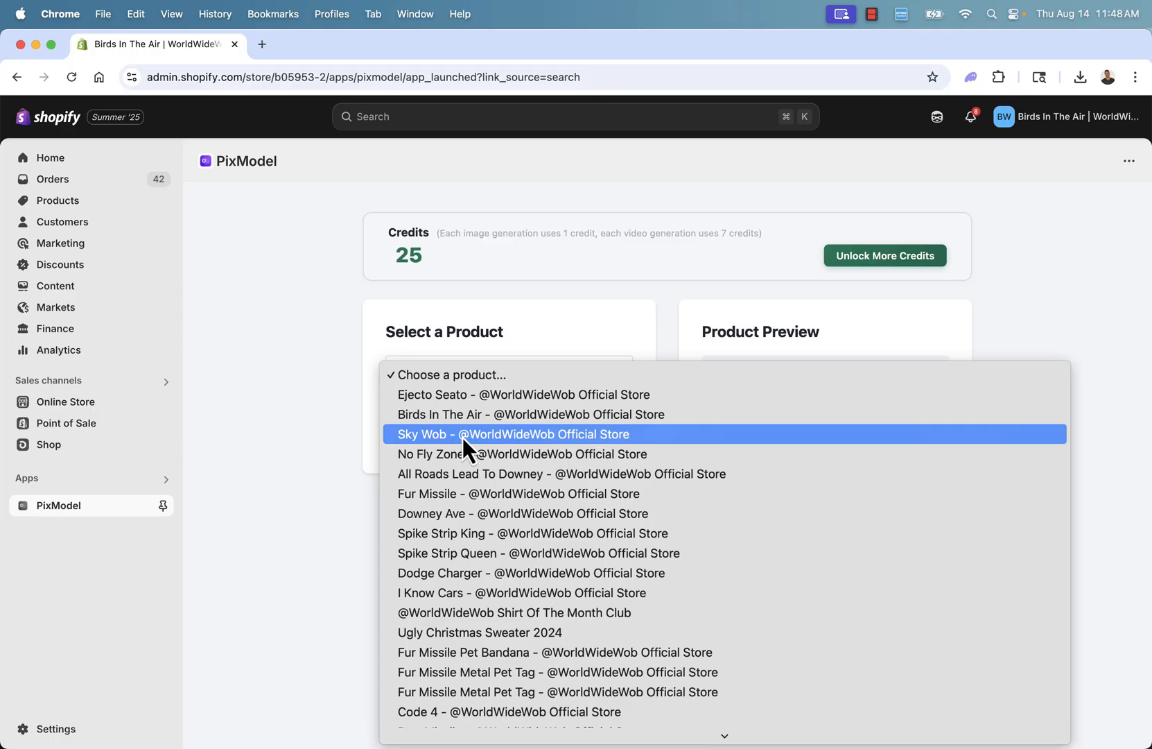
mouse_move(463, 470)
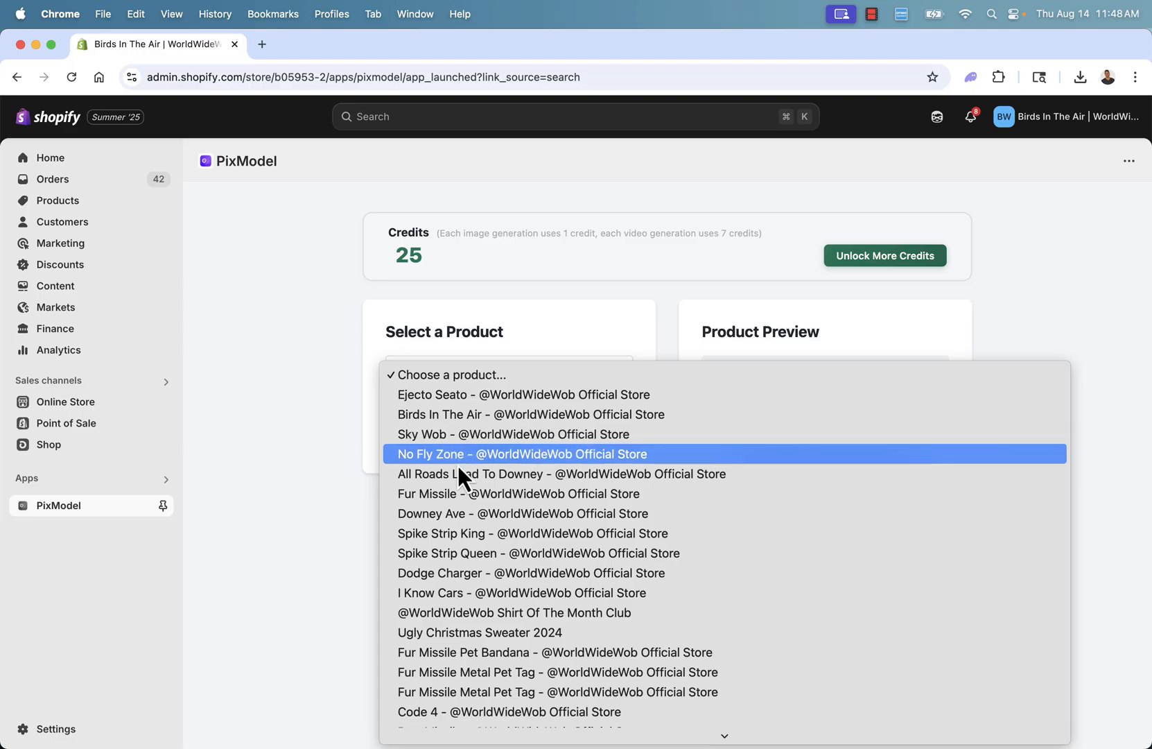
mouse_move(448, 400)
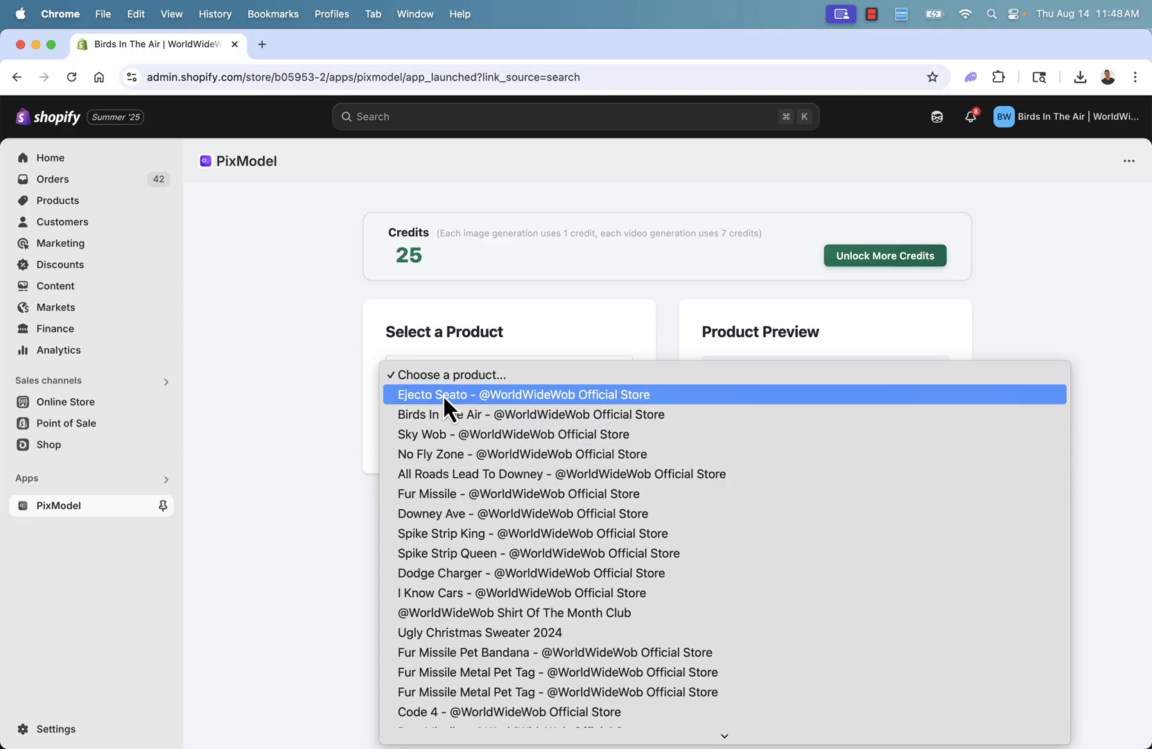
left_click(523, 395)
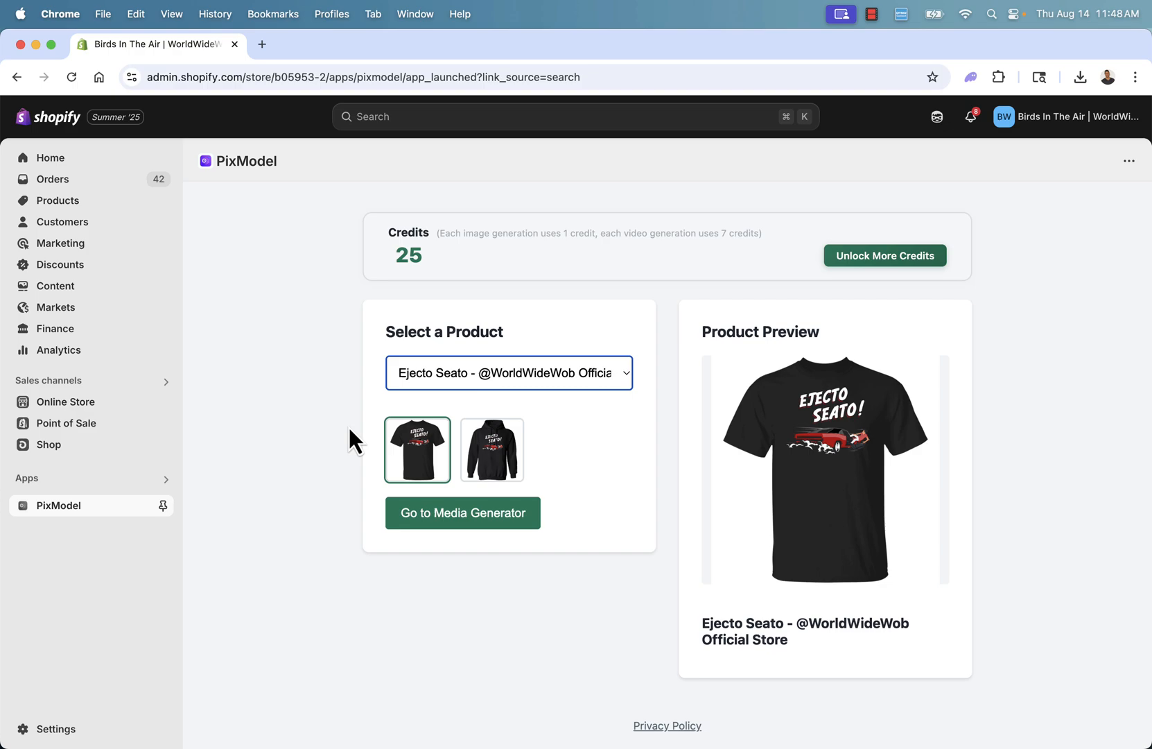
mouse_move(490, 469)
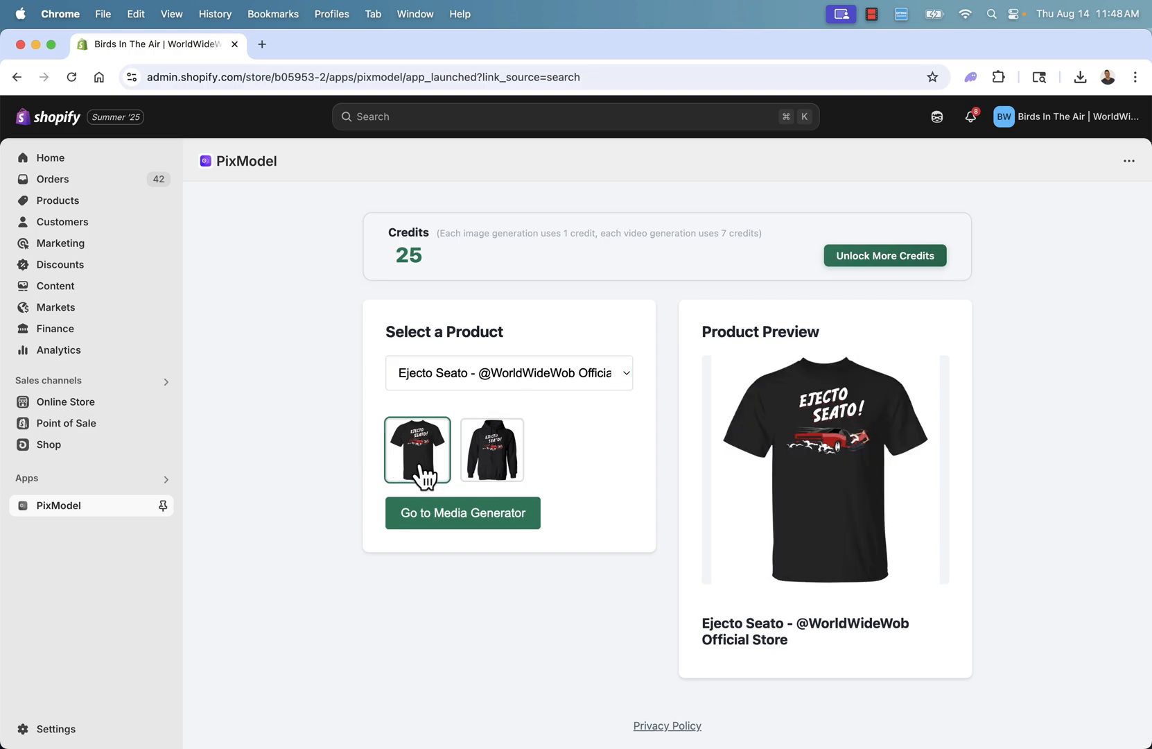
left_click(493, 449)
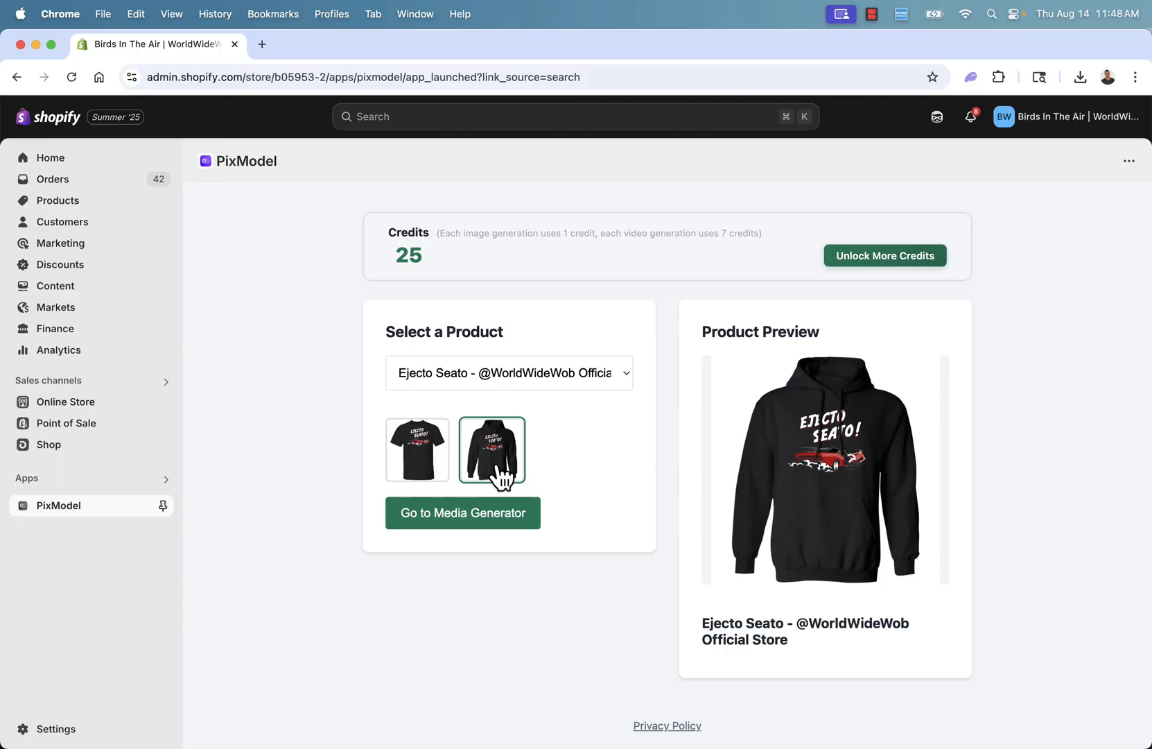
mouse_move(417, 592)
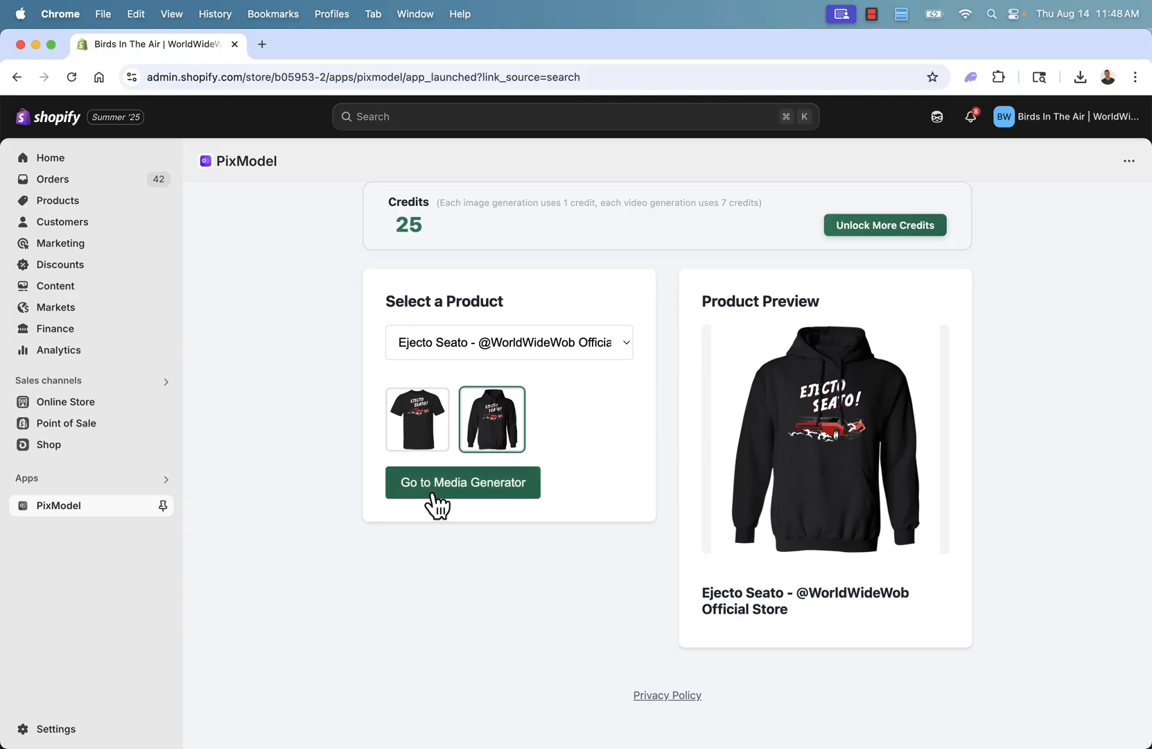
Enter the hoodie's media generator and set Number of Generations to 1.
left_click(462, 483)
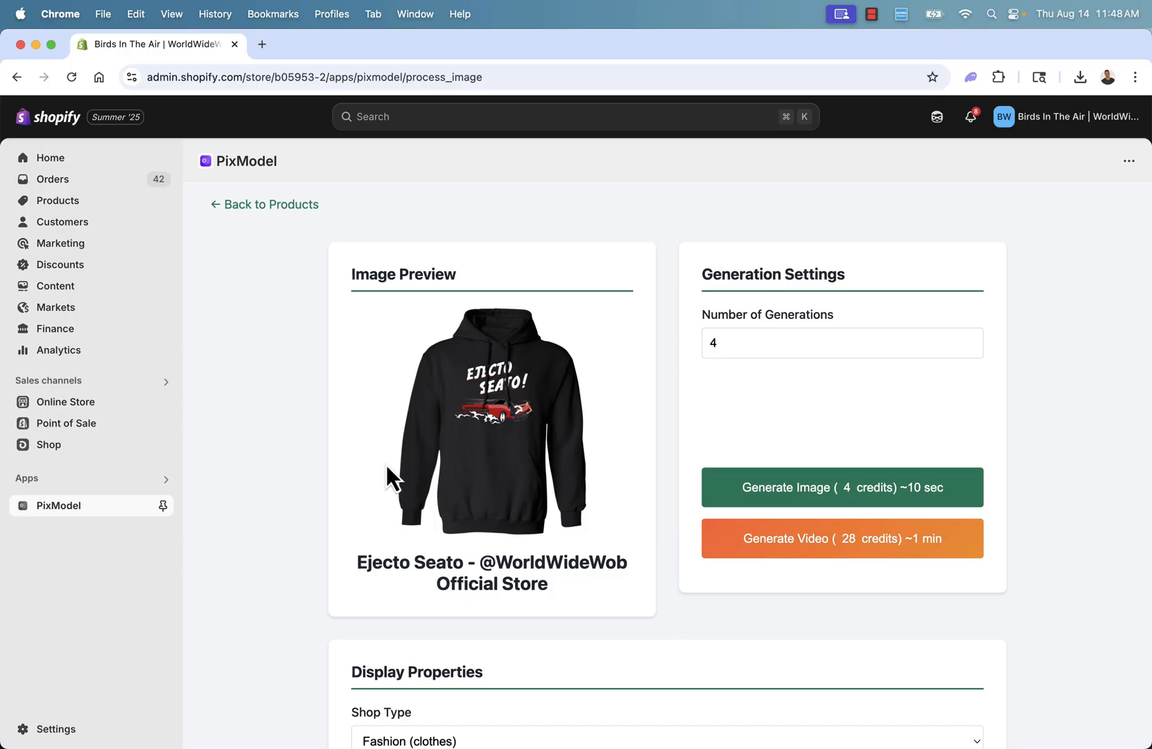
mouse_move(330, 470)
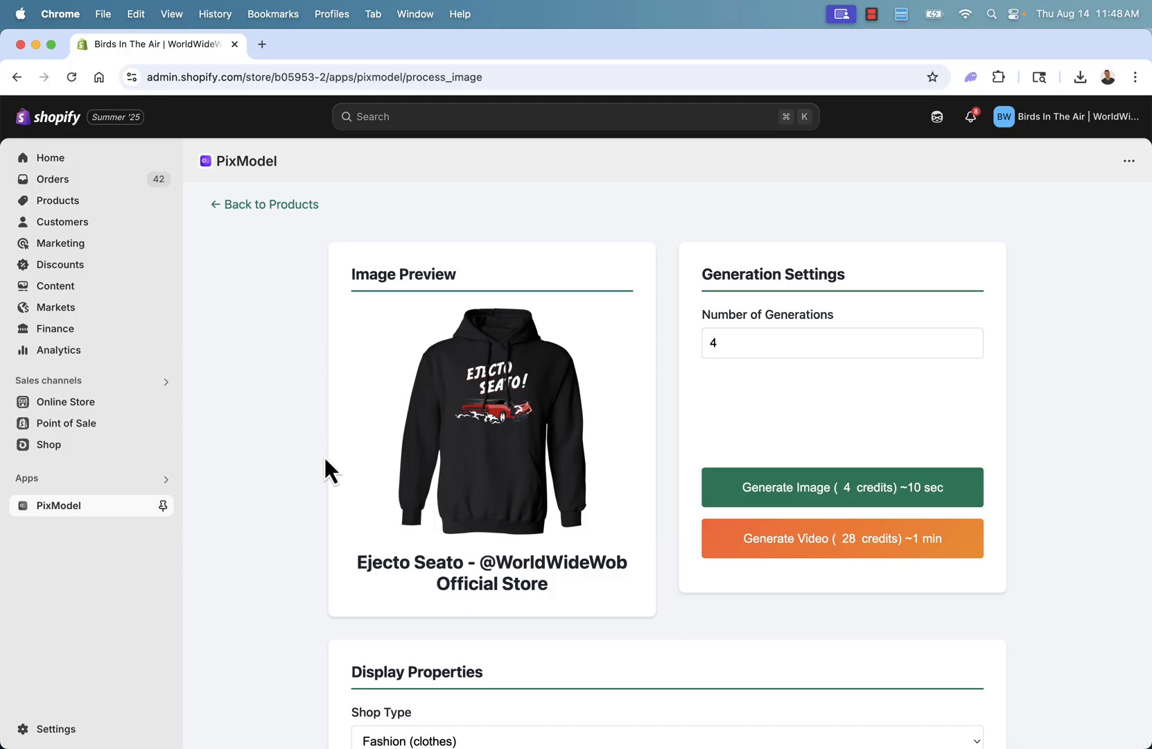
scroll("down", 3)
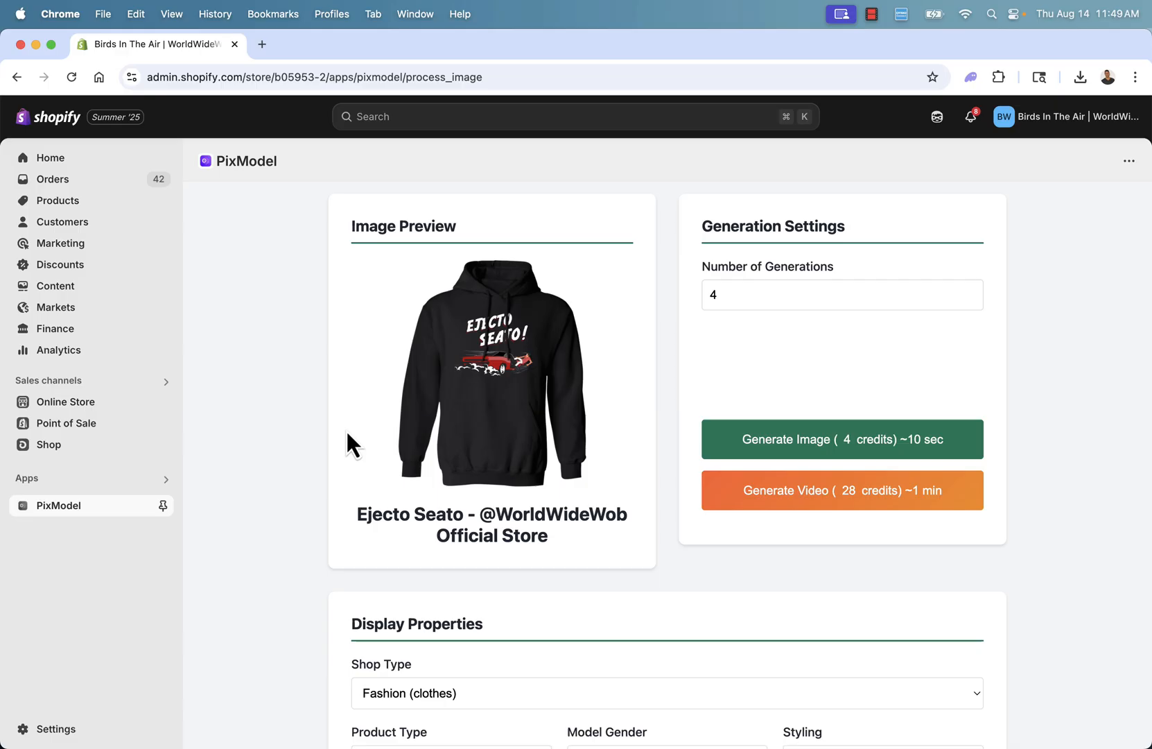
scroll("down", 3)
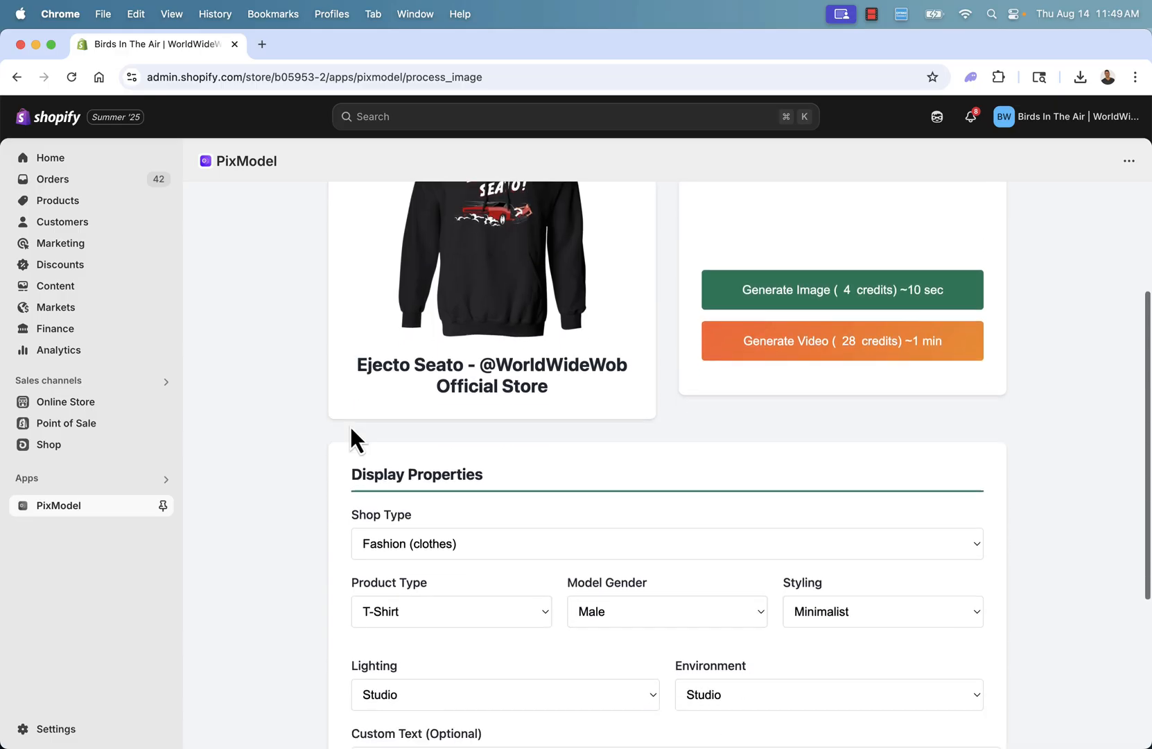
scroll("down", 3)
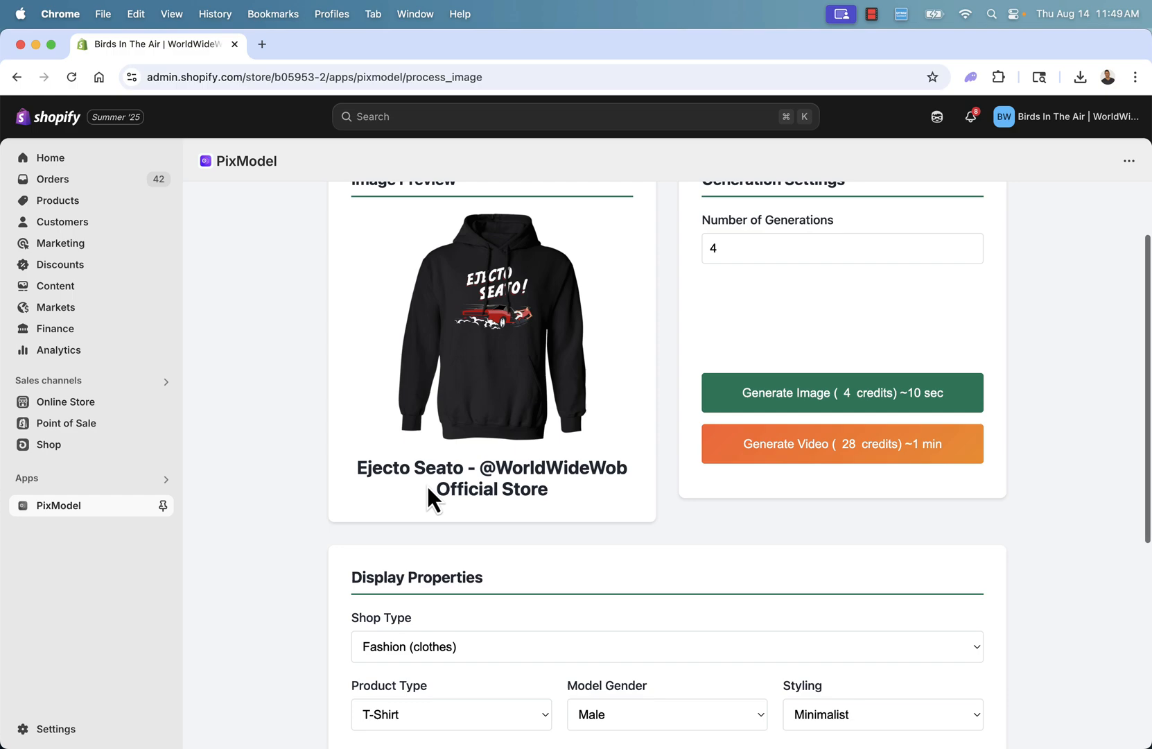
left_click(842, 248)
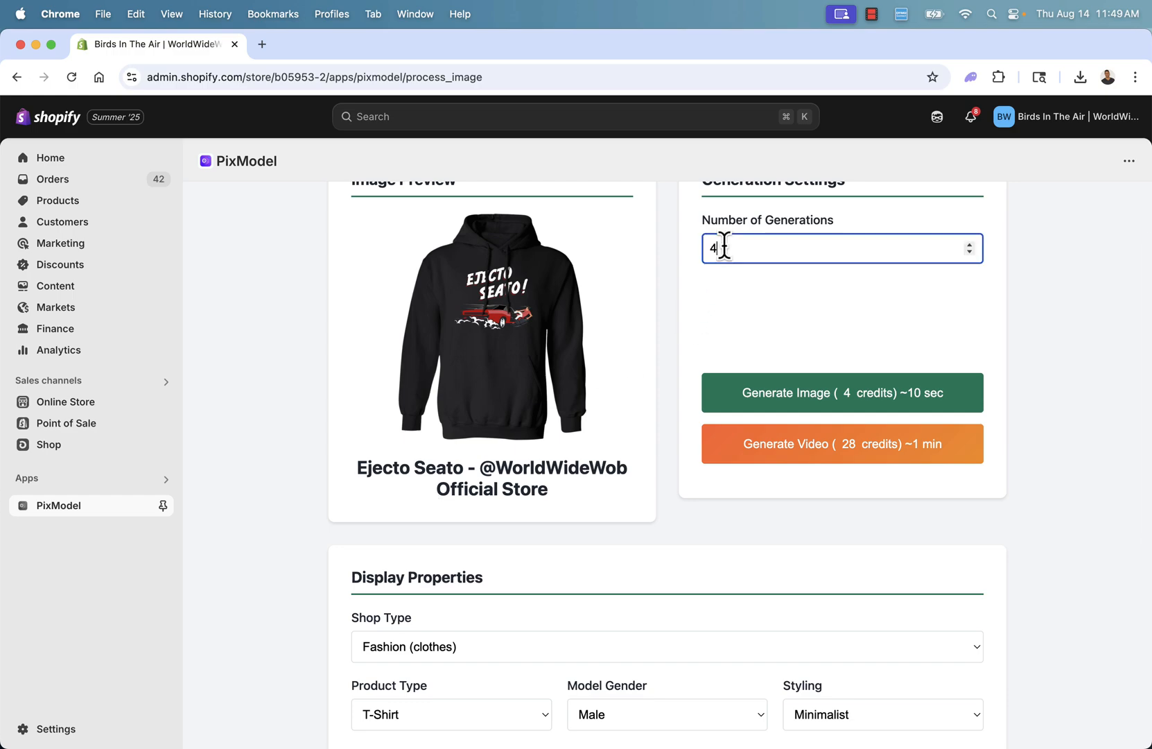
type("20")
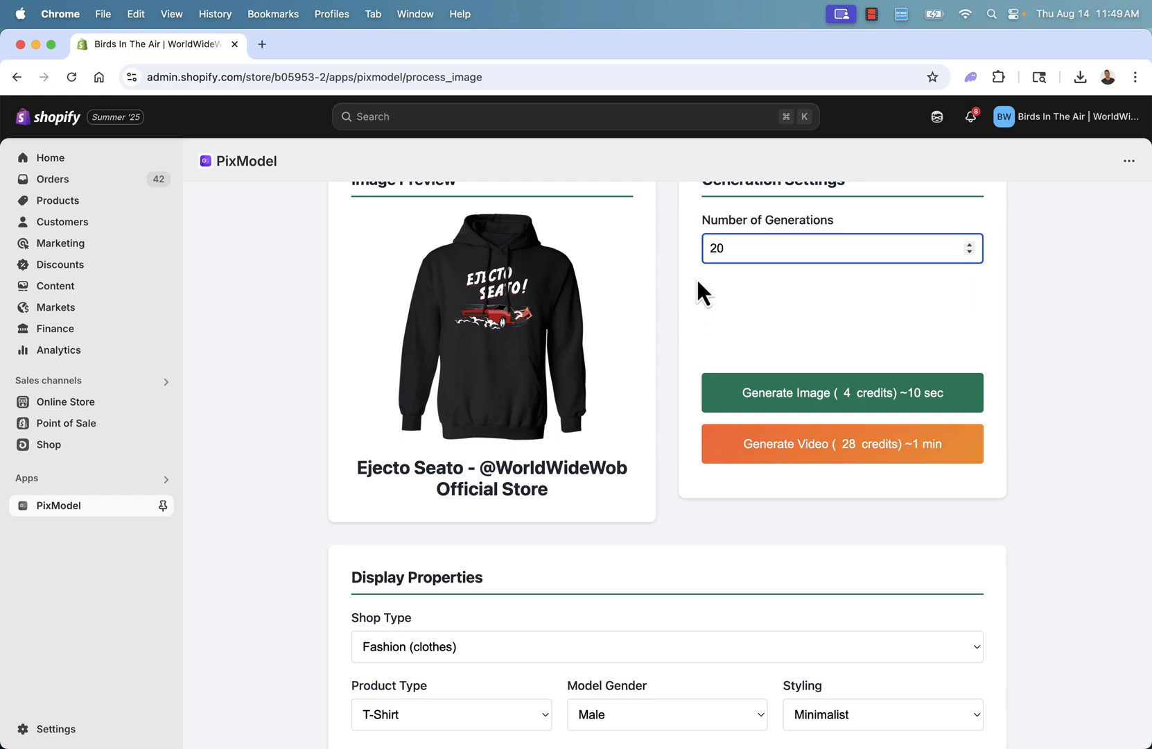
type("2")
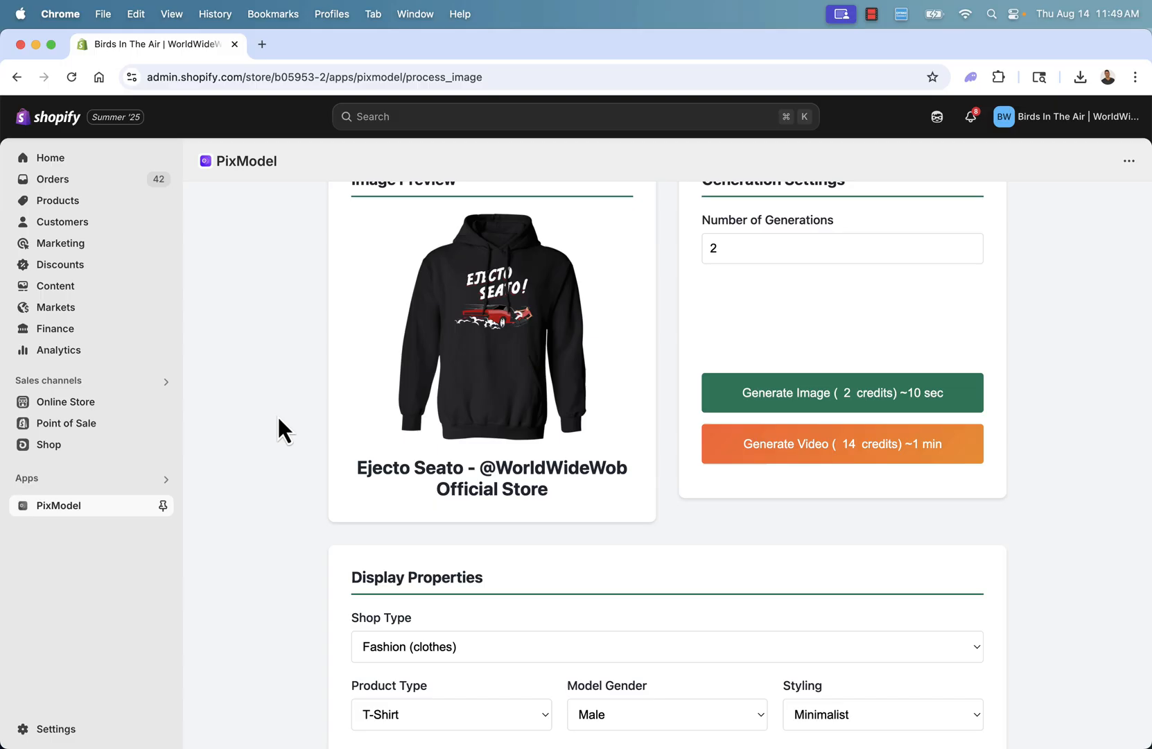
mouse_move(530, 431)
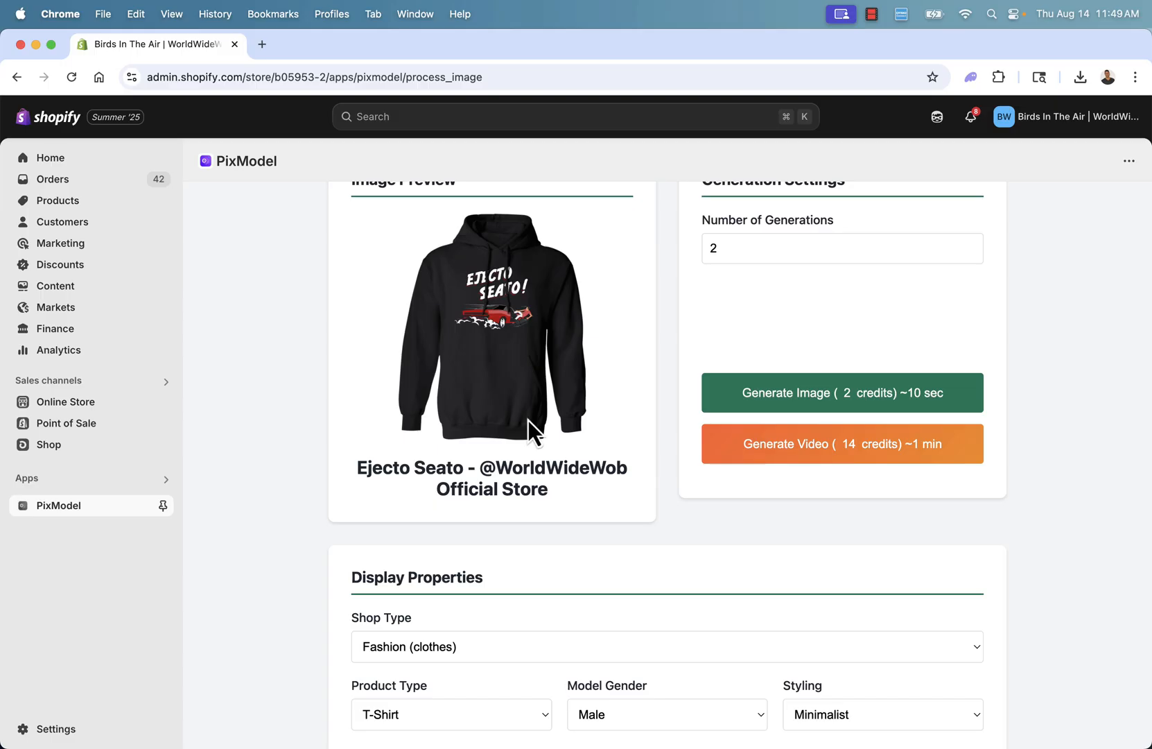
left_click(808, 249)
type("1")
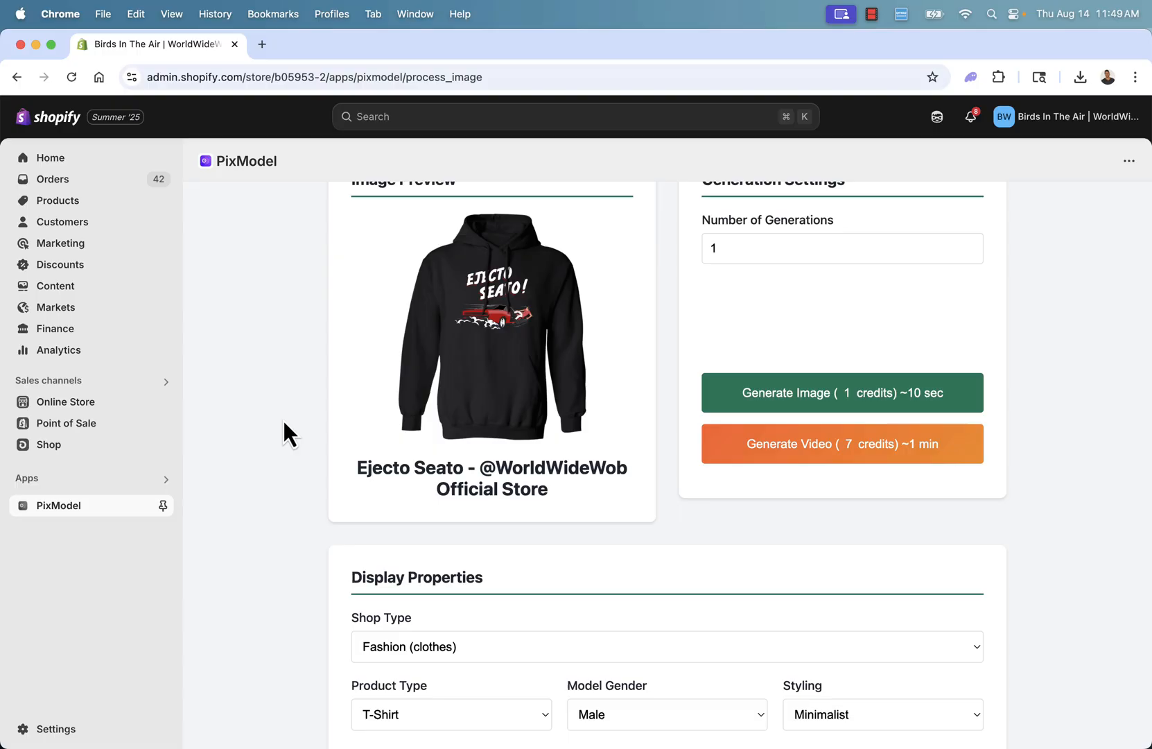
Keep shop type Fashion (clothes), product type Hoodie and model gender Male.
scroll("down", 3)
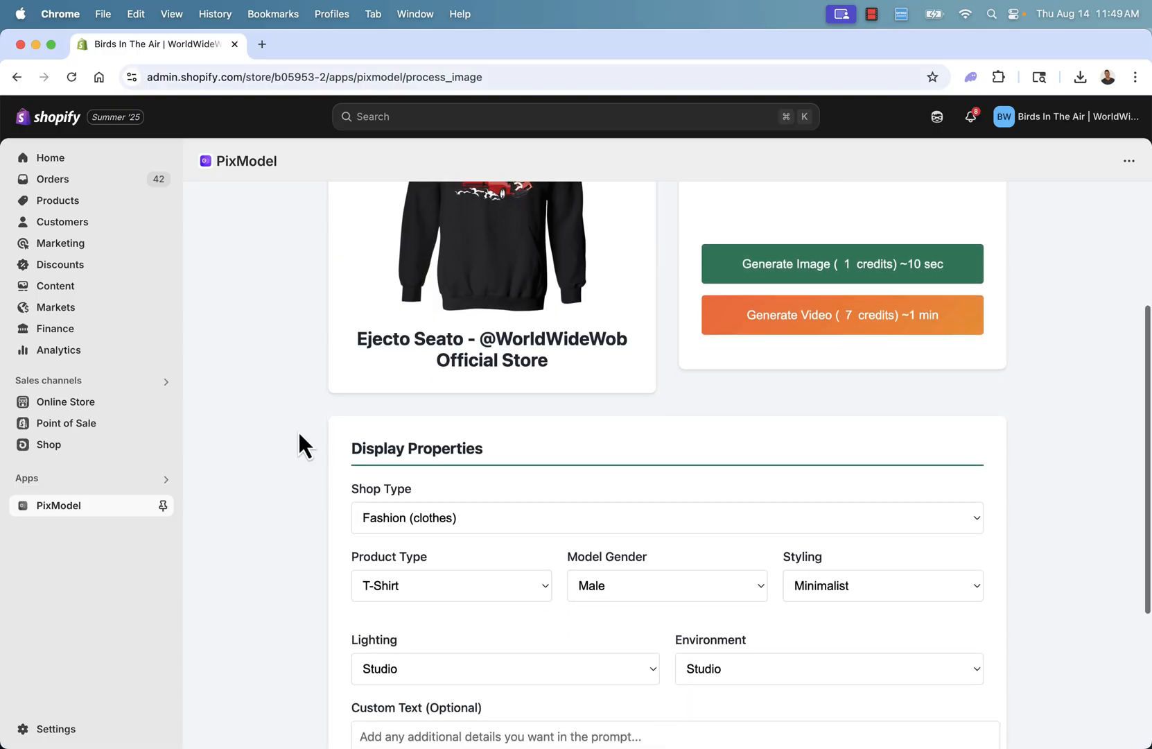
left_click(665, 517)
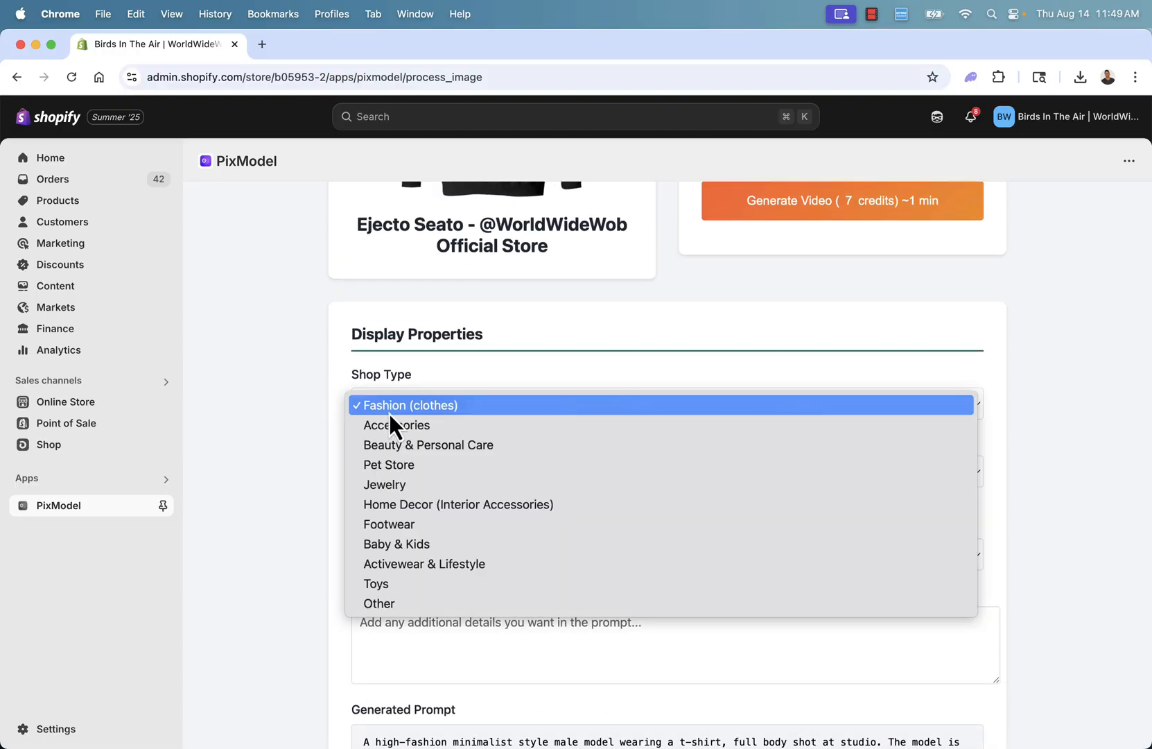
mouse_move(424, 563)
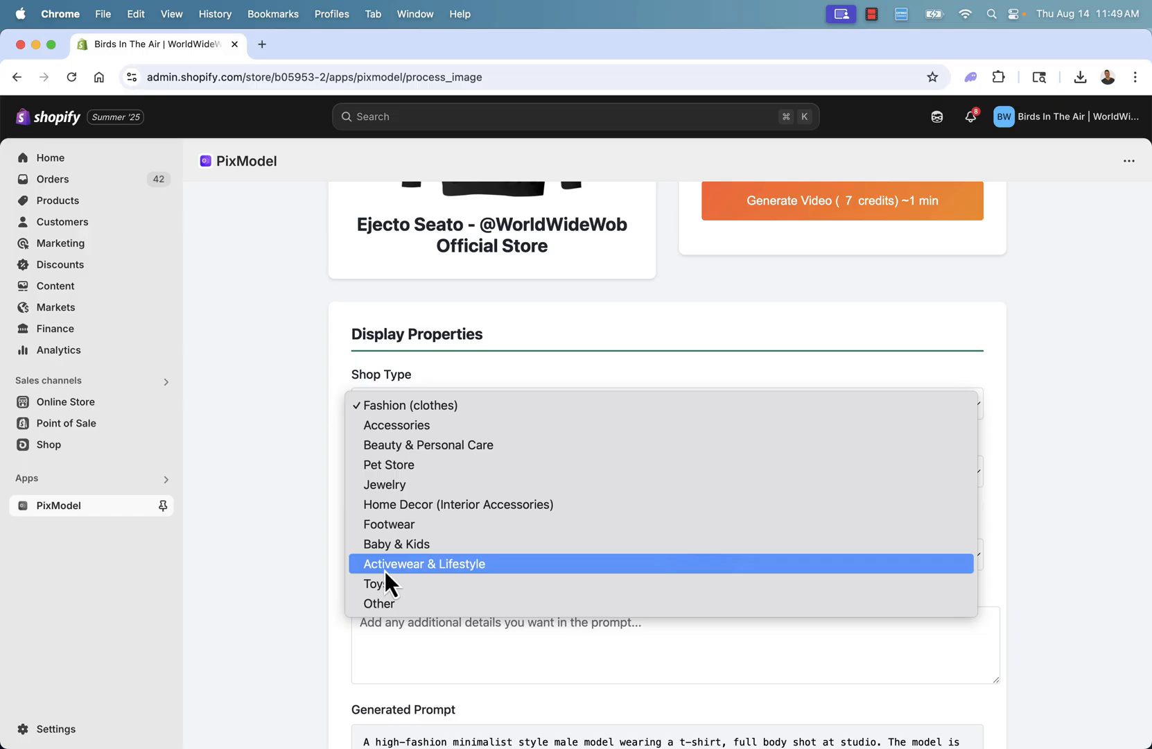
mouse_move(392, 572)
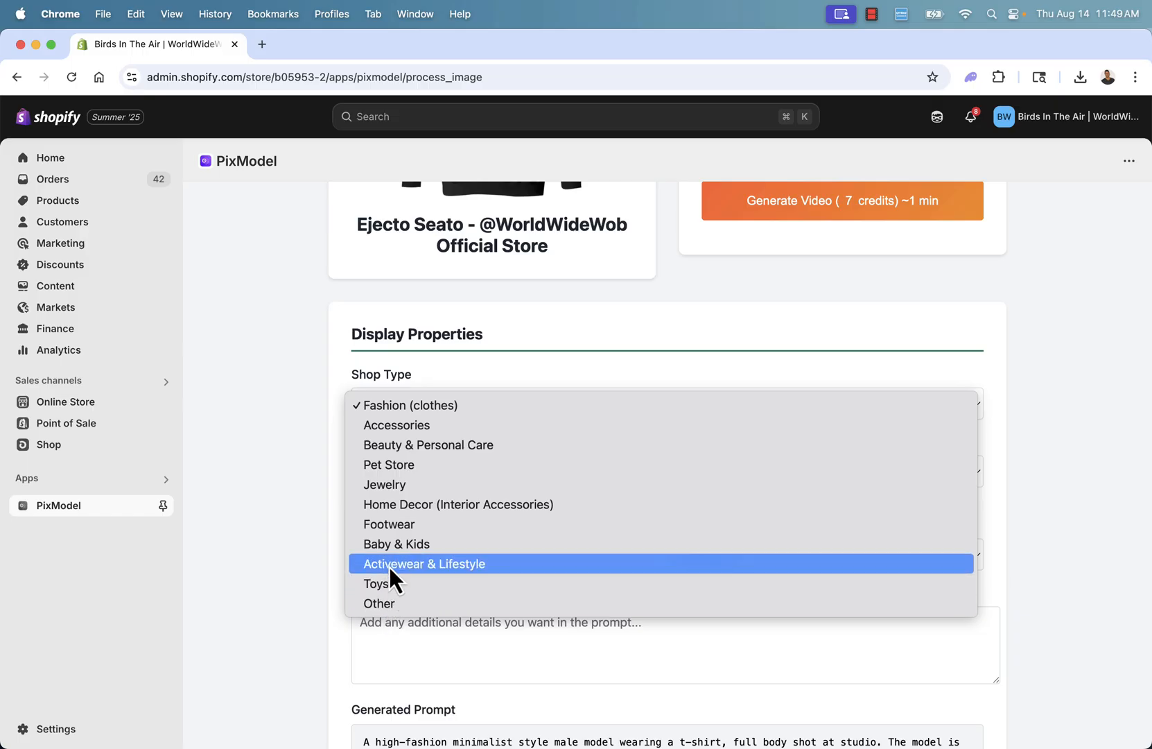
left_click(424, 563)
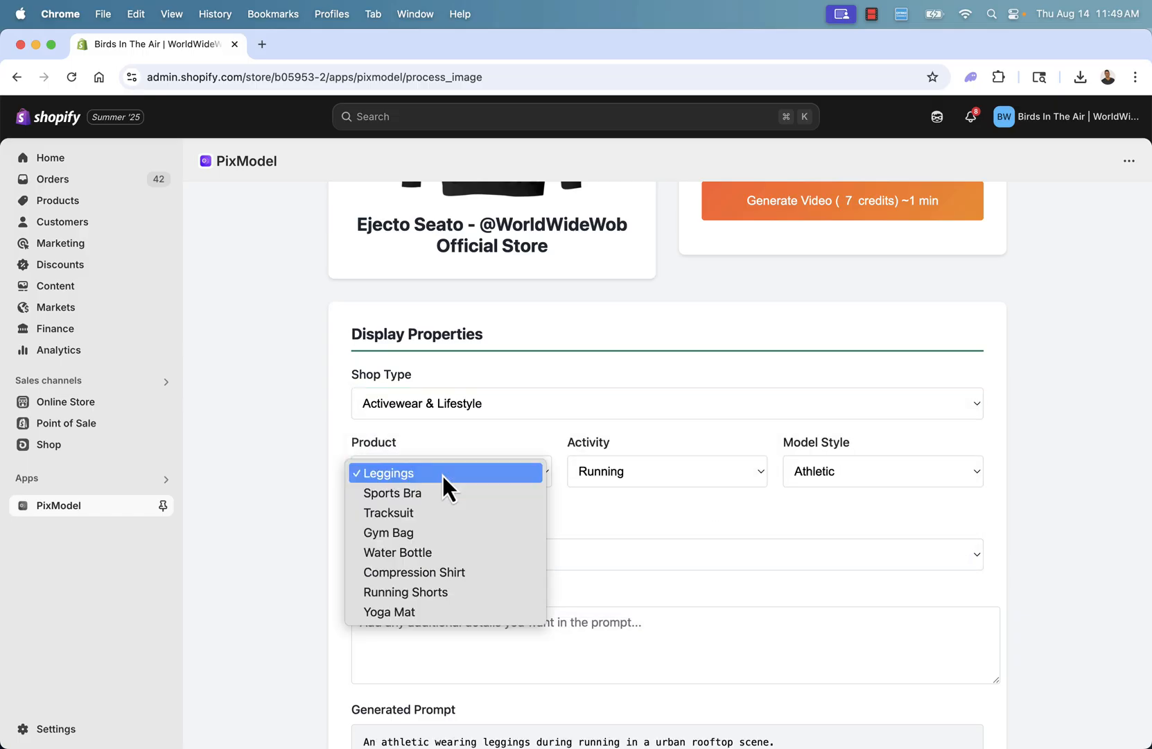
mouse_move(405, 592)
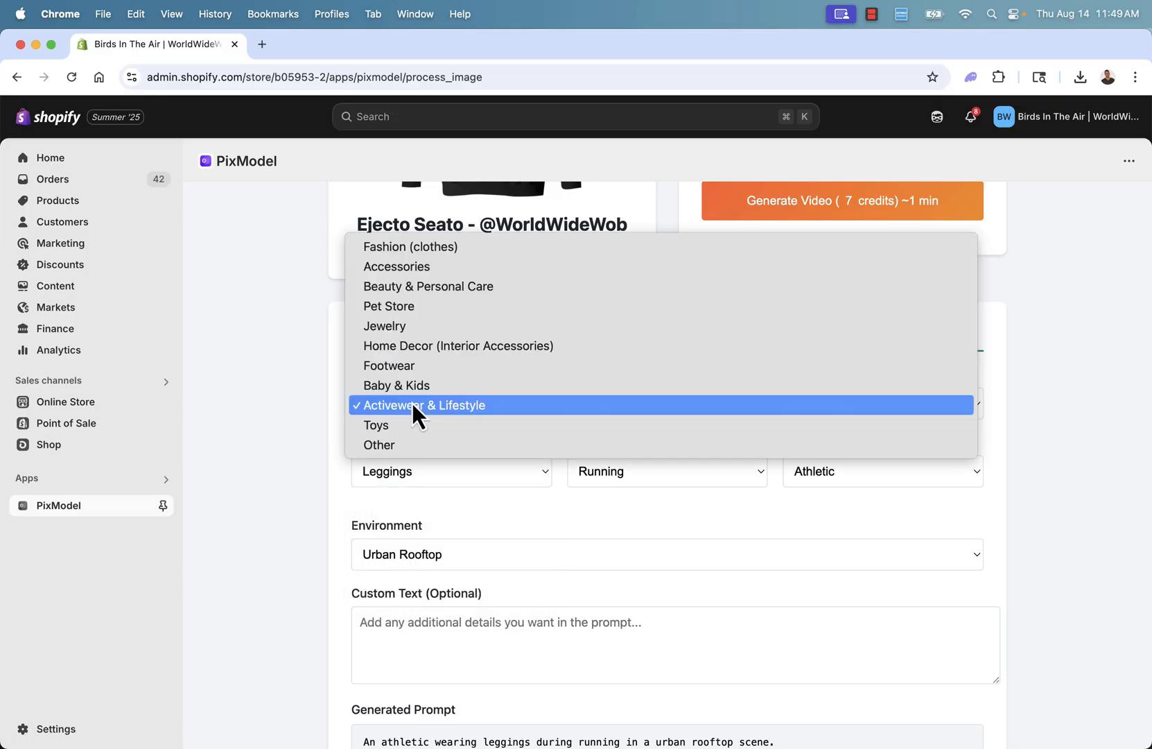
left_click(411, 247)
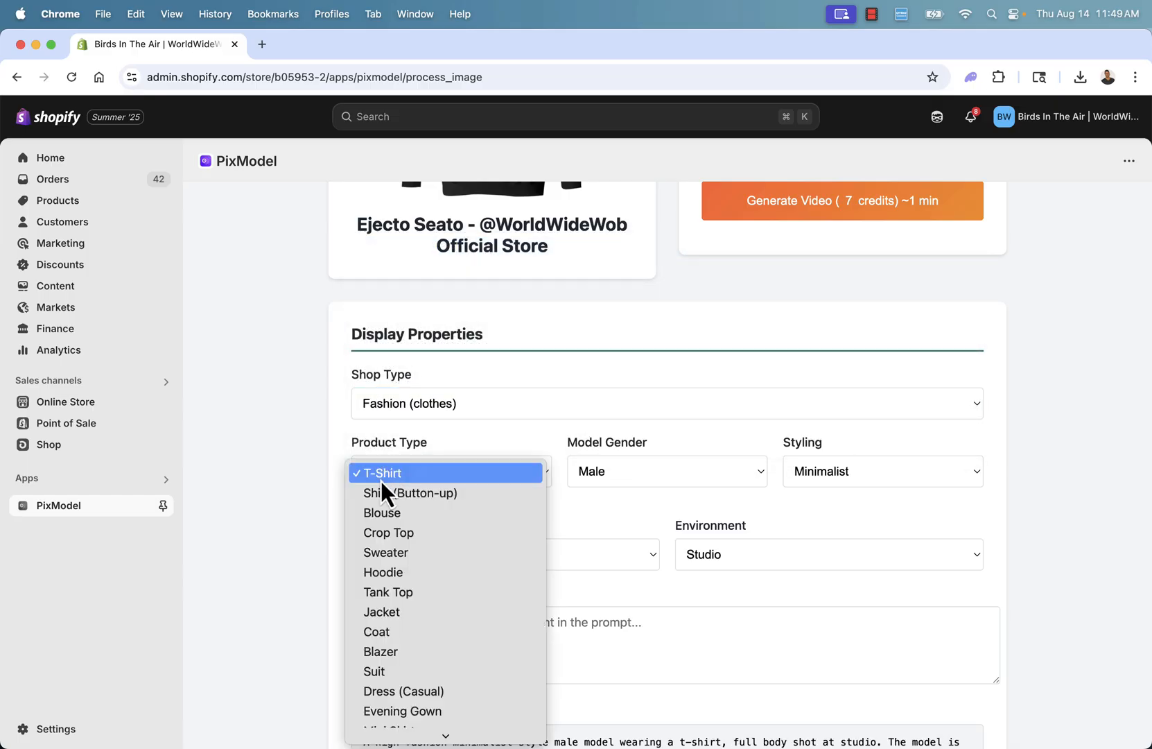
left_click(383, 572)
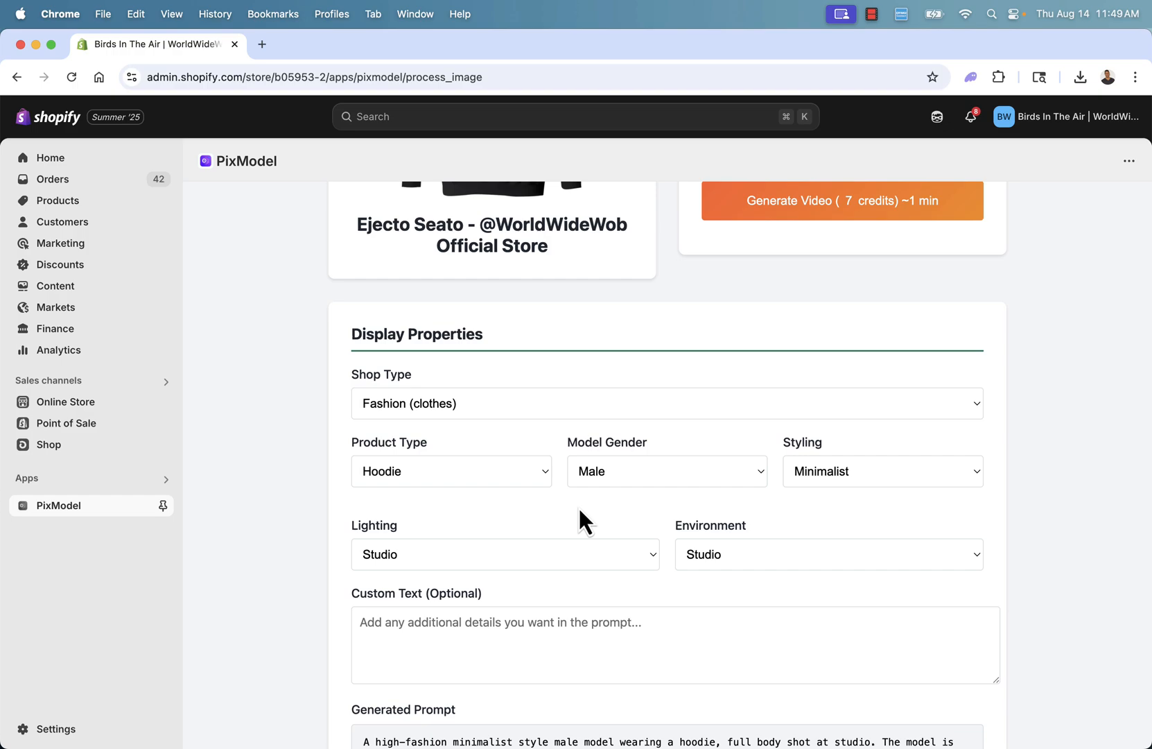
left_click(666, 472)
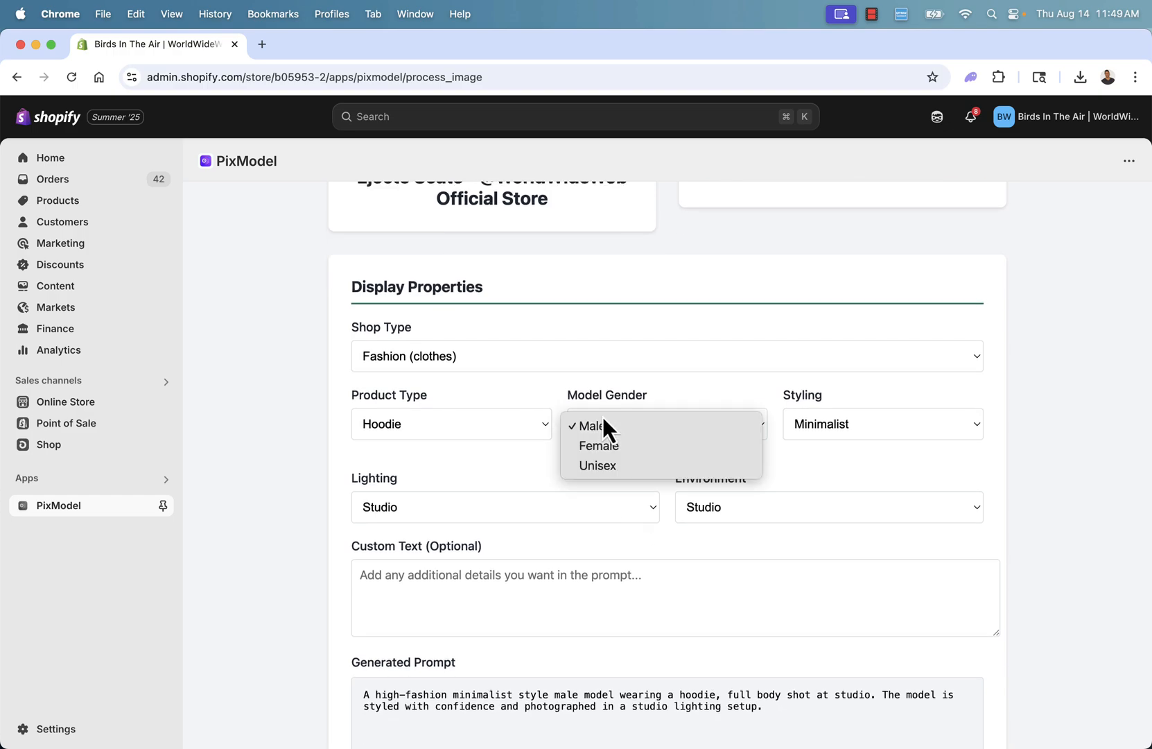
left_click(592, 425)
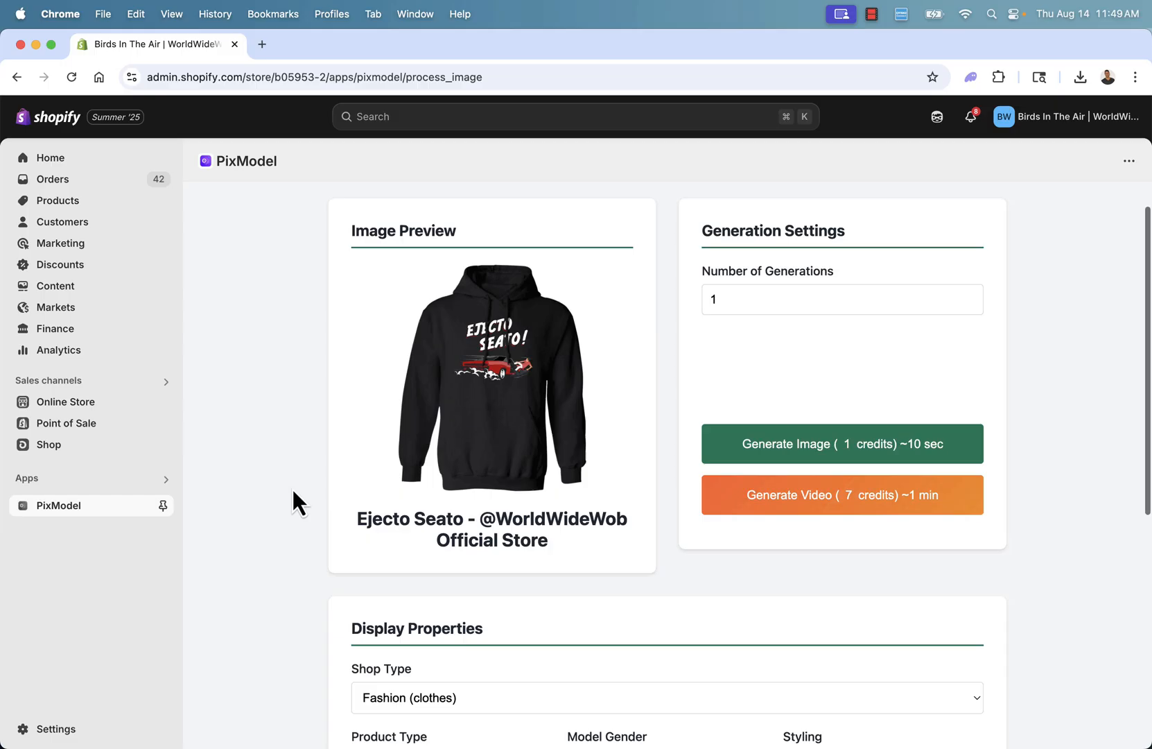
Set styling Streetwear, lighting Daylight and environment Urban Rooftop.
scroll("down", 3)
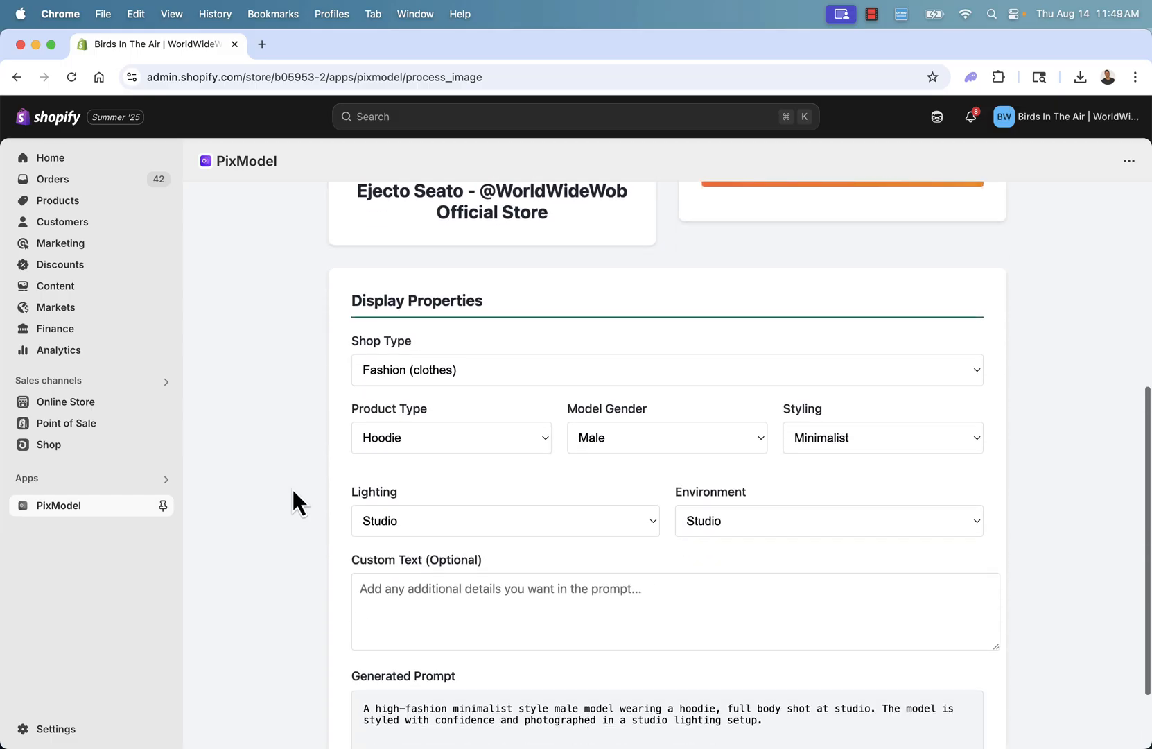
left_click(881, 437)
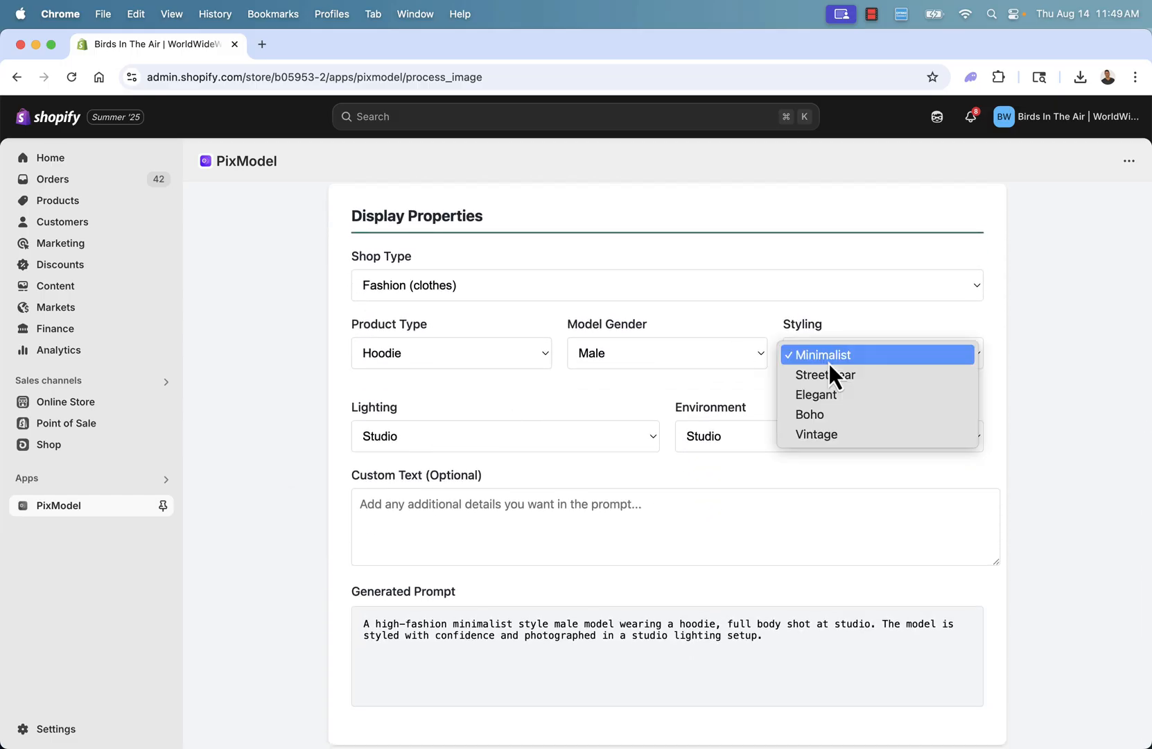
left_click(825, 375)
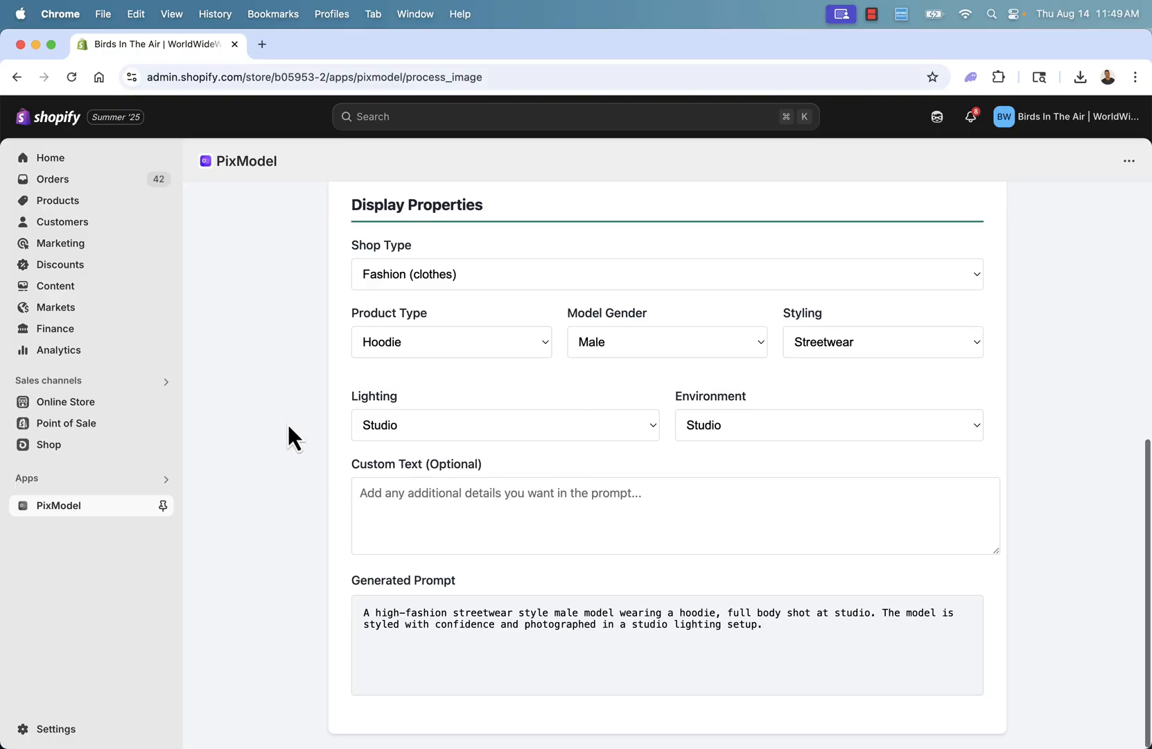
left_click(505, 424)
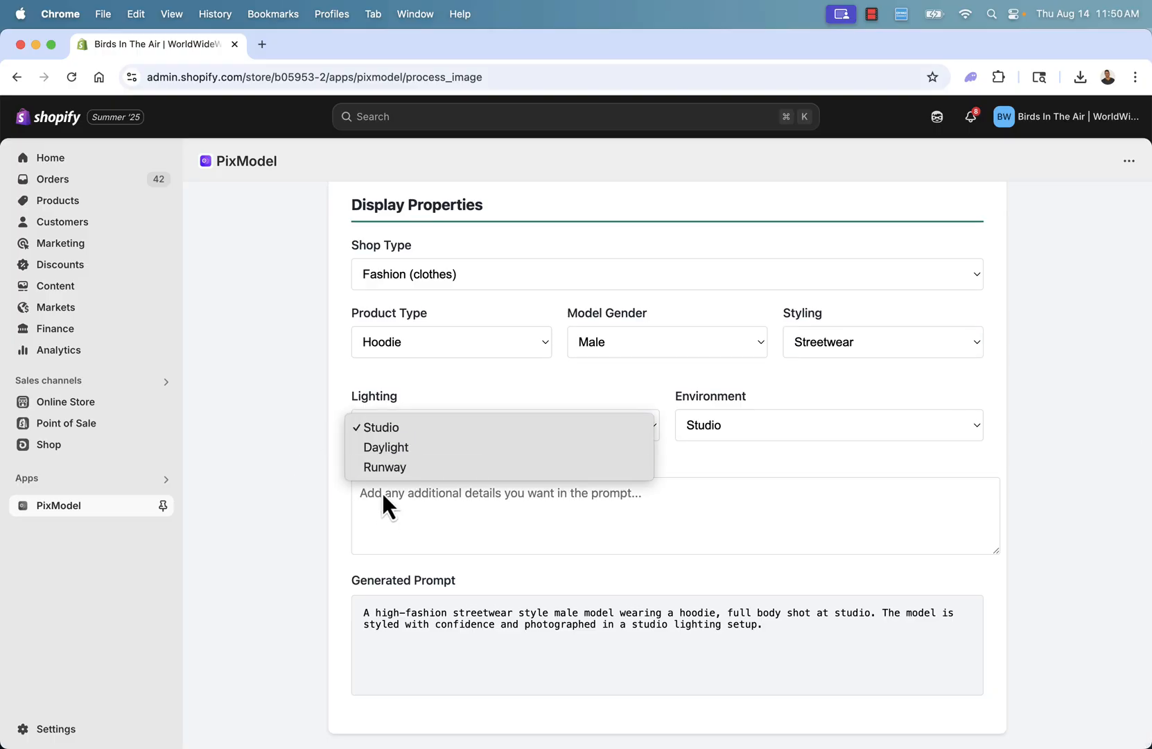
left_click(386, 447)
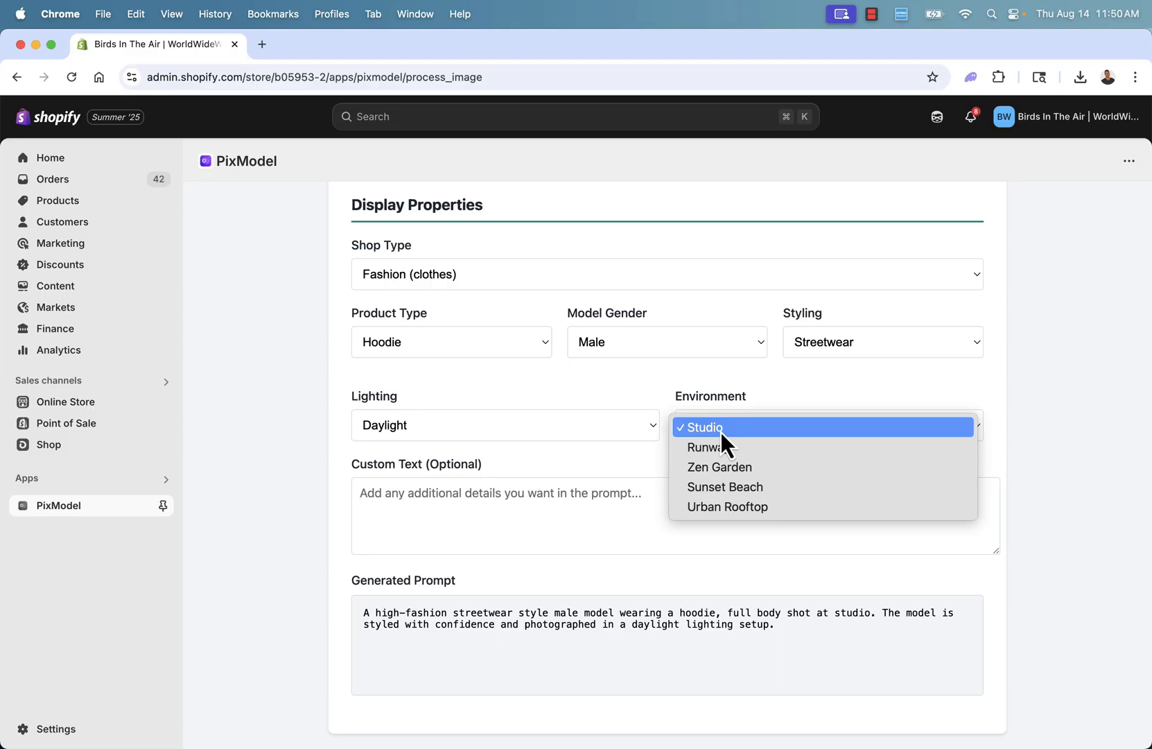
mouse_move(717, 510)
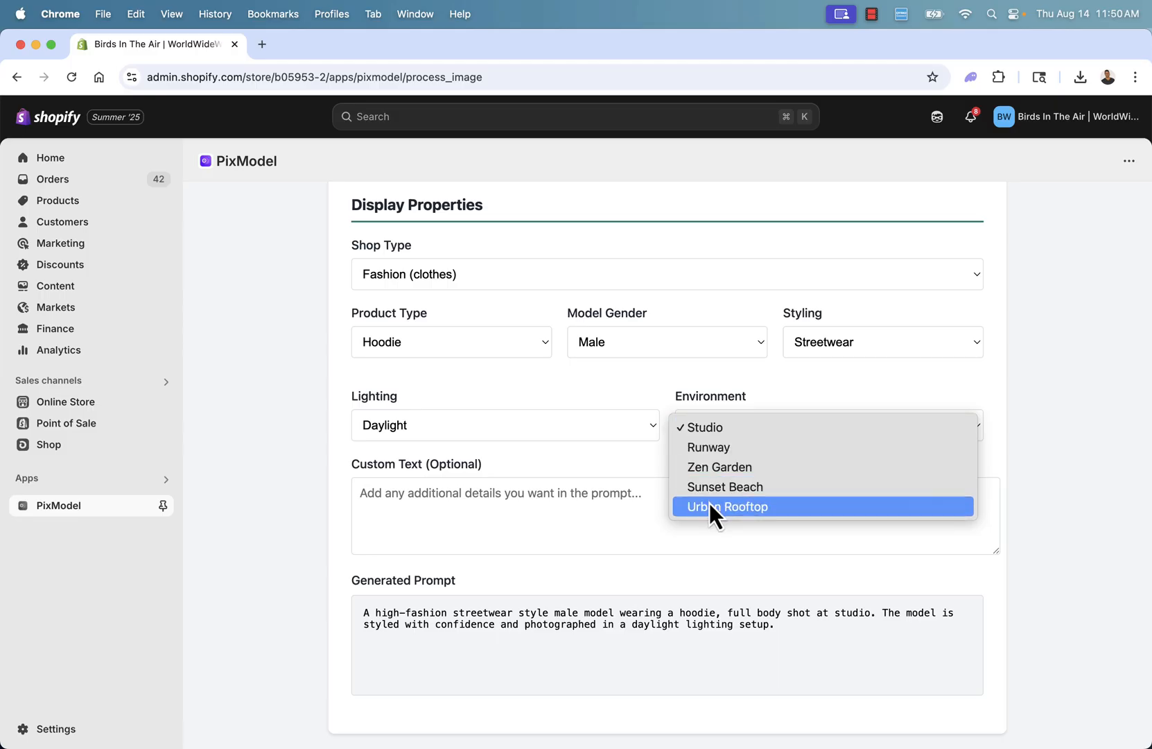
left_click(728, 506)
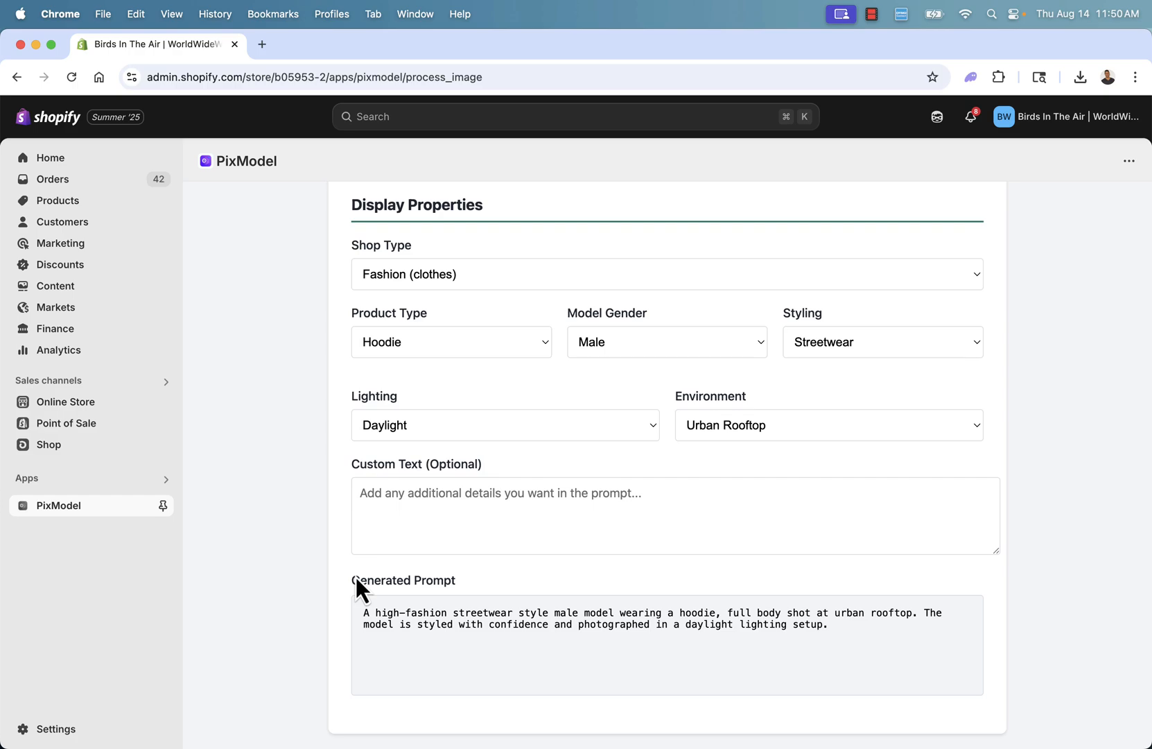
mouse_move(449, 610)
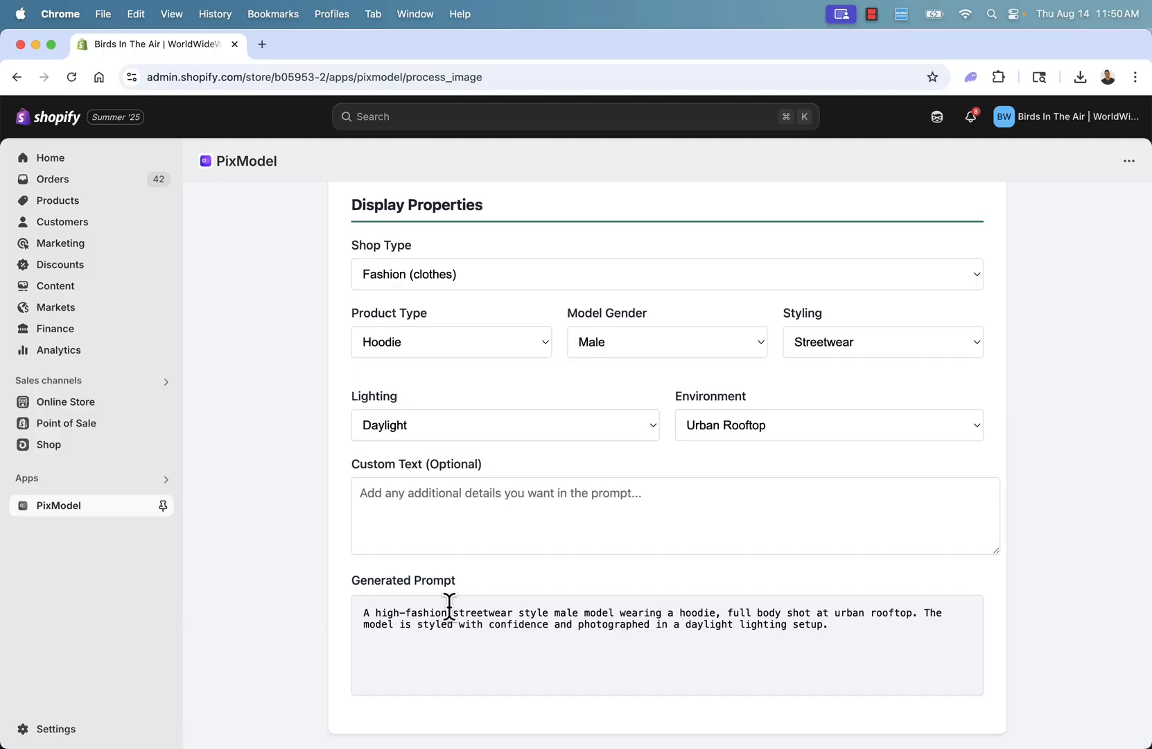
mouse_move(486, 545)
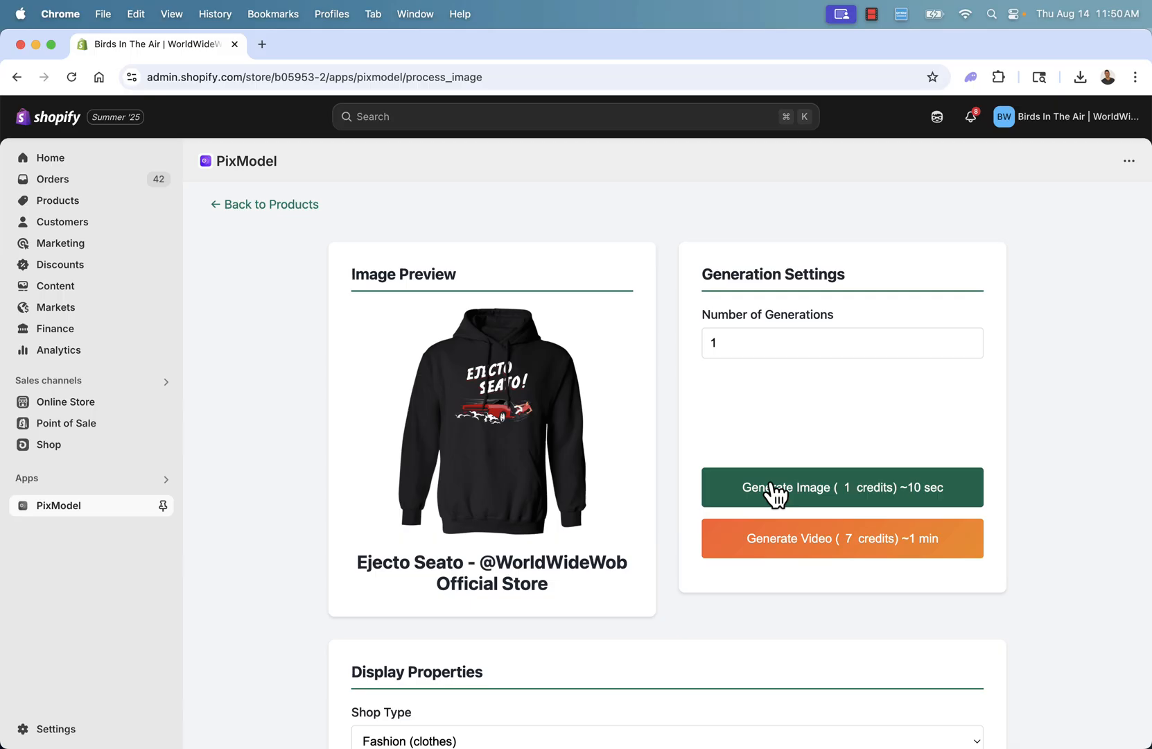
Generate the hoodie model image and apply it to the Ejecto Seato product.
left_click(841, 486)
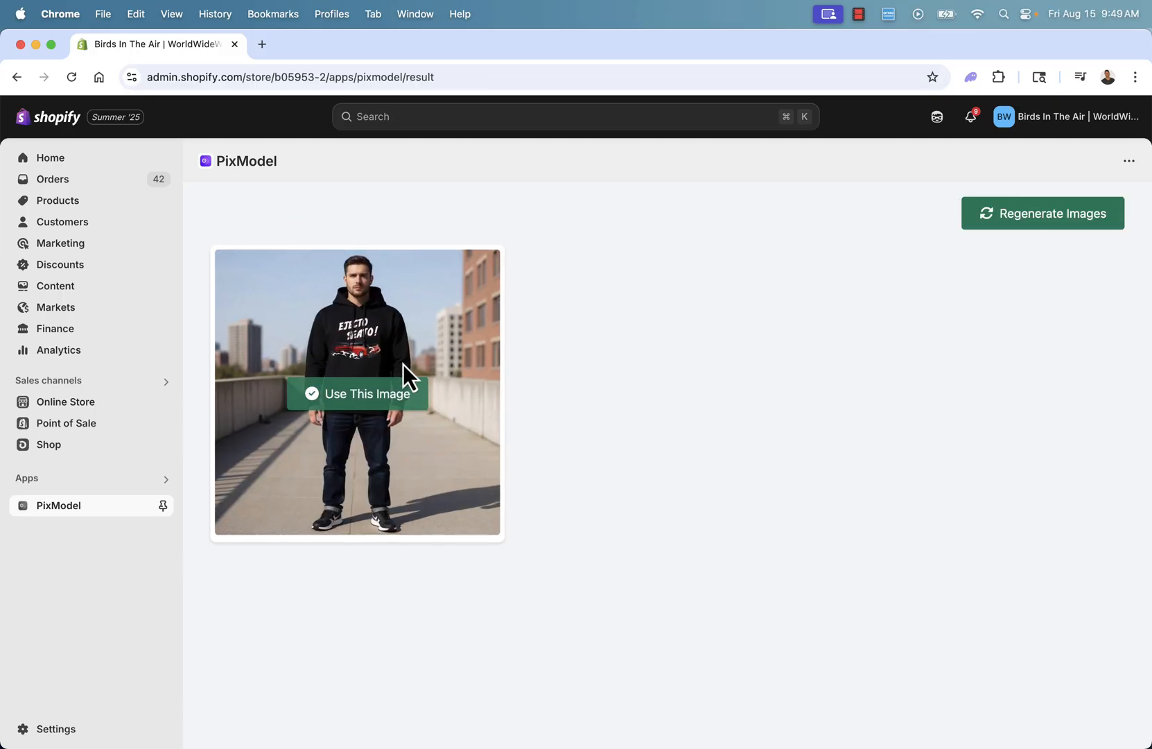
mouse_move(409, 367)
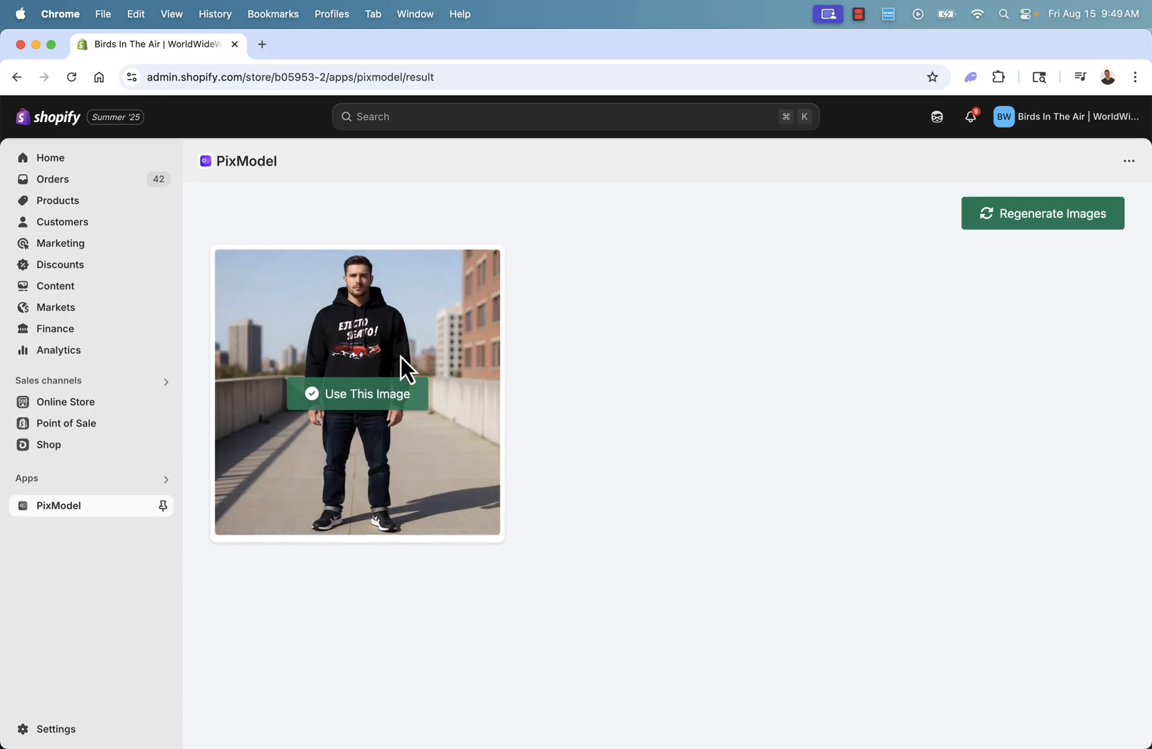
left_click(357, 394)
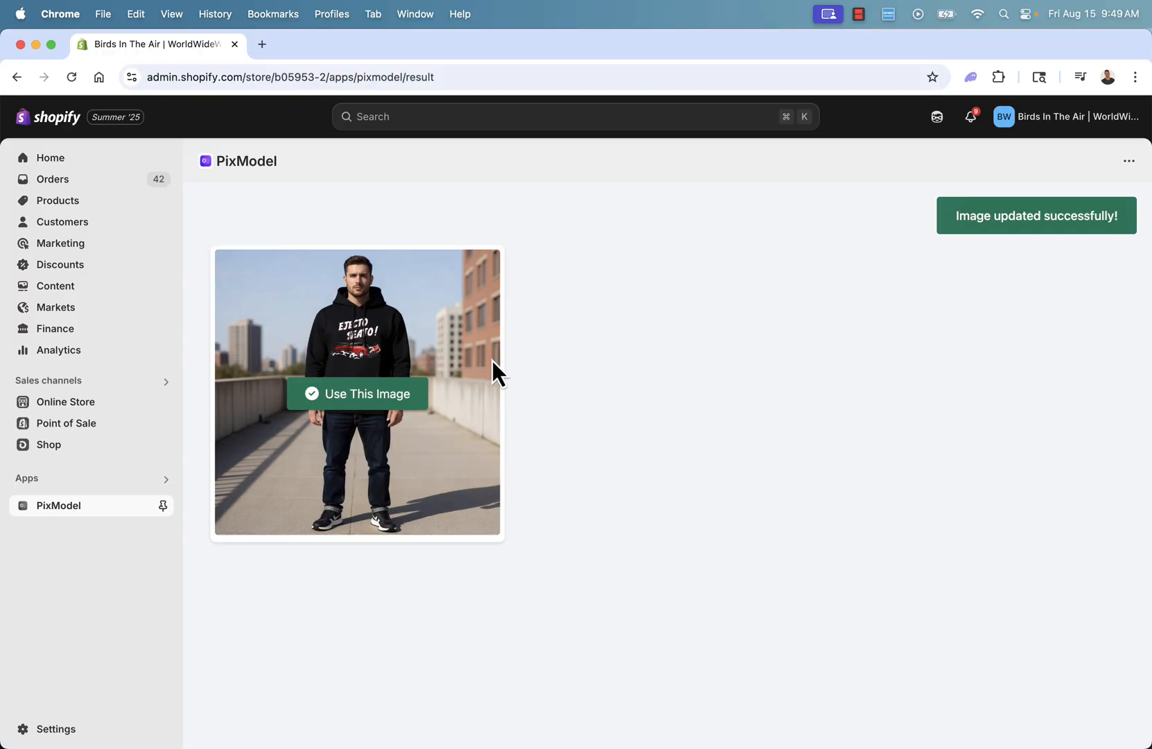
mouse_move(361, 383)
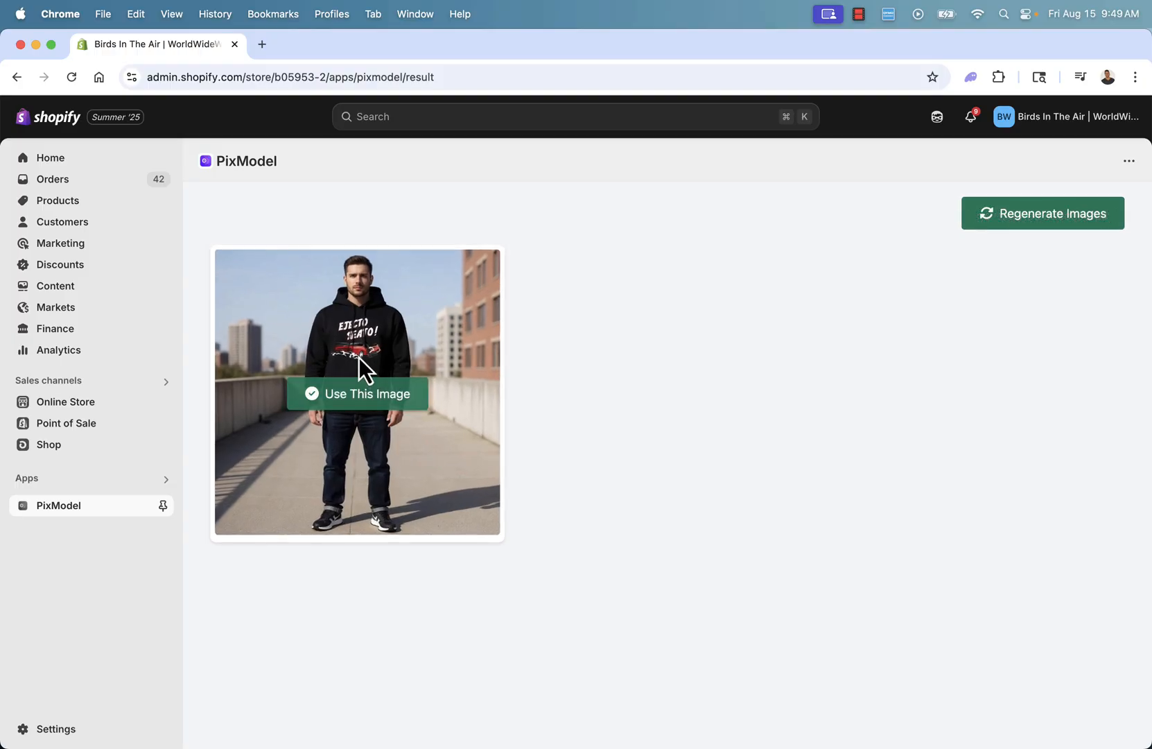
mouse_move(460, 395)
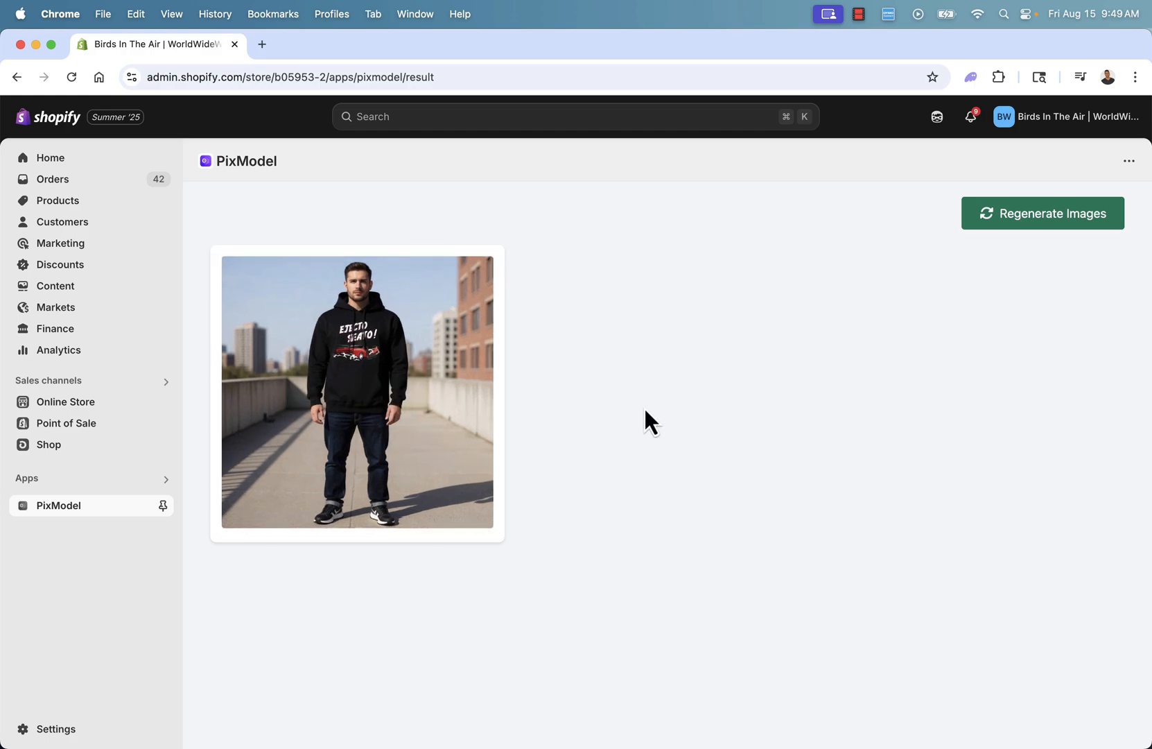
mouse_move(436, 354)
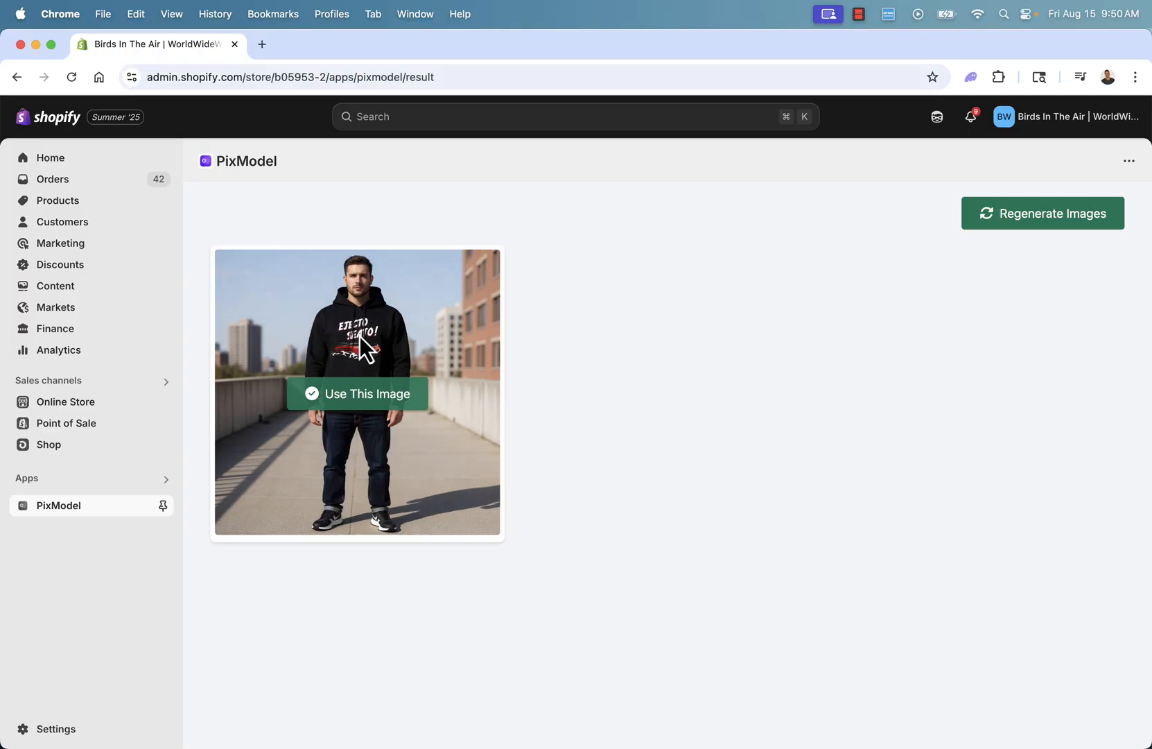
mouse_move(377, 419)
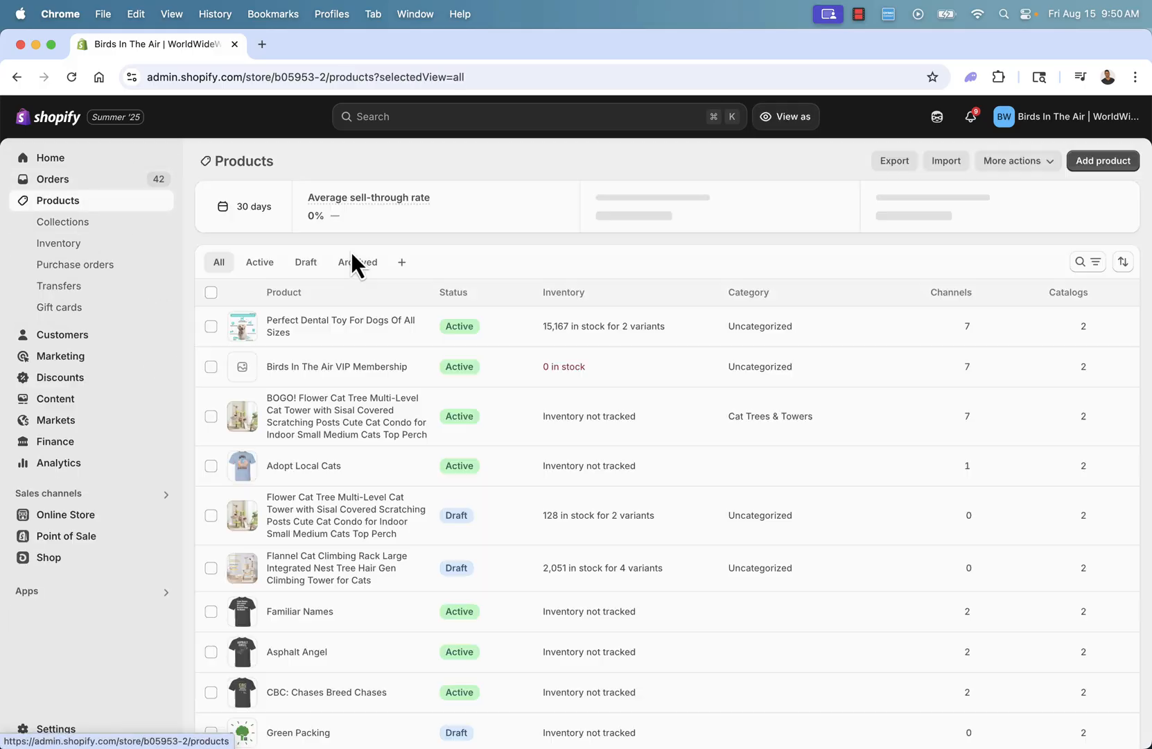
In Products, move the rooftop model photo to Ejecto Seato's first media slot.
scroll("down", 3)
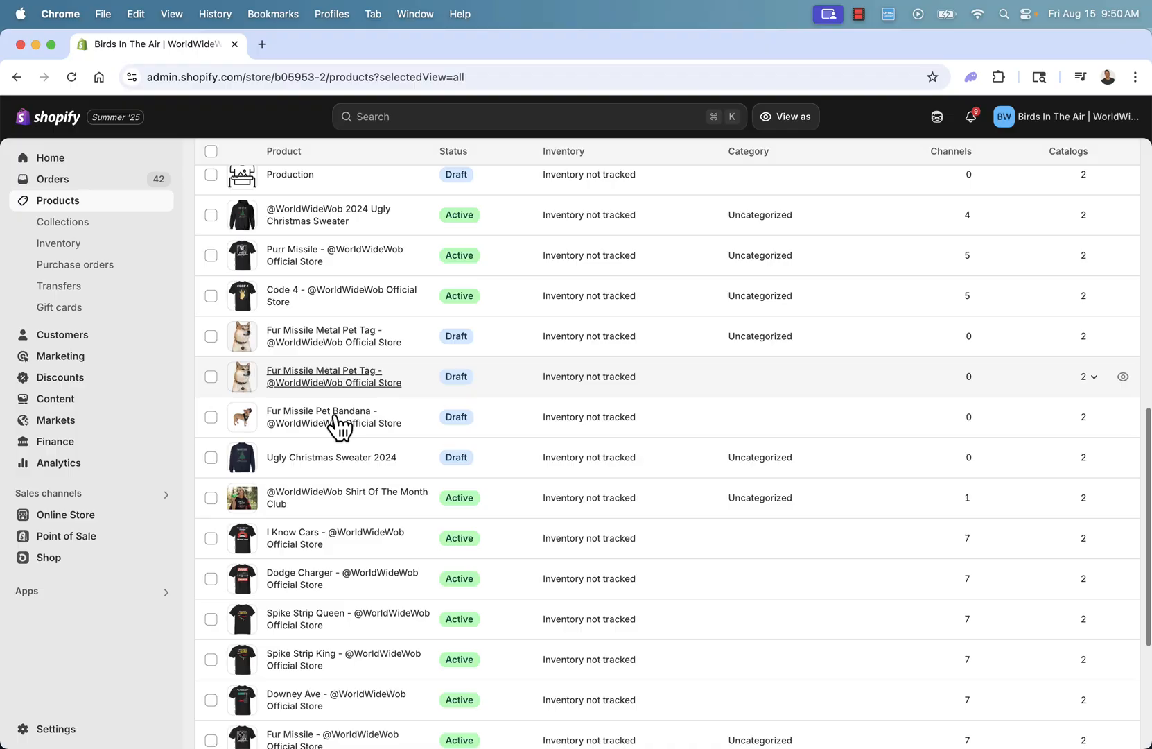
scroll("down", 3)
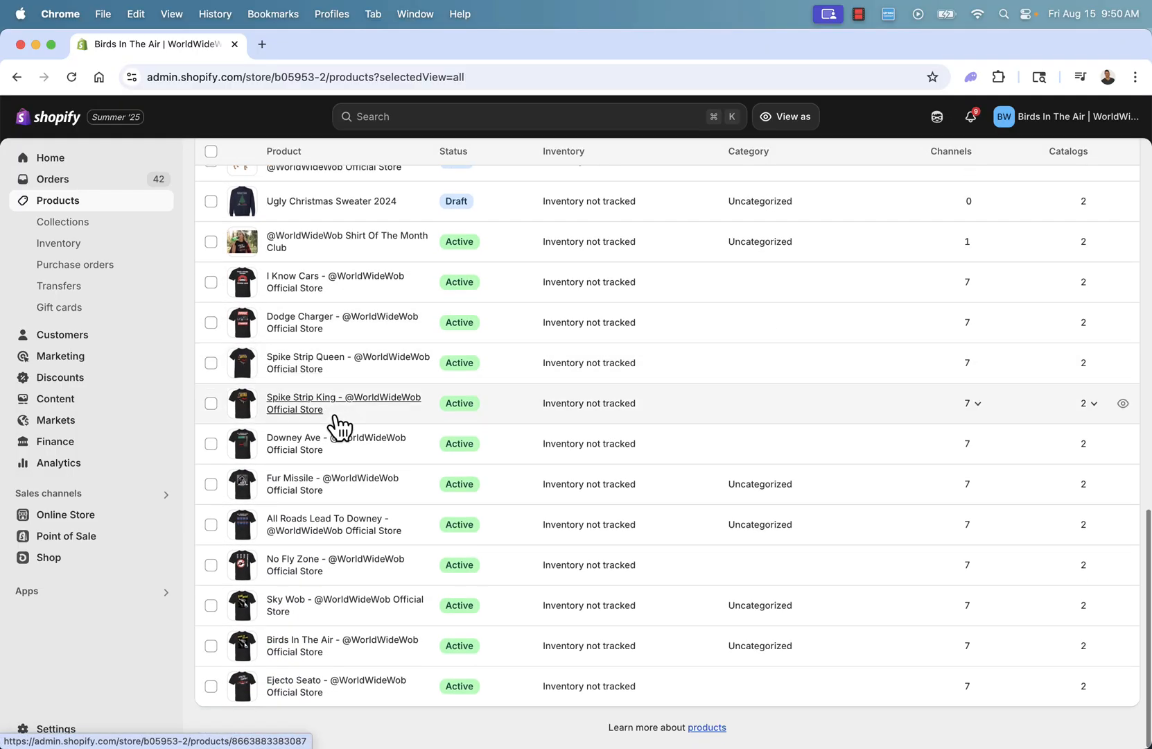
left_click(342, 402)
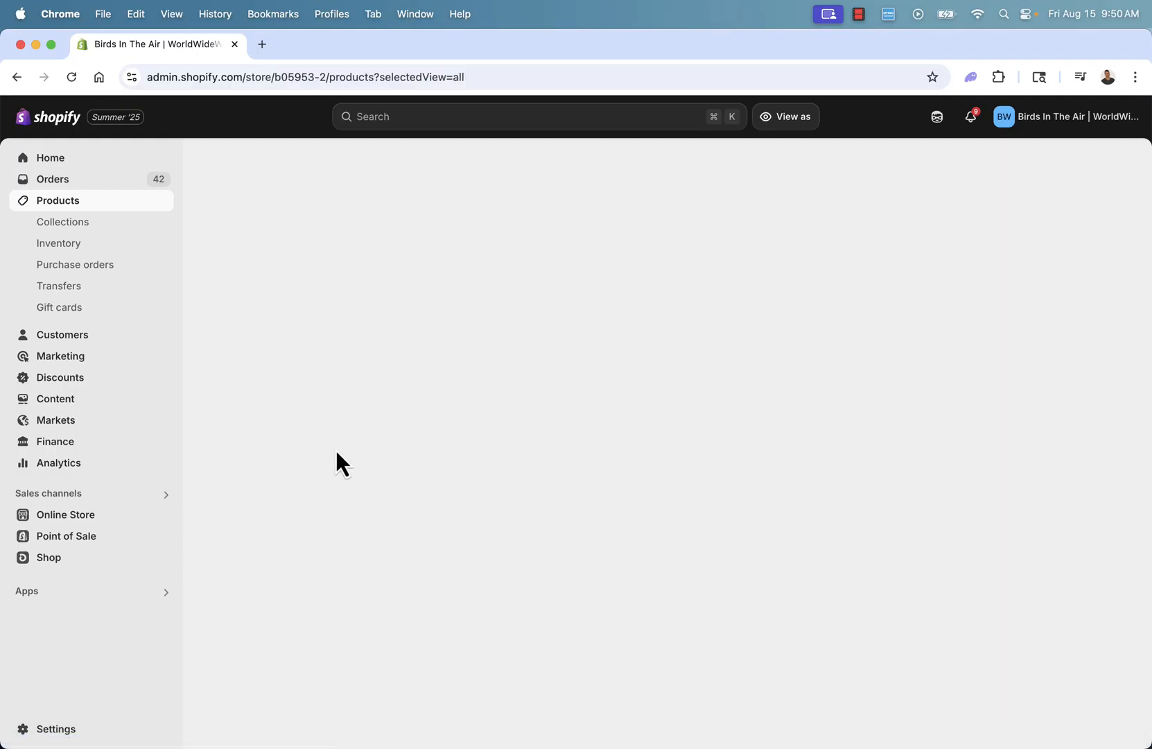
left_click(345, 459)
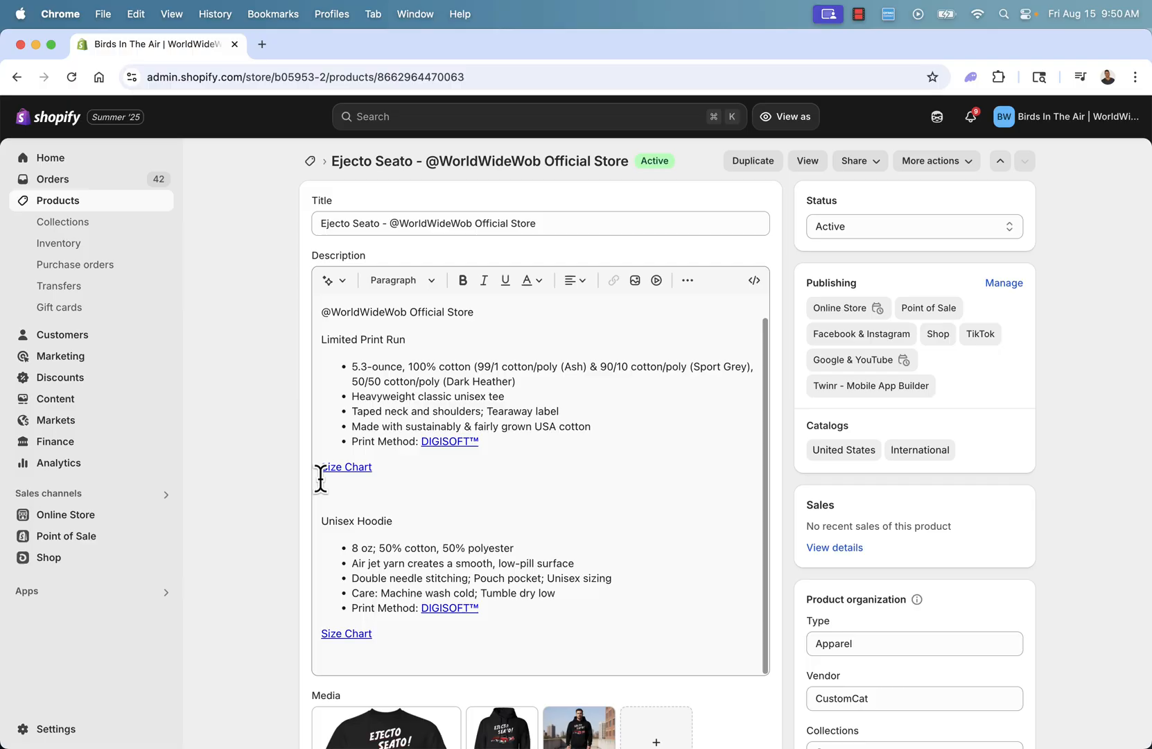
scroll("down", 3)
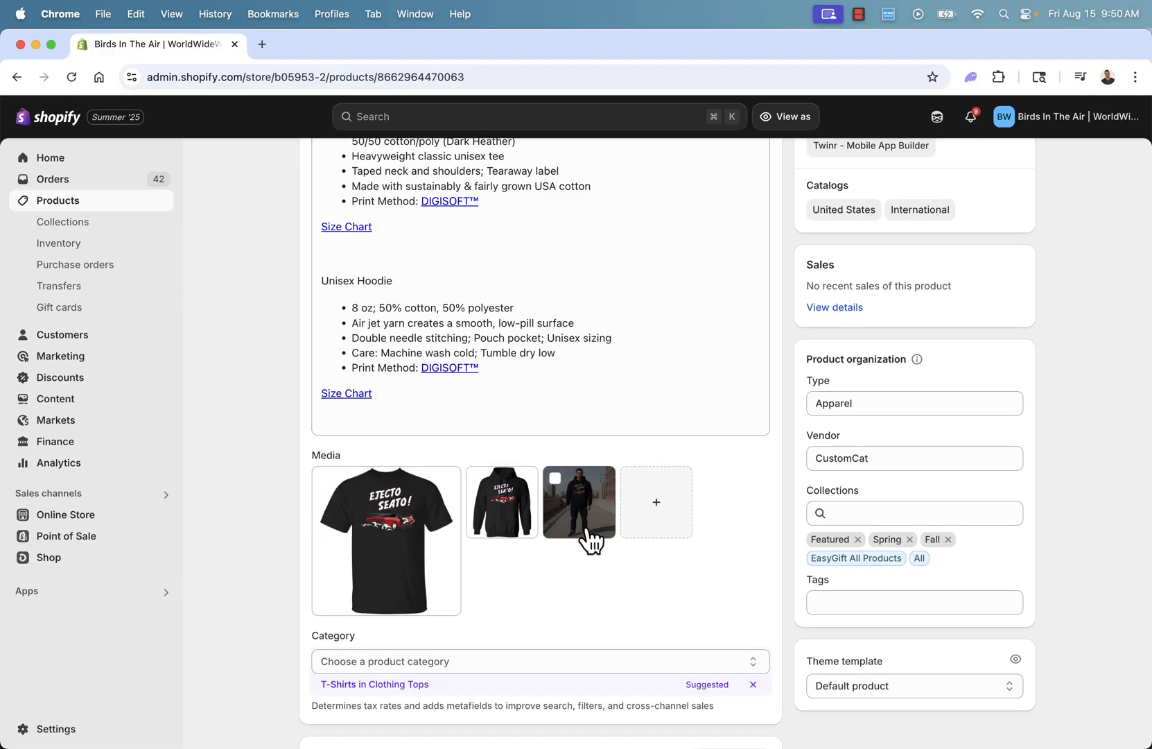
scroll("down", 3)
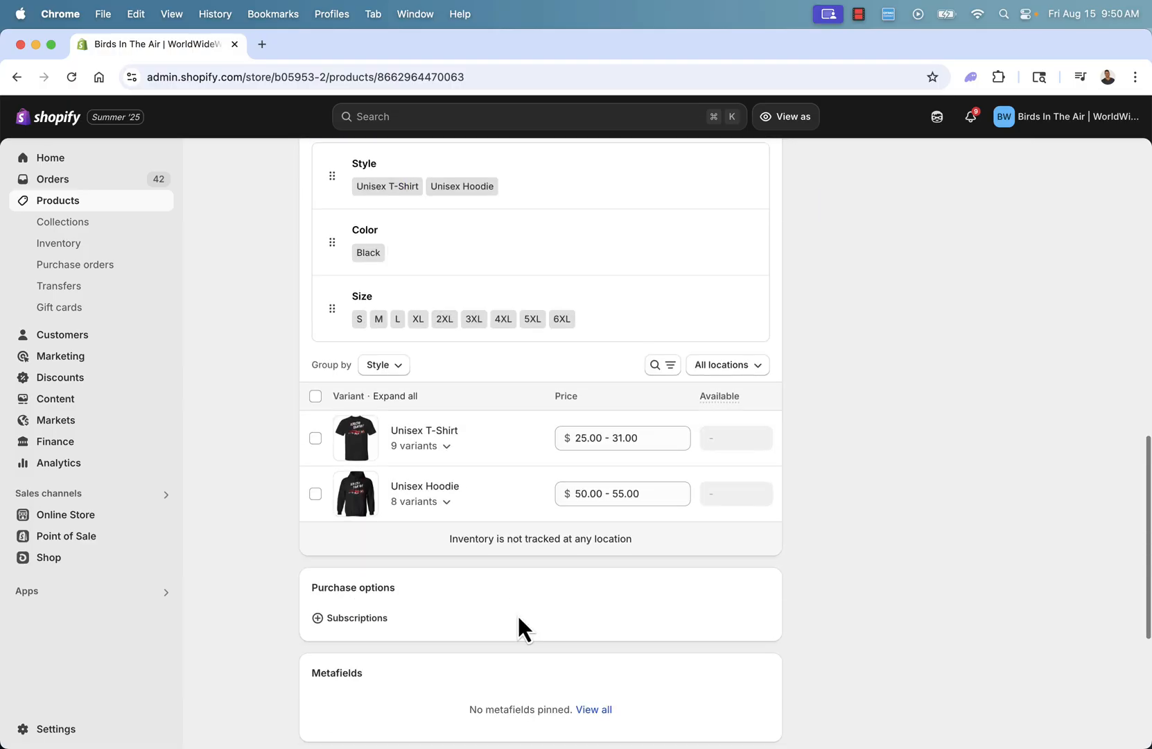
scroll("up", 3)
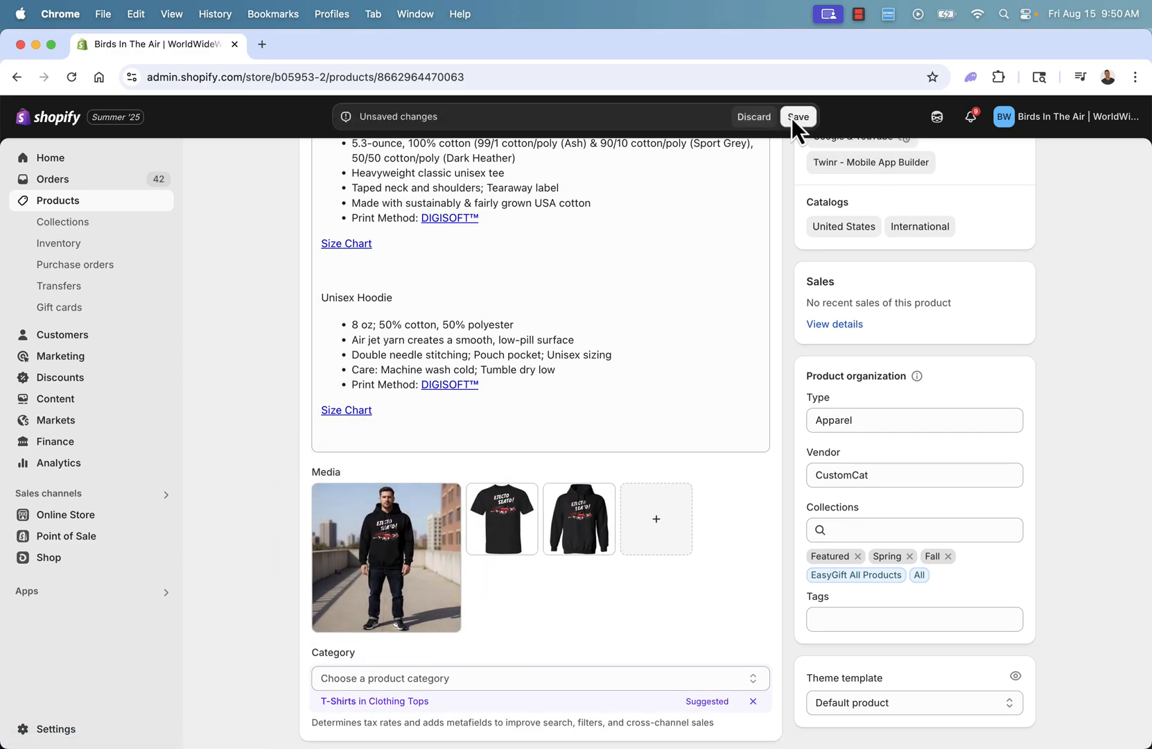
Save the reordered product media and view Ejecto Seato on the live store.
left_click(799, 117)
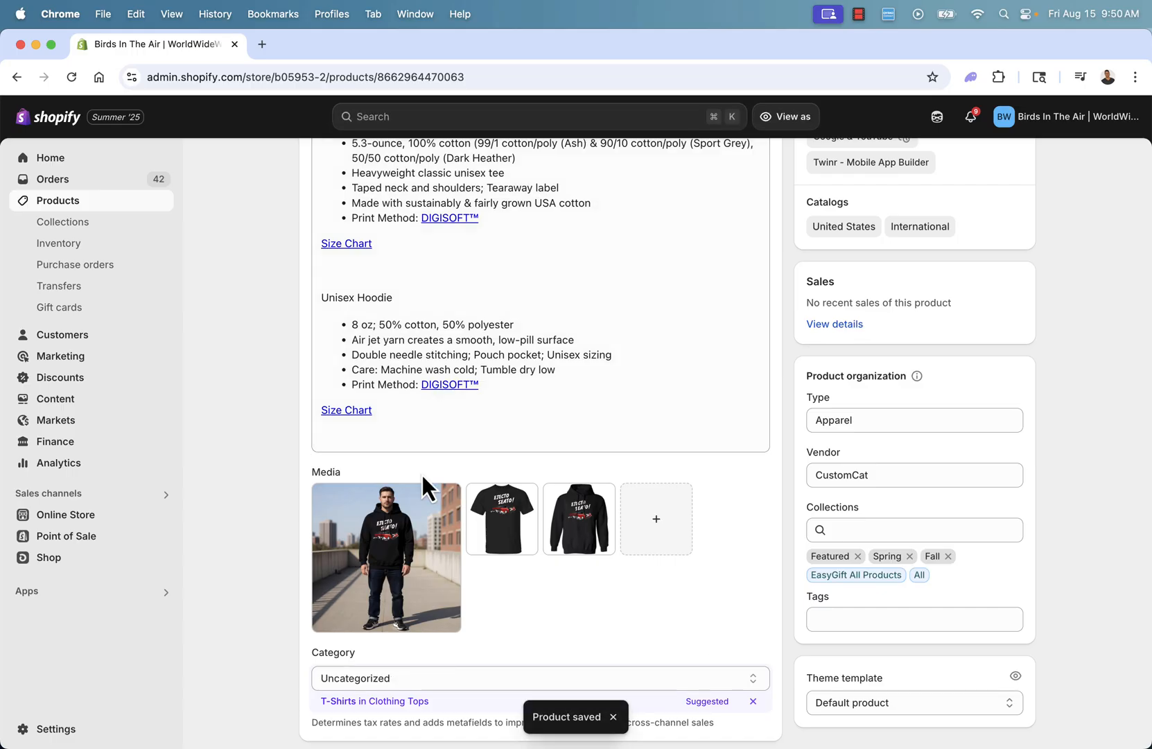
left_click(444, 45)
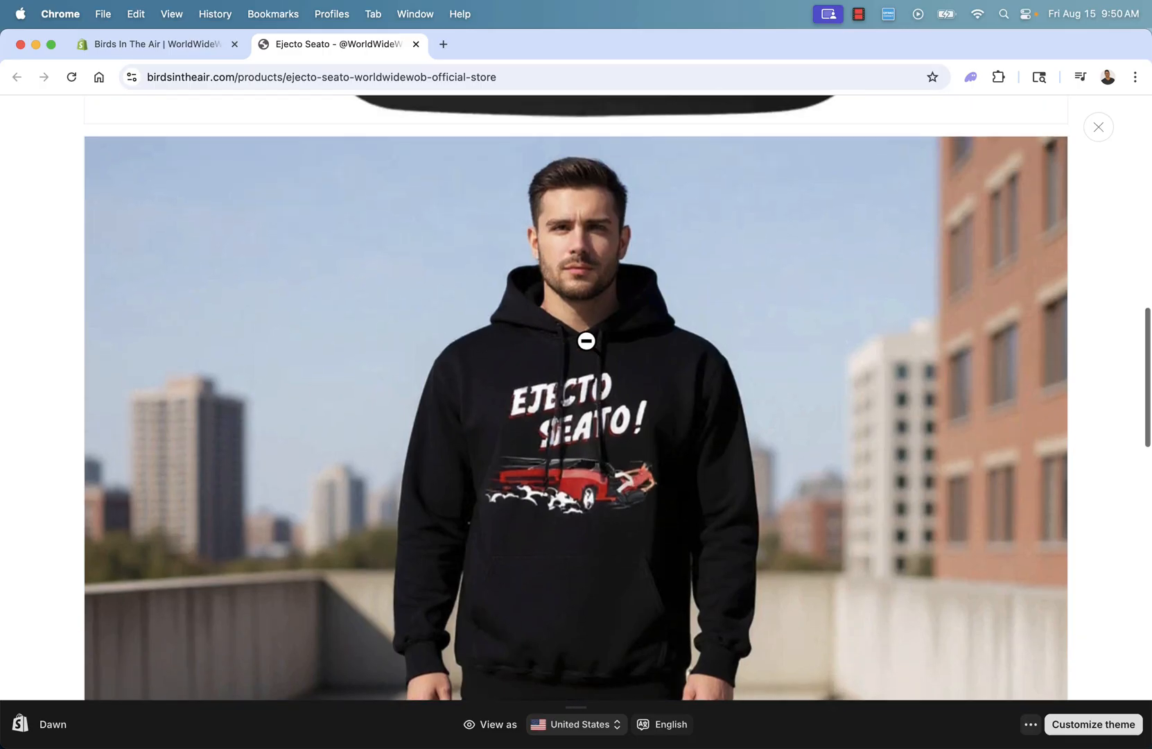
Check the model photo on the live Ejecto Seato page, then return to Shopify Admin.
scroll("down", 3)
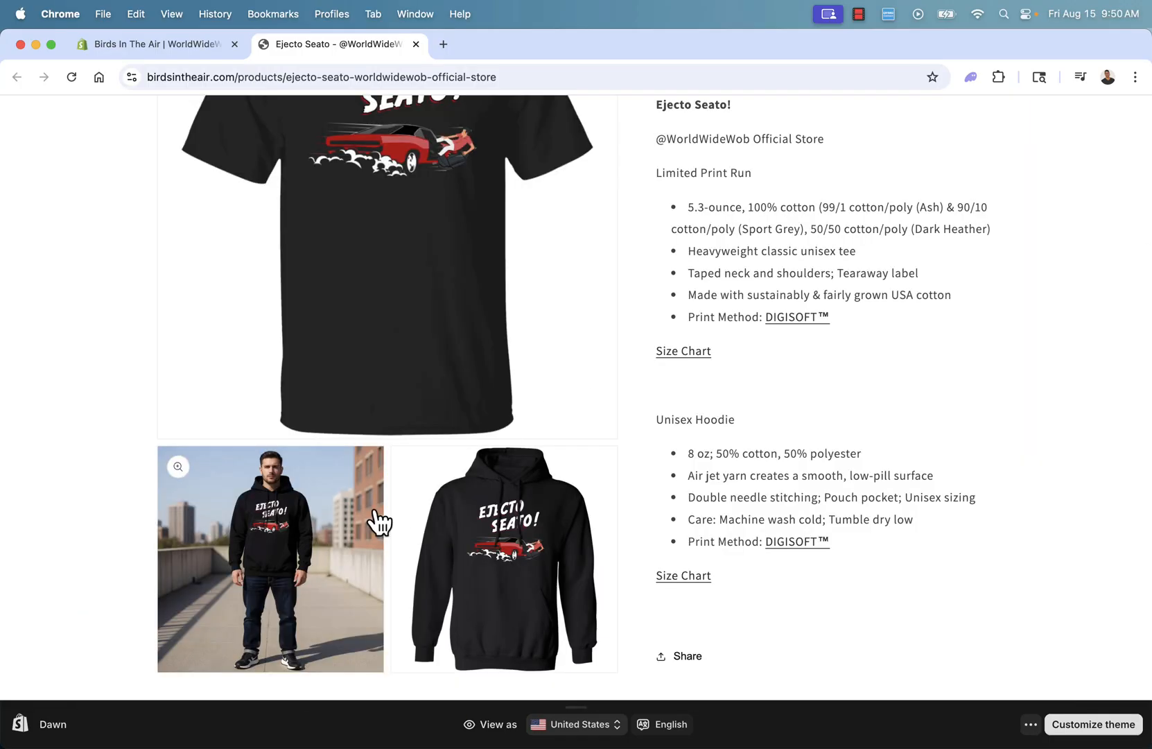
scroll("up", 3)
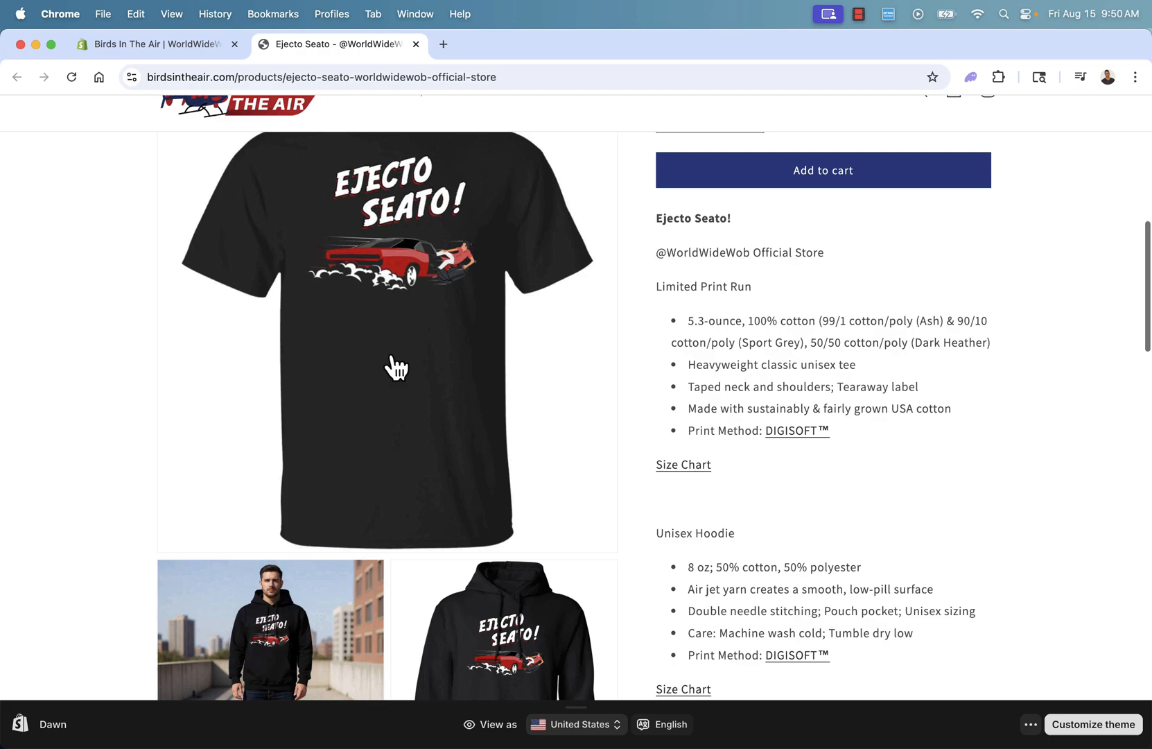
scroll("down", 3)
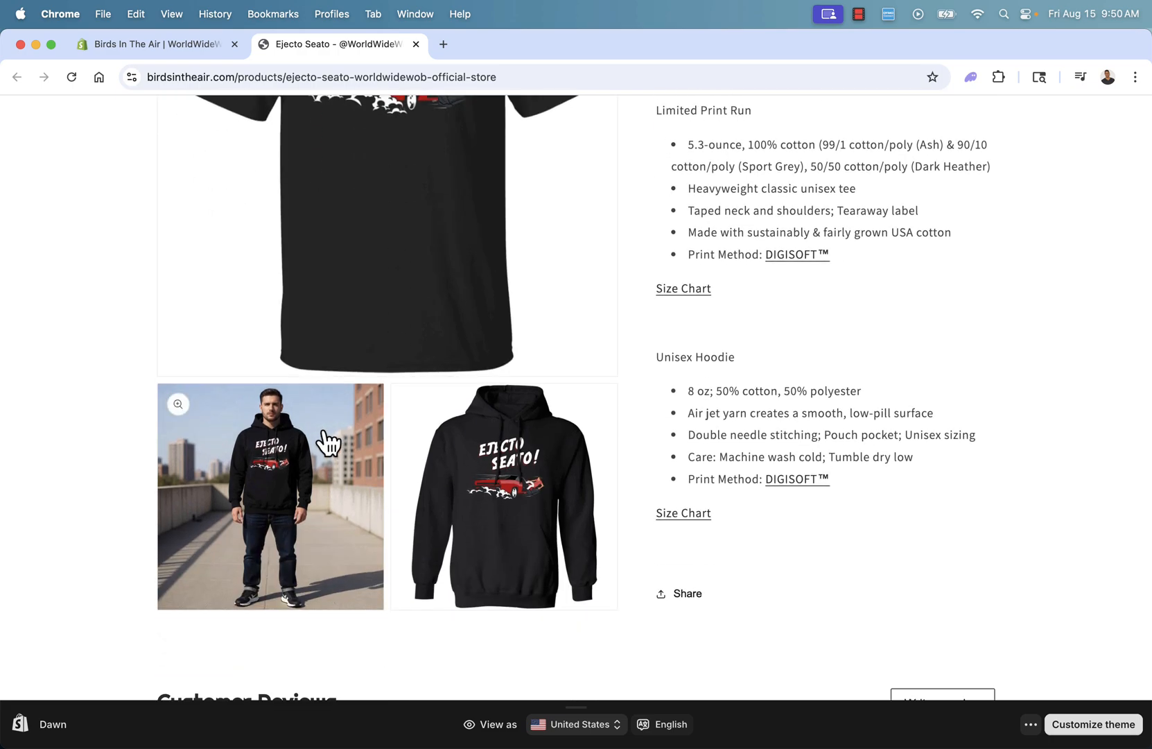
left_click(154, 44)
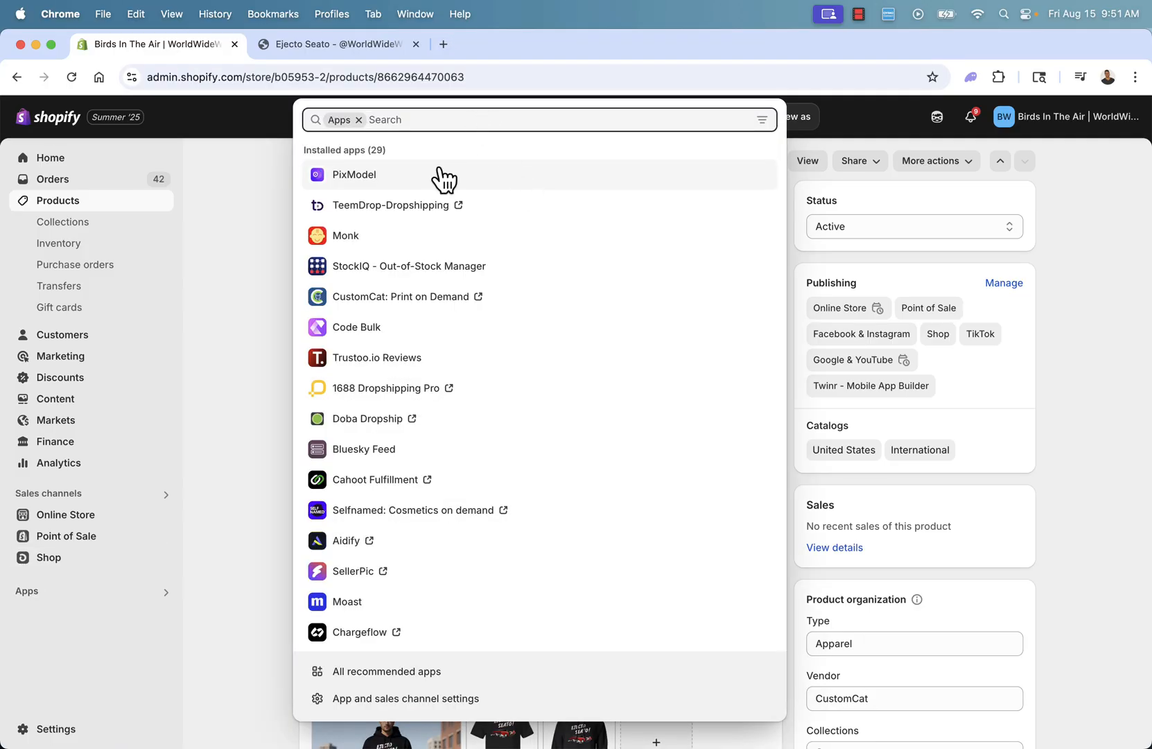
Launch PixModel and take the Birds In The Air t-shirt into the media generator.
left_click(354, 175)
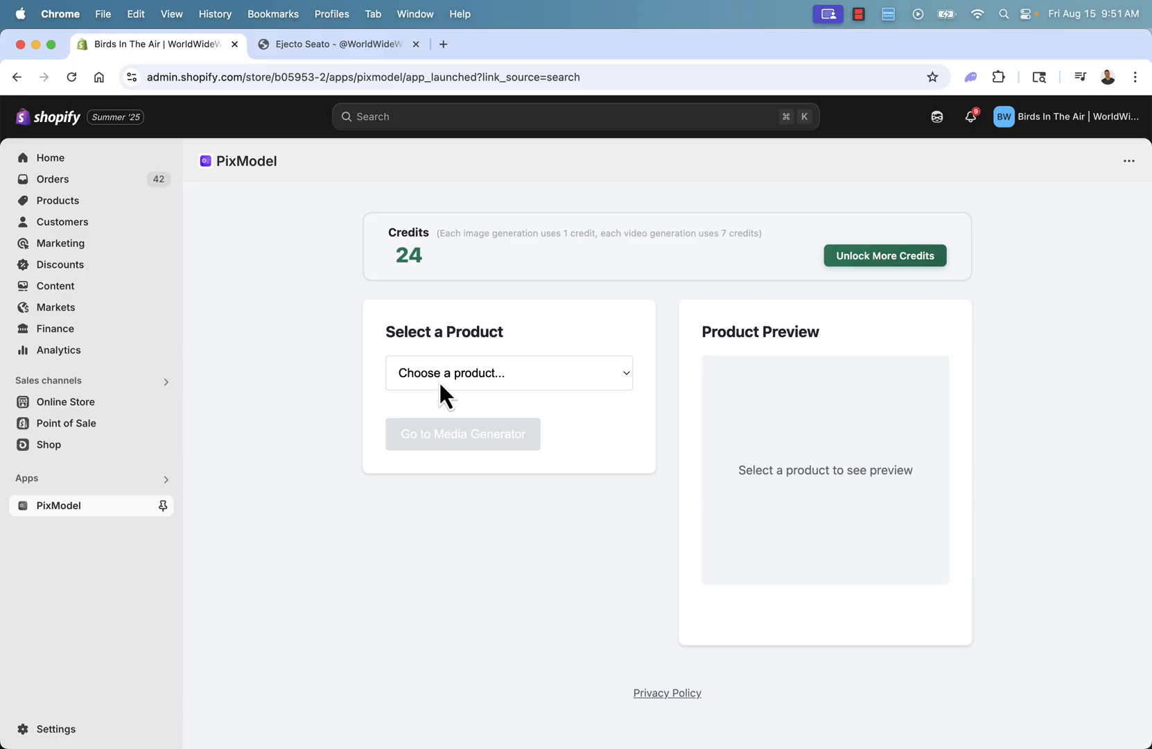
left_click(509, 373)
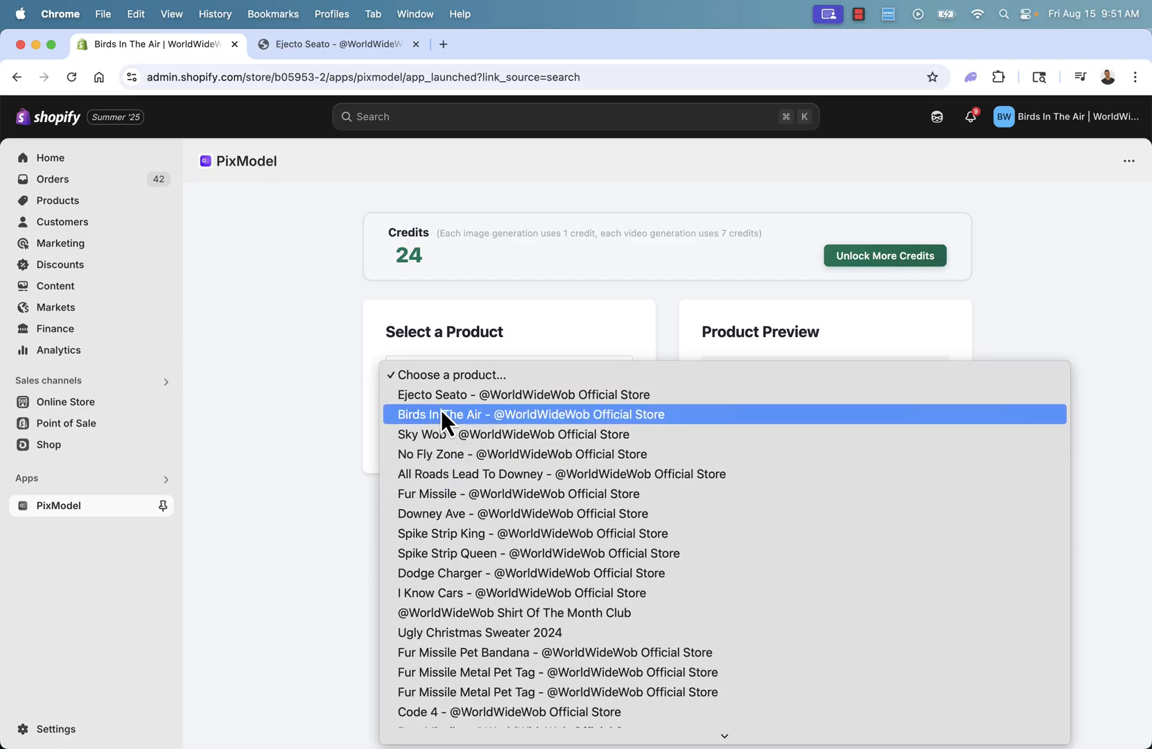
left_click(531, 414)
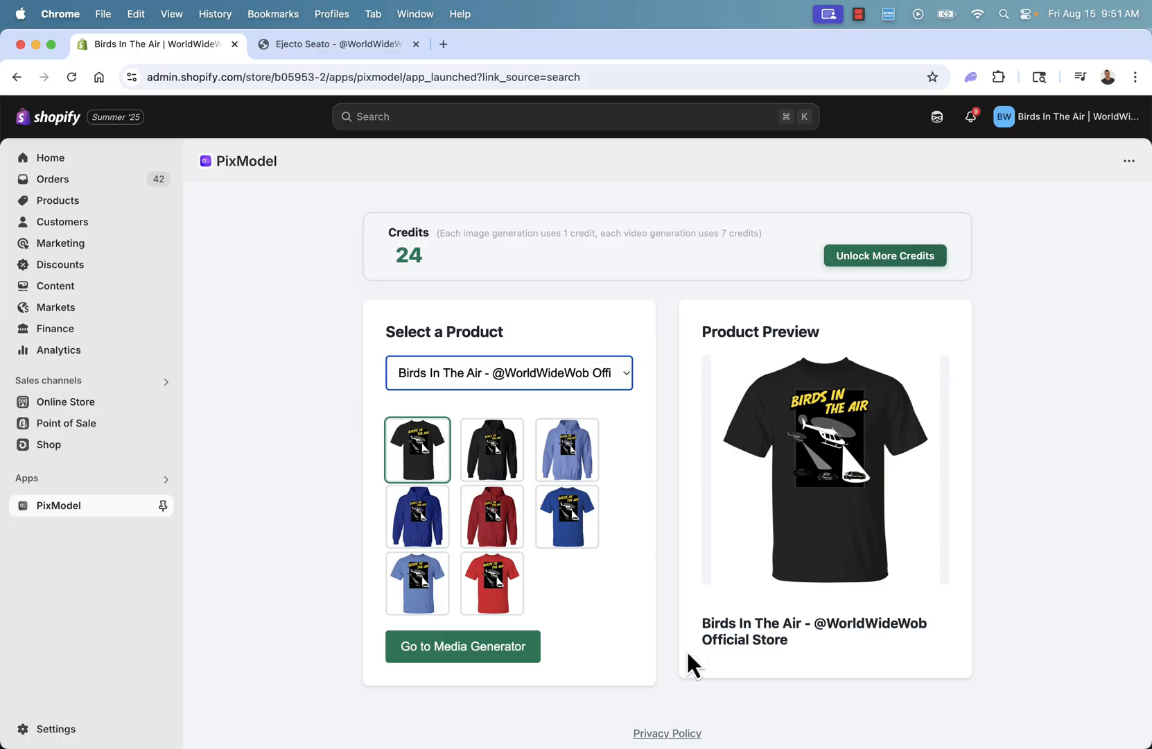
left_click(462, 646)
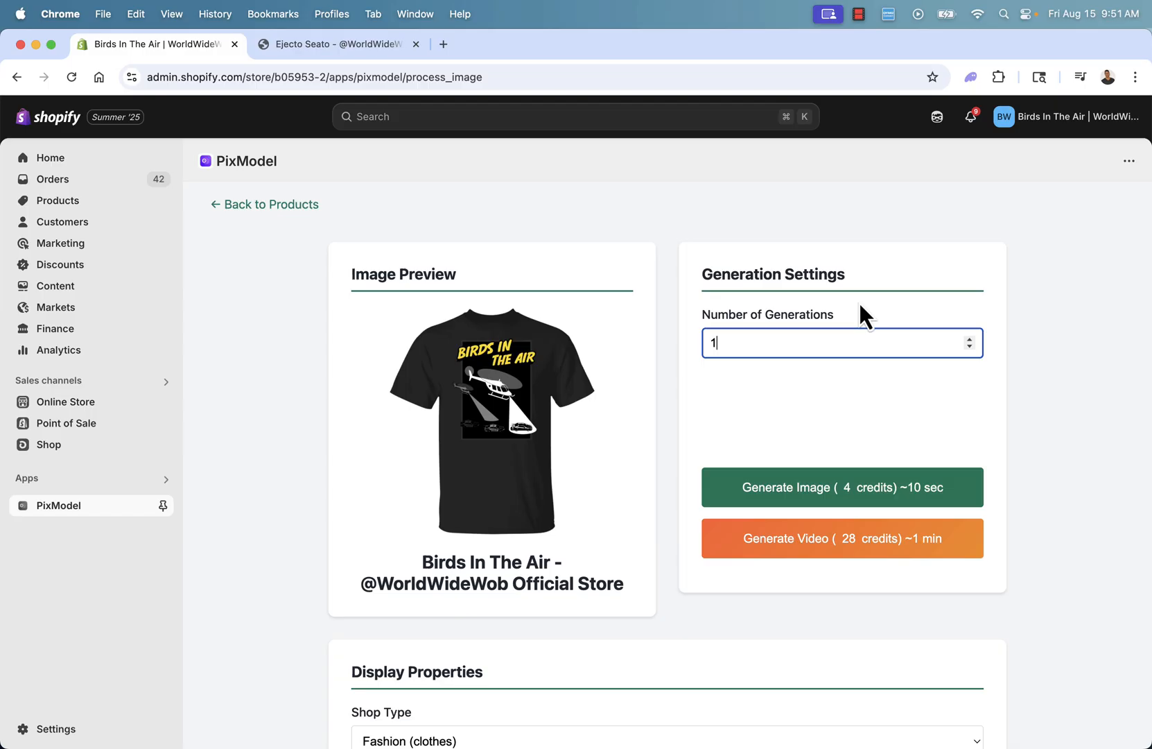
Pick a different styling for the t-shirt model, keeping one generation.
scroll("down", 3)
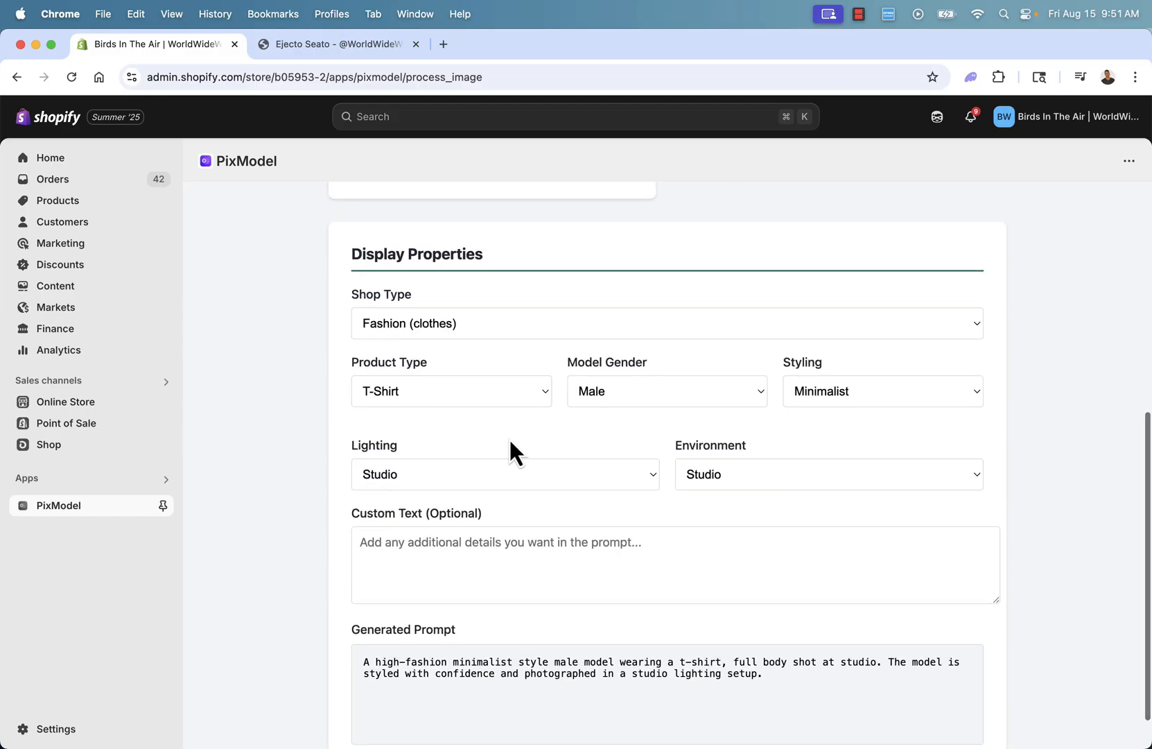
left_click(881, 391)
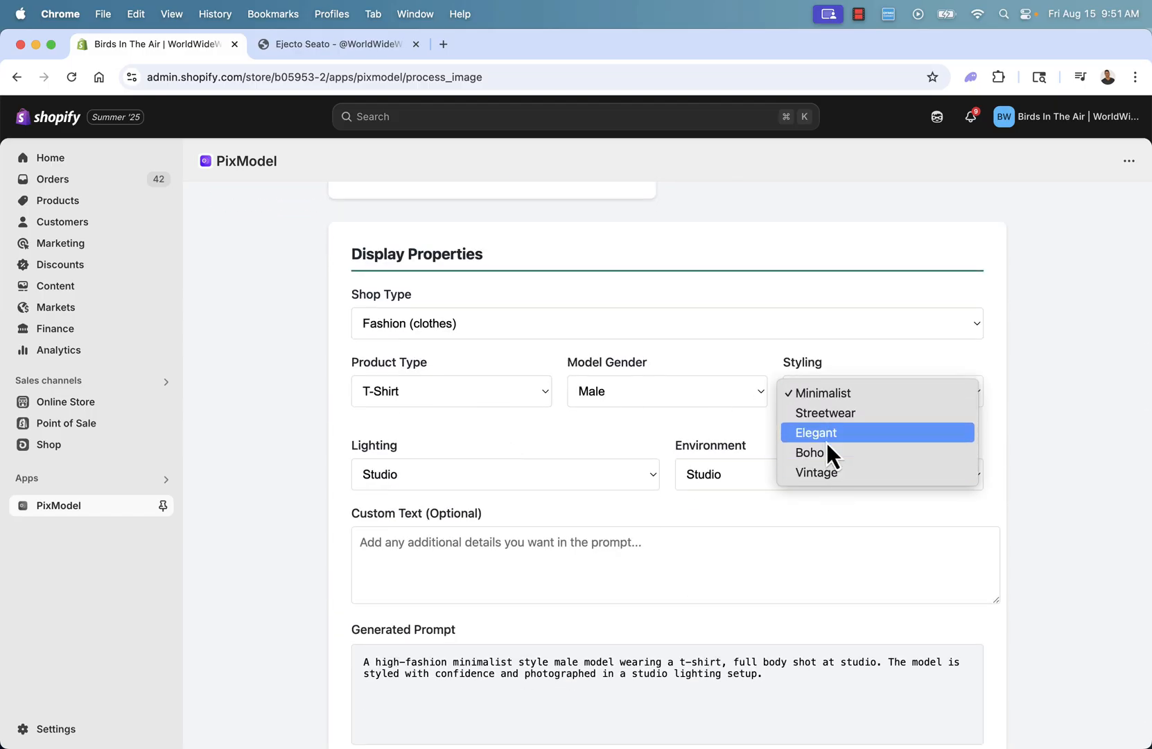
left_click(826, 412)
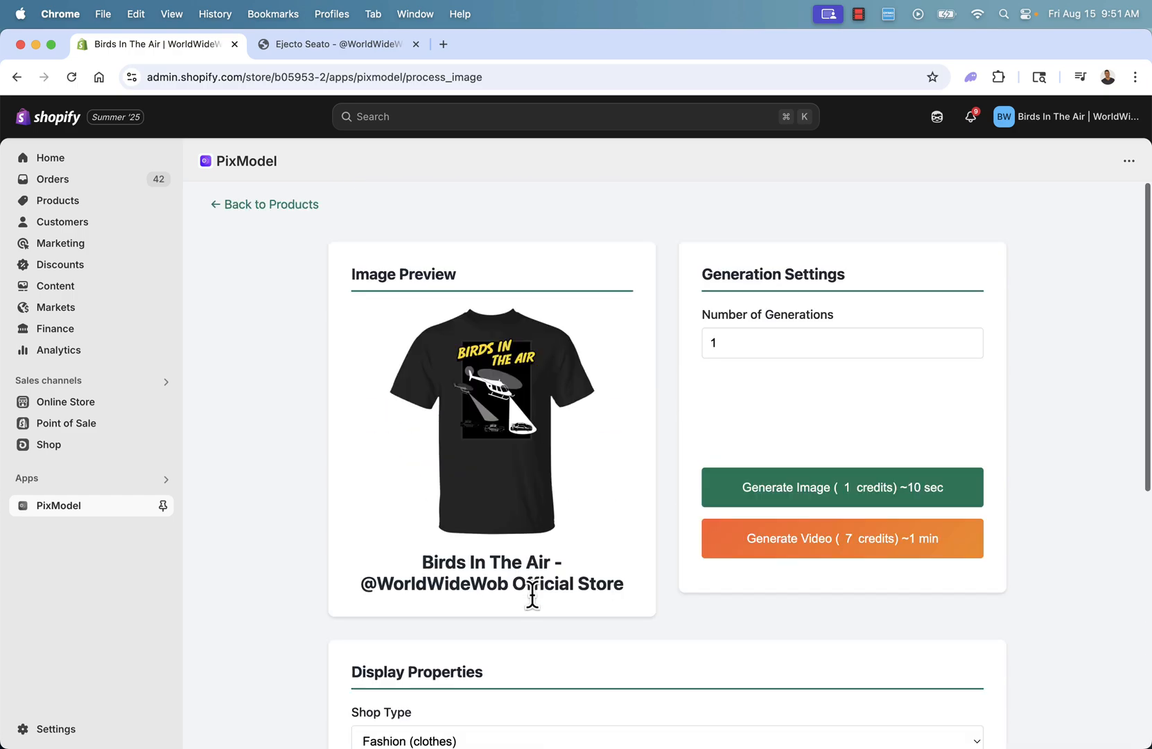
Generate a 5-second beach sunset video of a model in the t-shirt (7 credits).
left_click(842, 538)
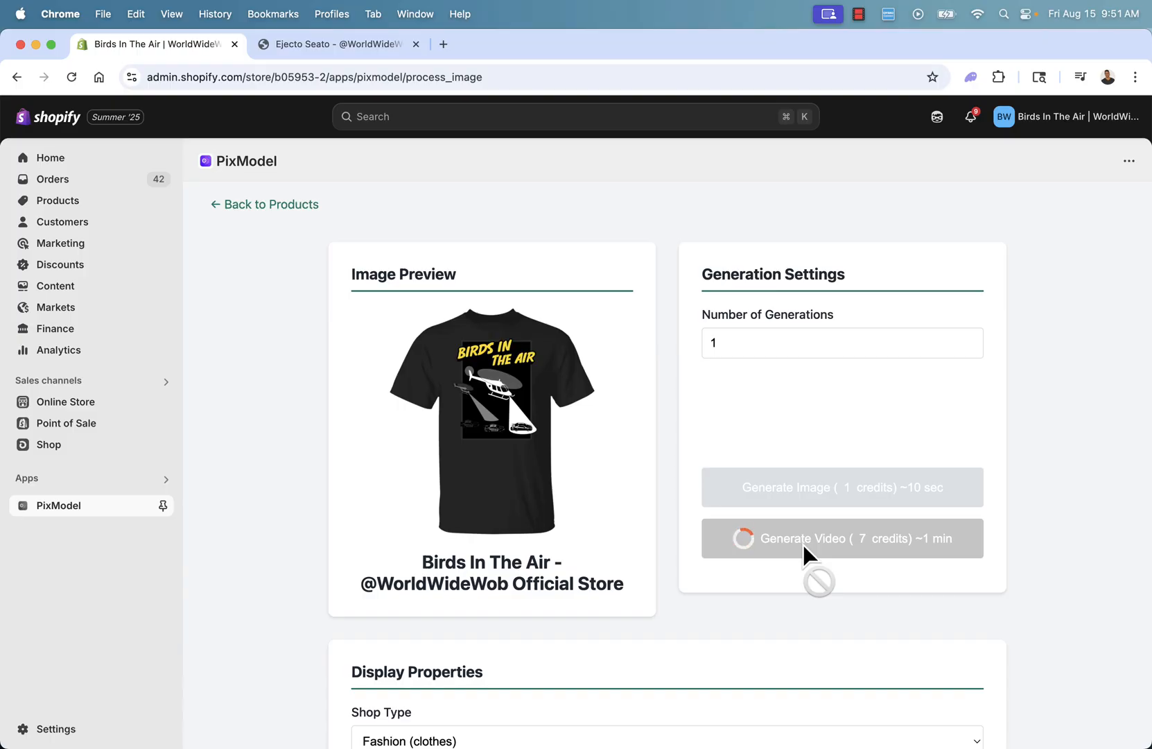
left_click(842, 538)
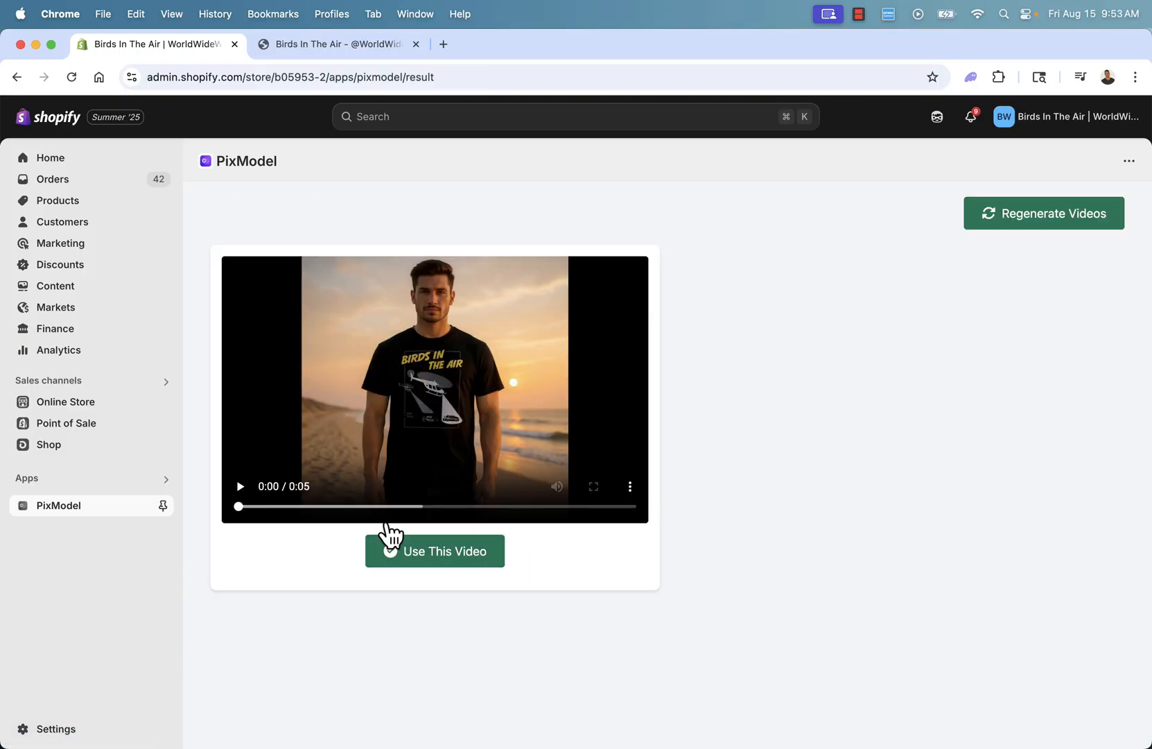
Play back the beach sunset t-shirt video and accept it with Use This Video.
left_click(433, 550)
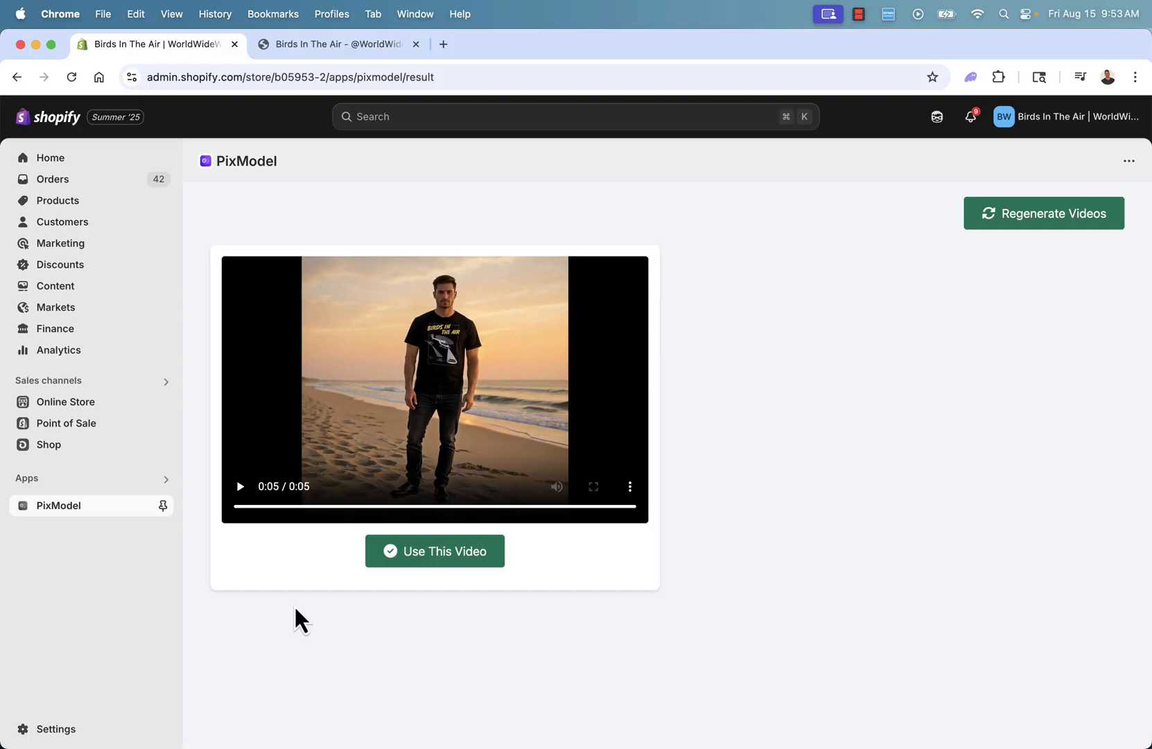
mouse_move(297, 592)
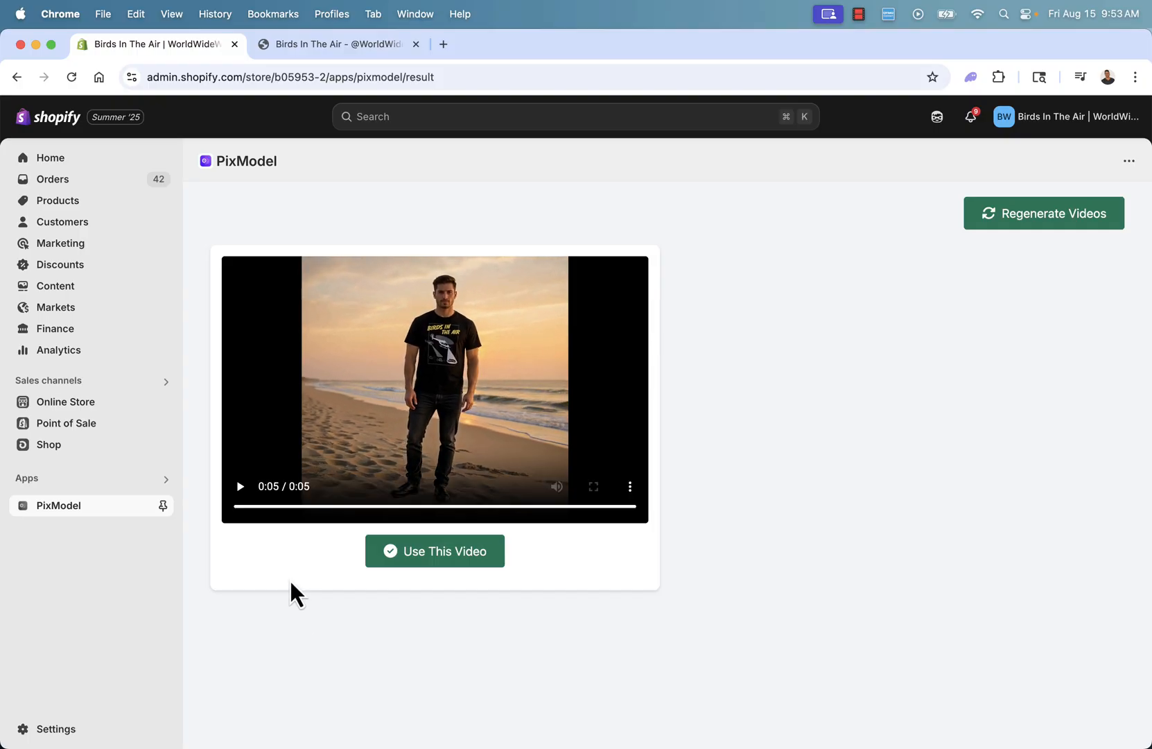
mouse_move(437, 467)
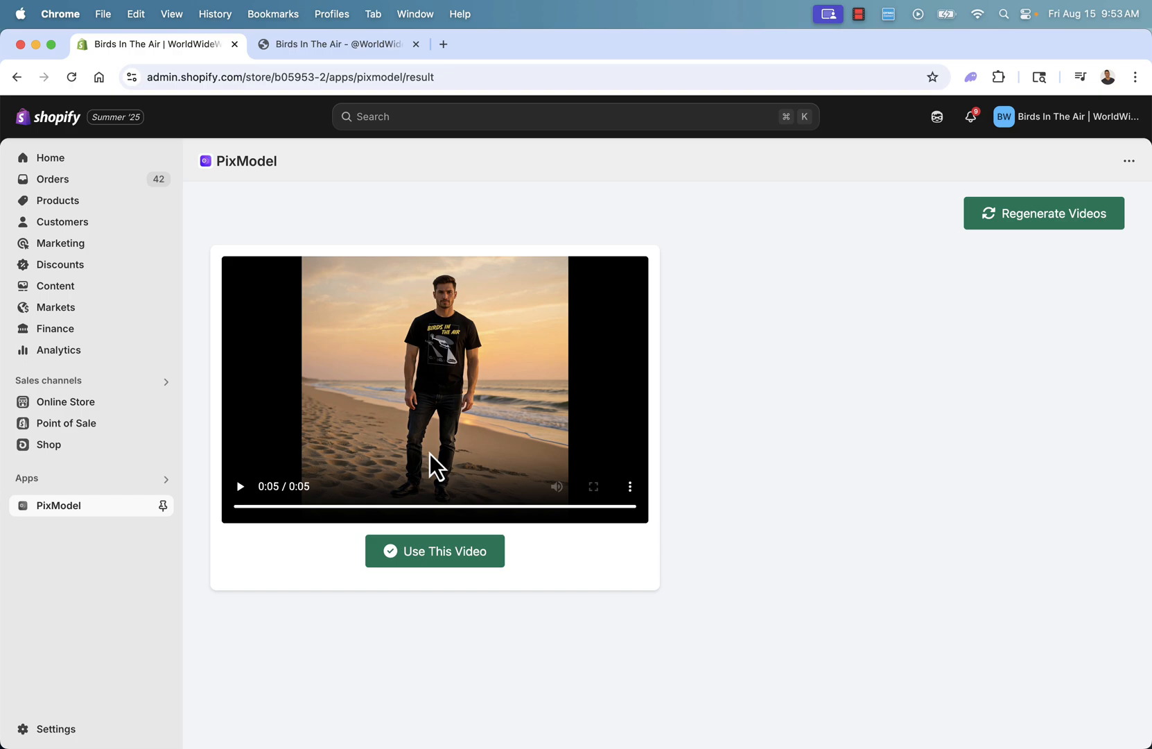
mouse_move(459, 375)
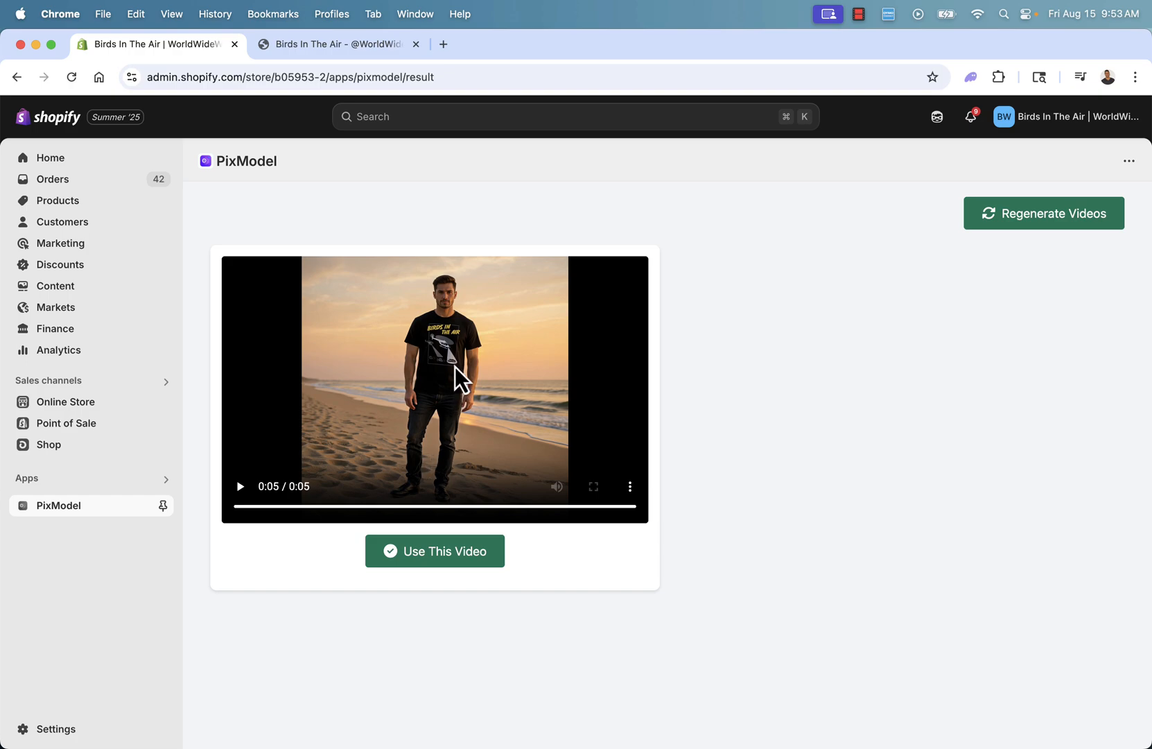
mouse_move(510, 327)
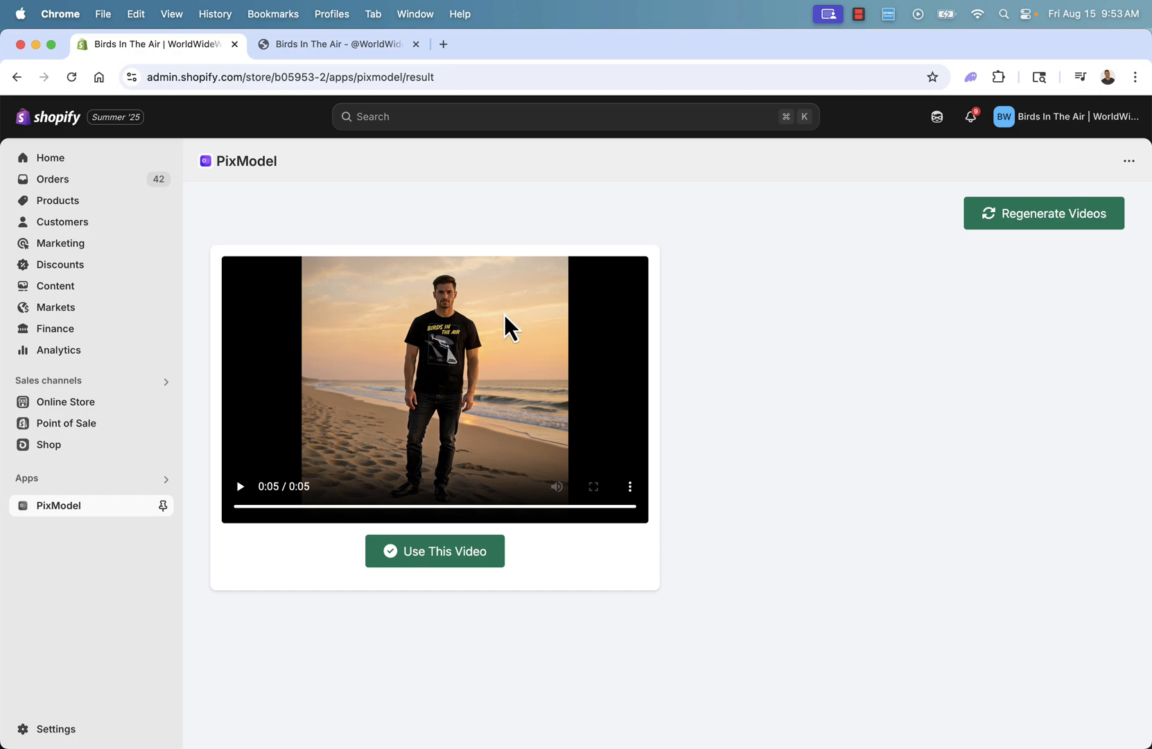
mouse_move(232, 522)
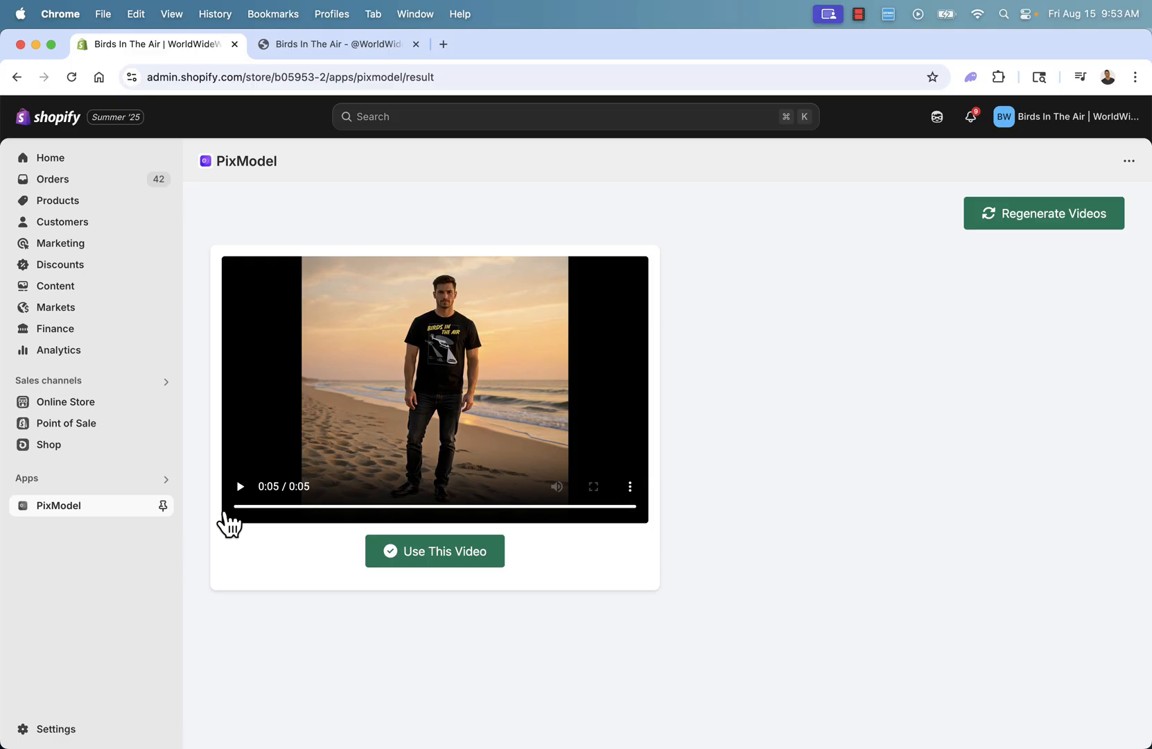
left_click(240, 486)
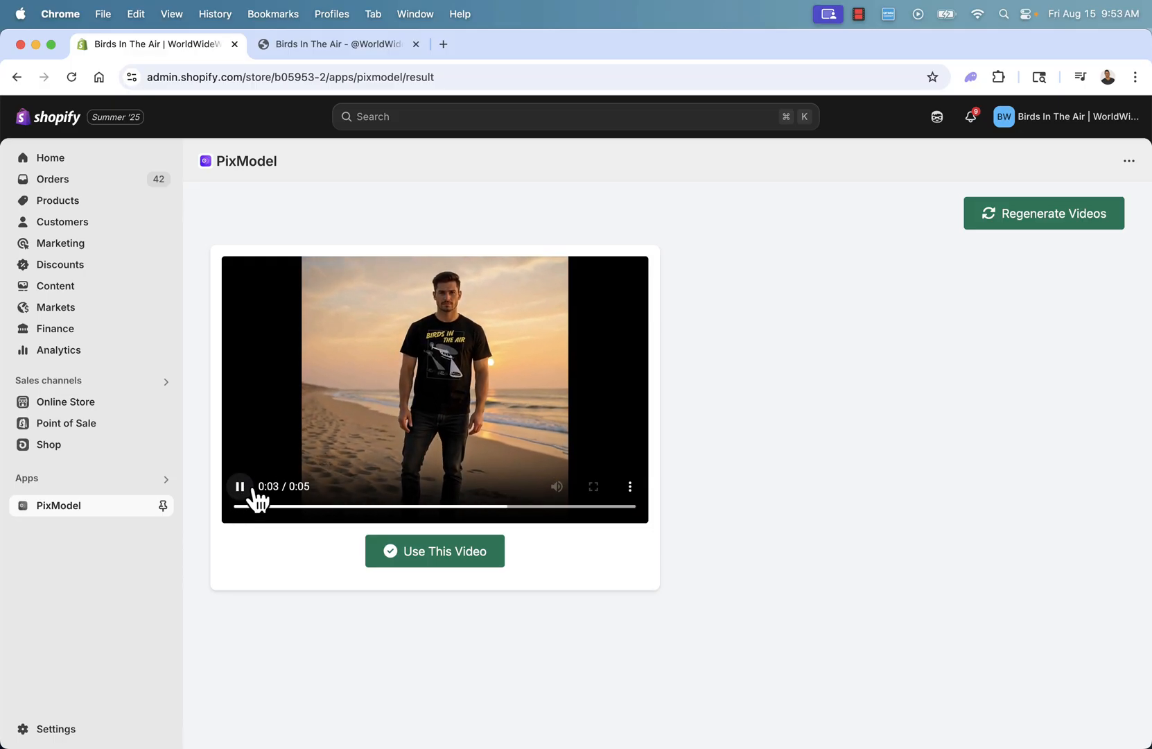
left_click(434, 550)
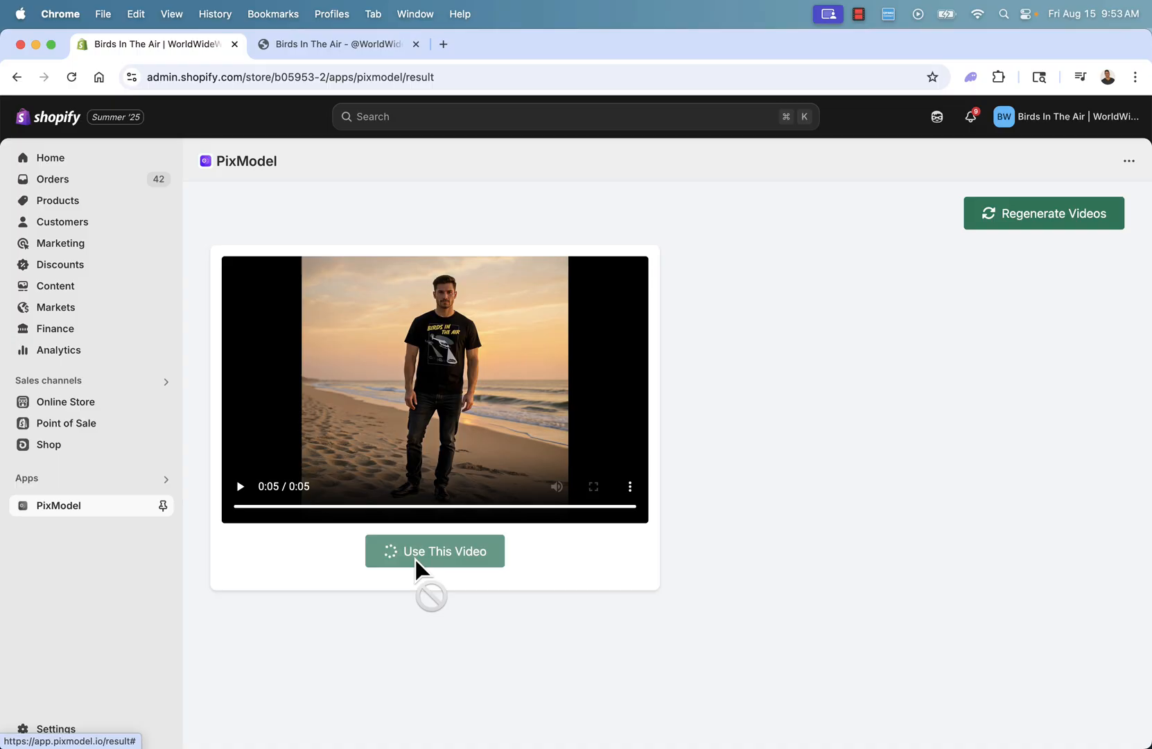
mouse_move(417, 562)
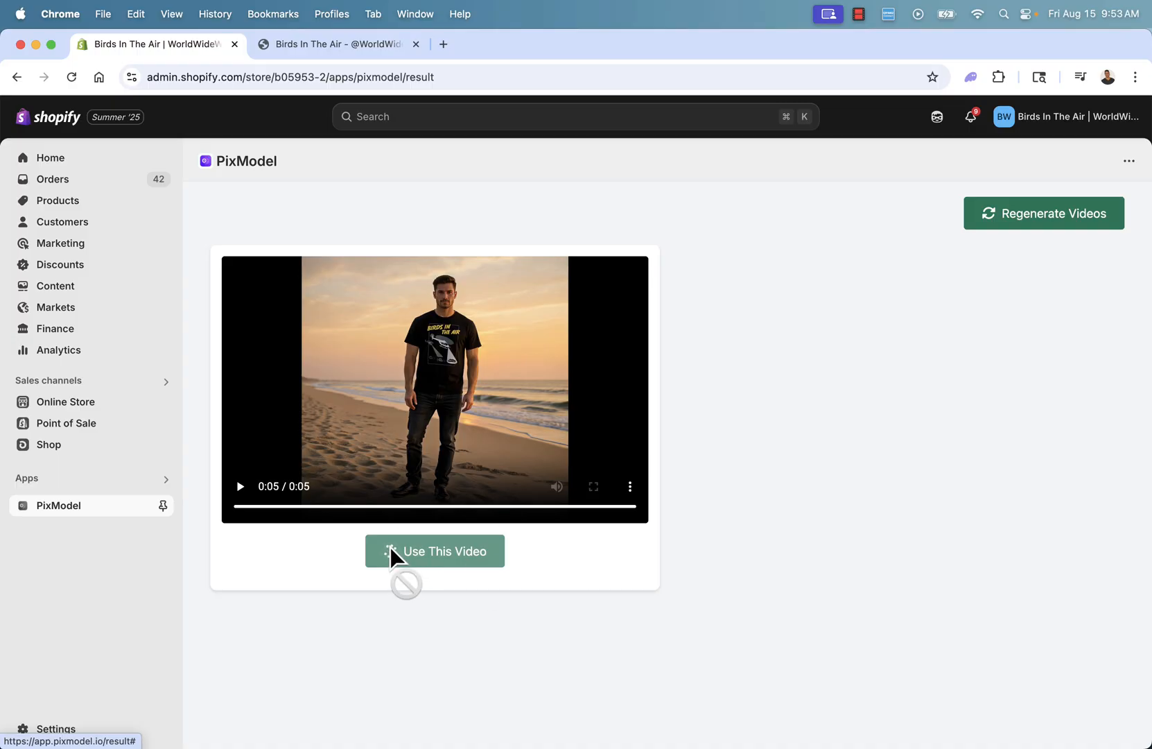
left_click(434, 551)
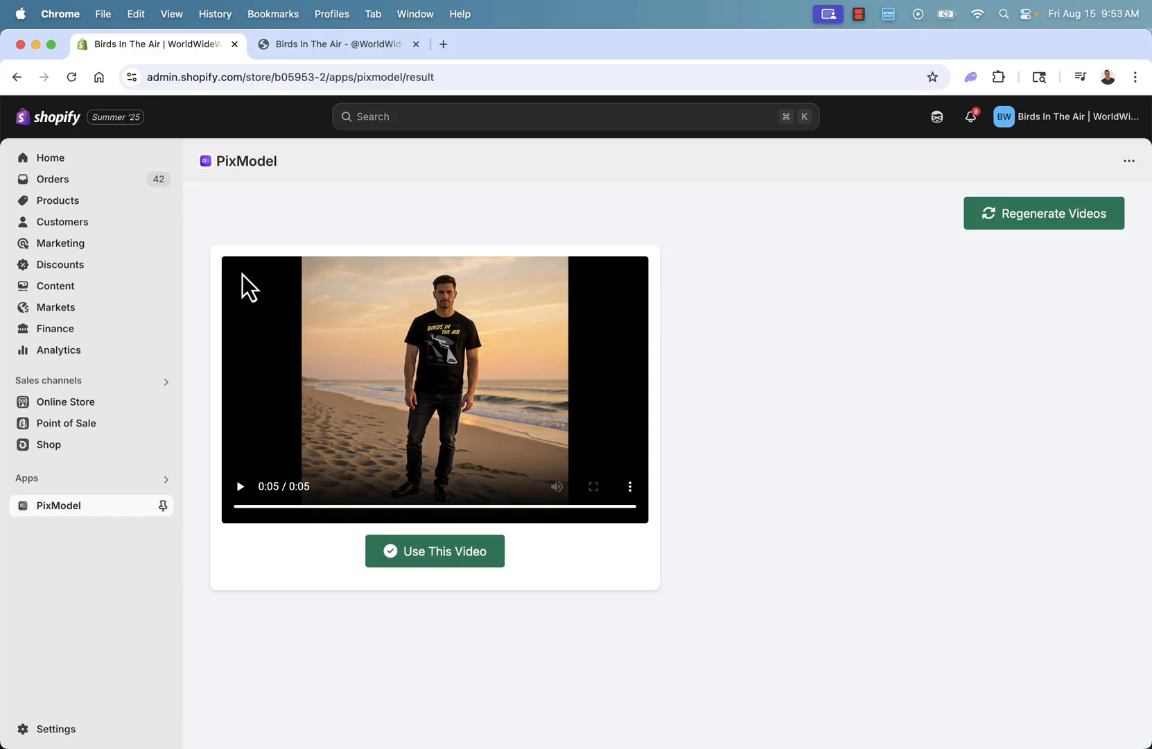
mouse_move(247, 232)
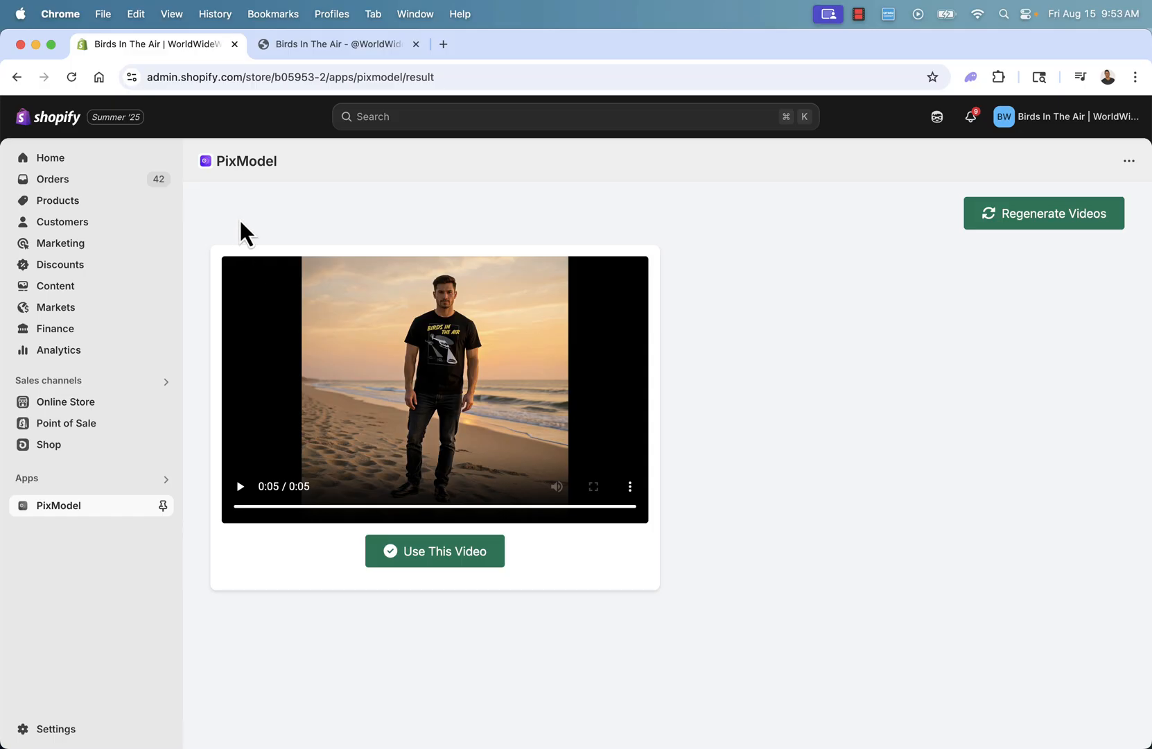
Reload the live birdsintheair.com product page and play the new beach sunset video in the gallery.
left_click(336, 44)
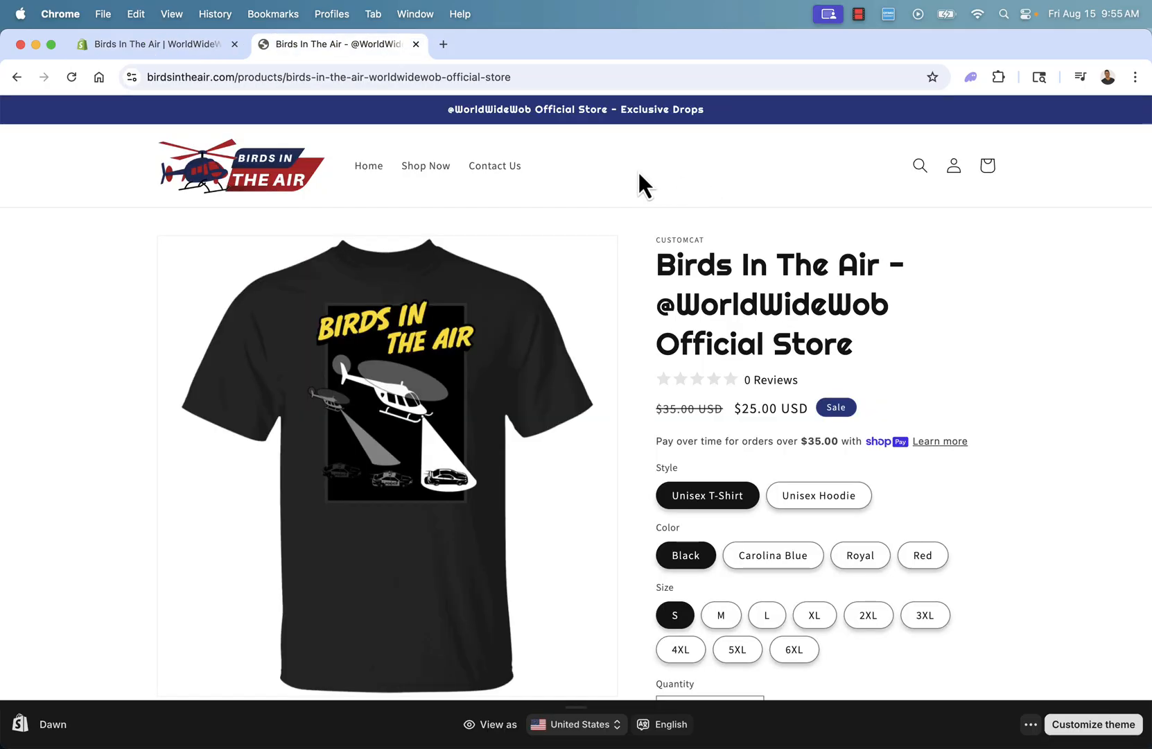
left_click(71, 76)
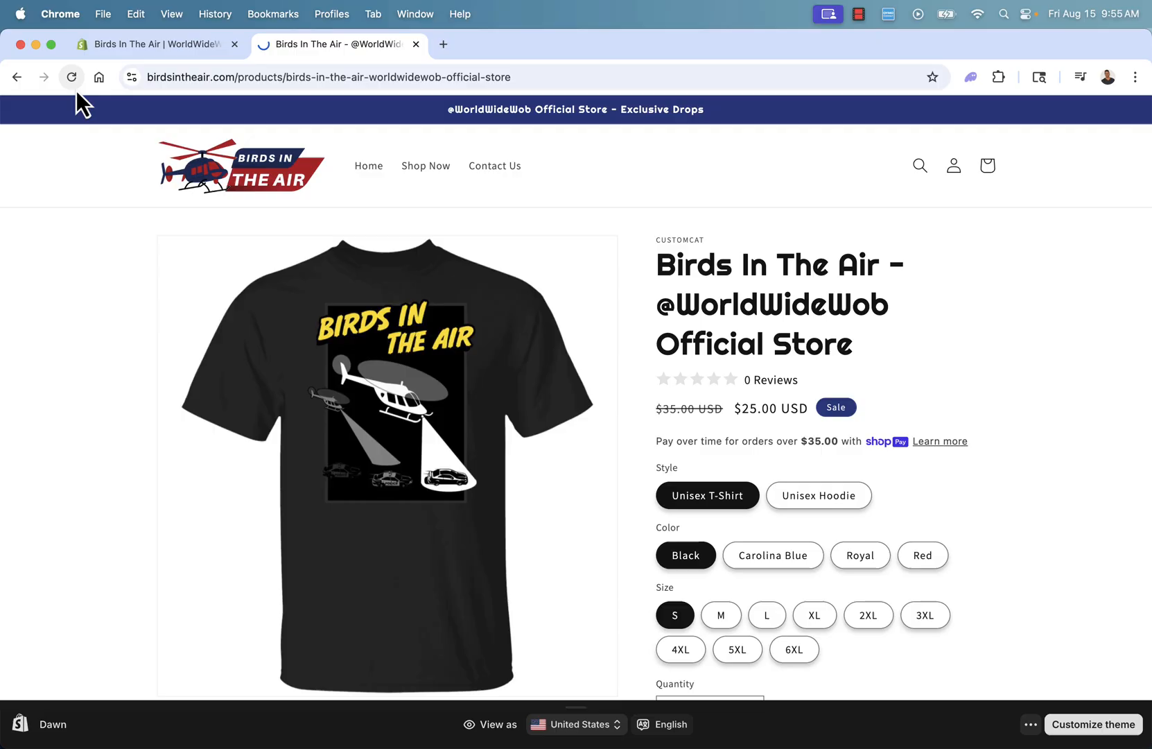
scroll("down", 3)
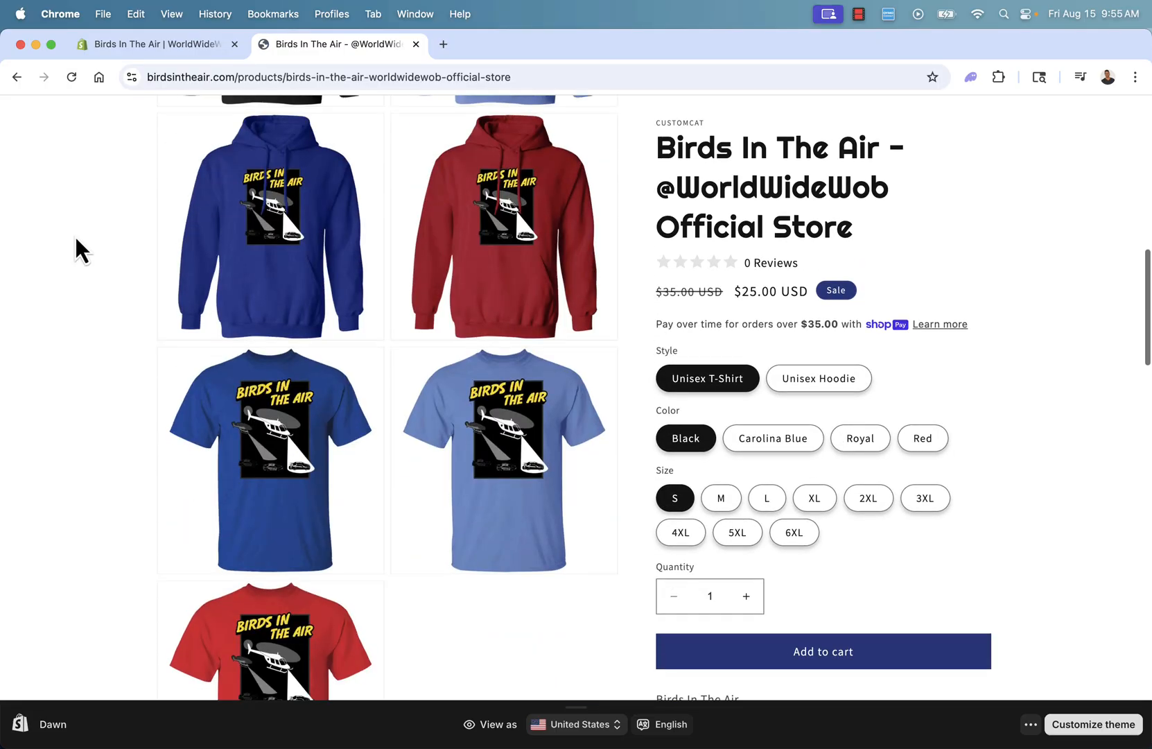
scroll("down", 3)
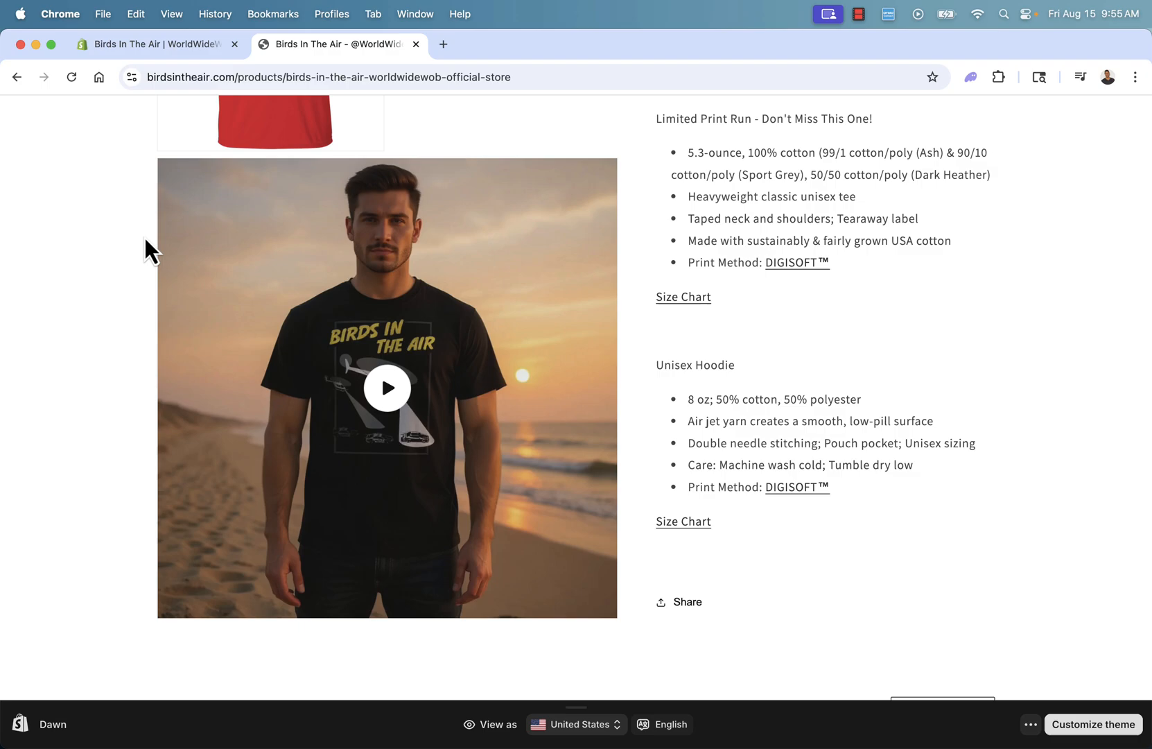
left_click(387, 386)
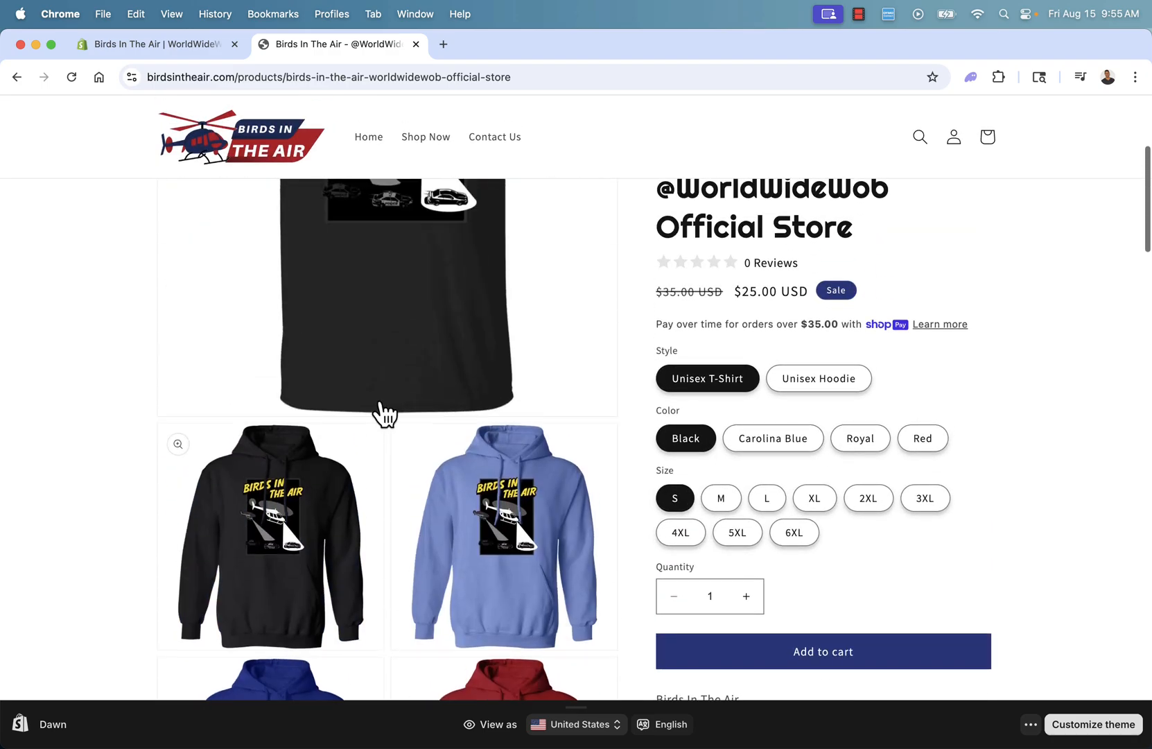
Replay the beach video from the gallery and review the rest of the product page.
scroll("down", 3)
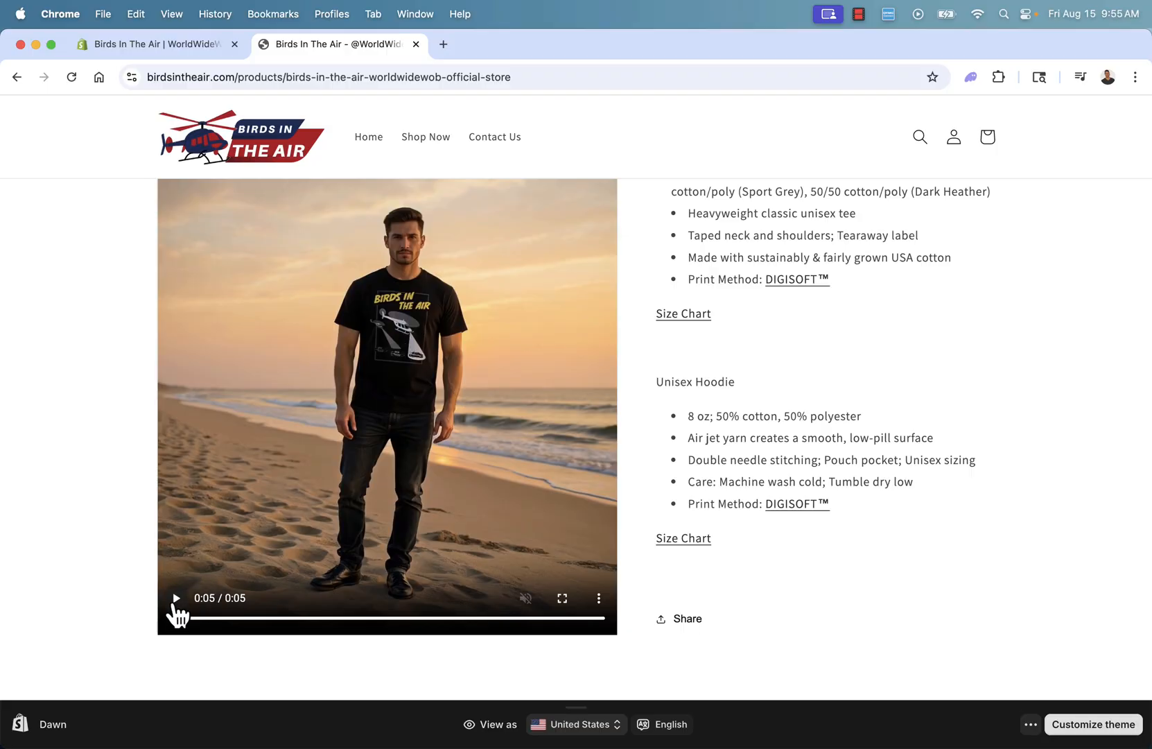
left_click(176, 598)
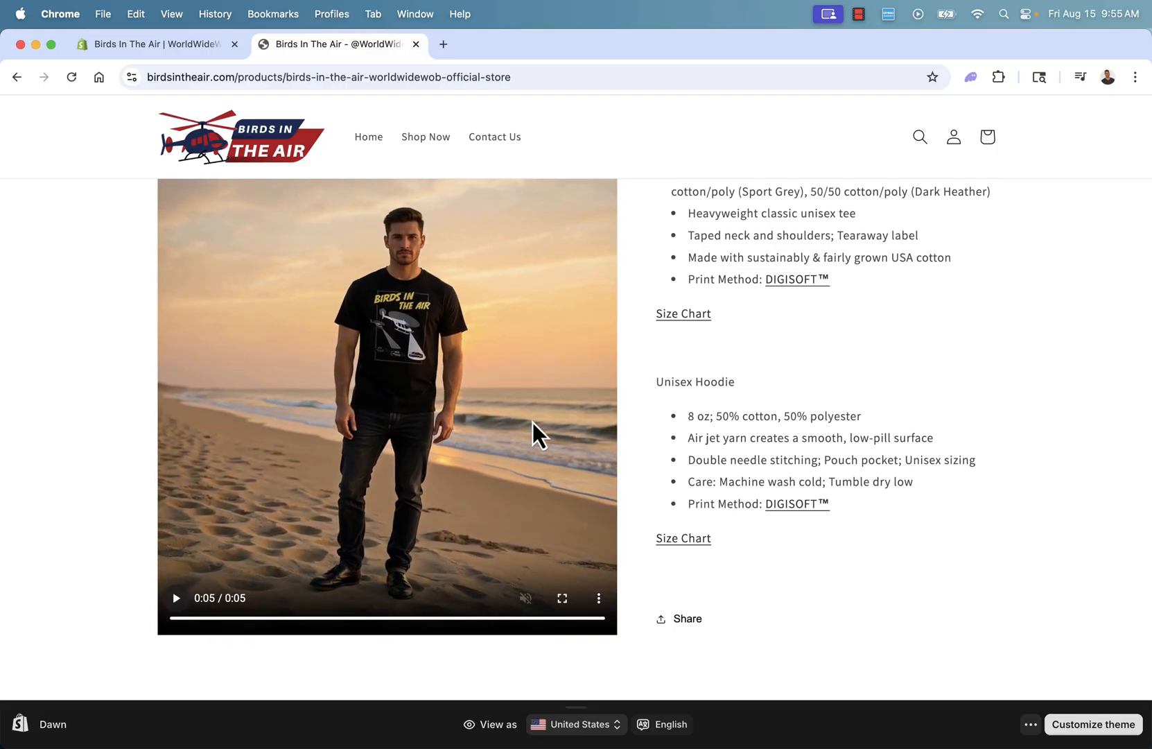
mouse_move(494, 423)
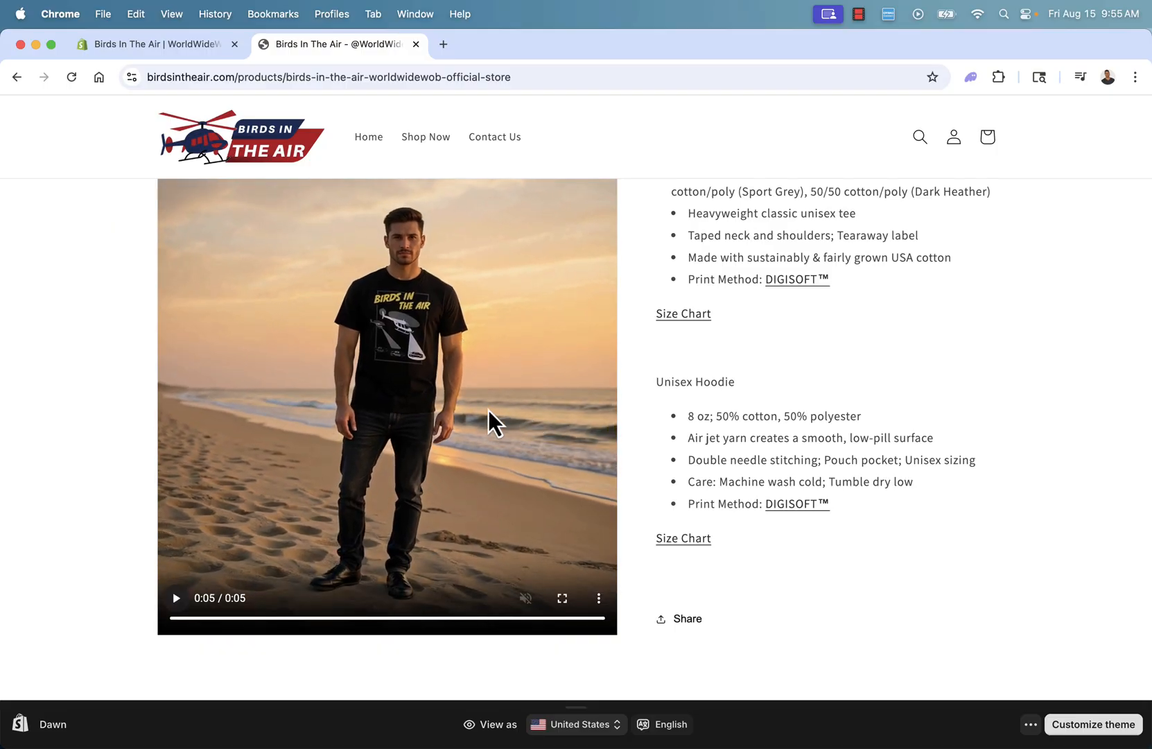
scroll("down", 3)
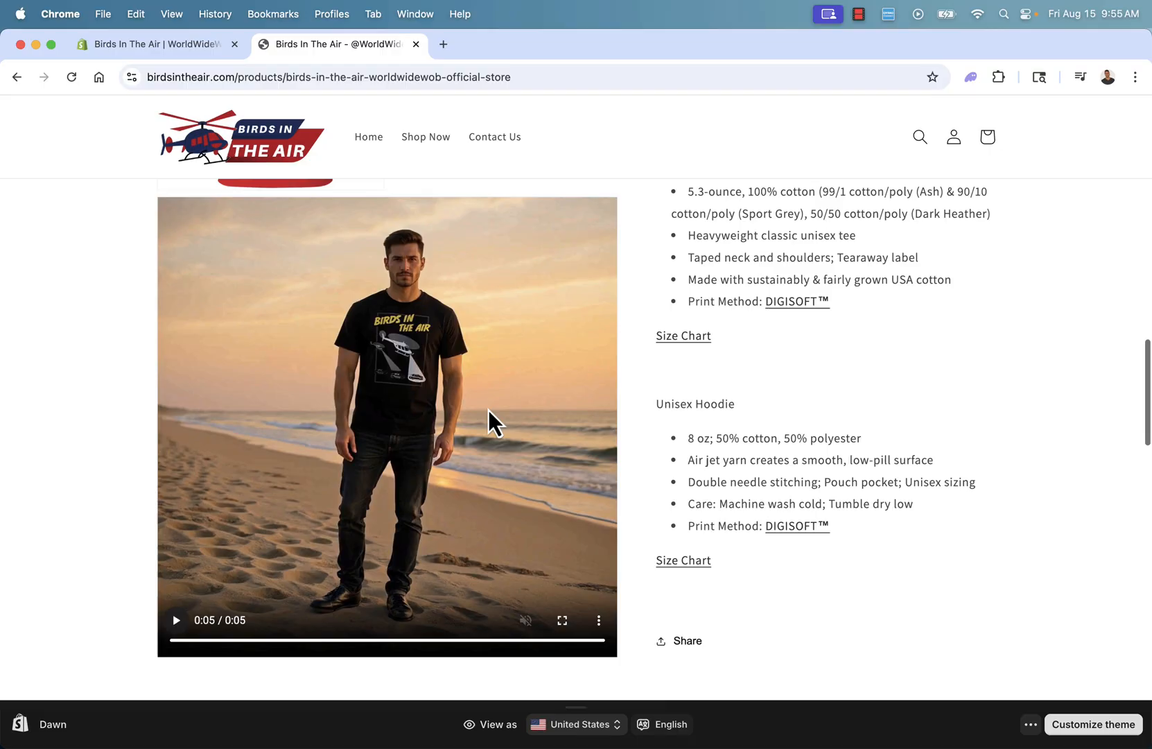
scroll("up", 3)
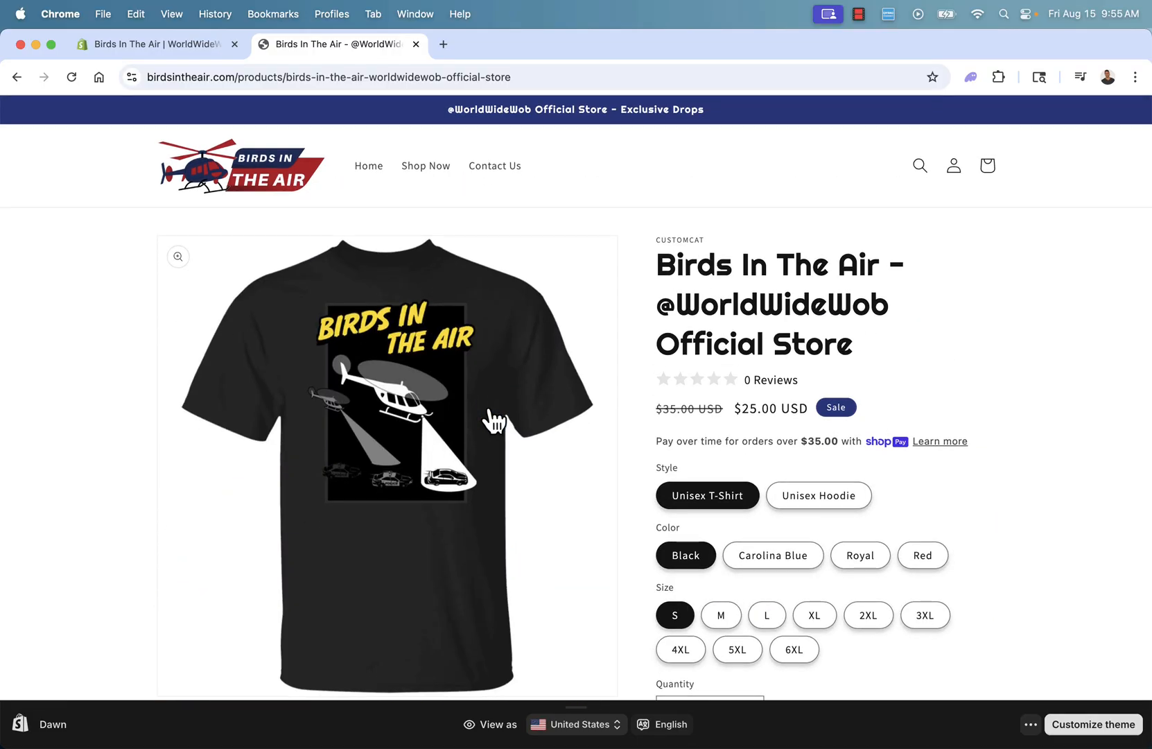
mouse_move(518, 425)
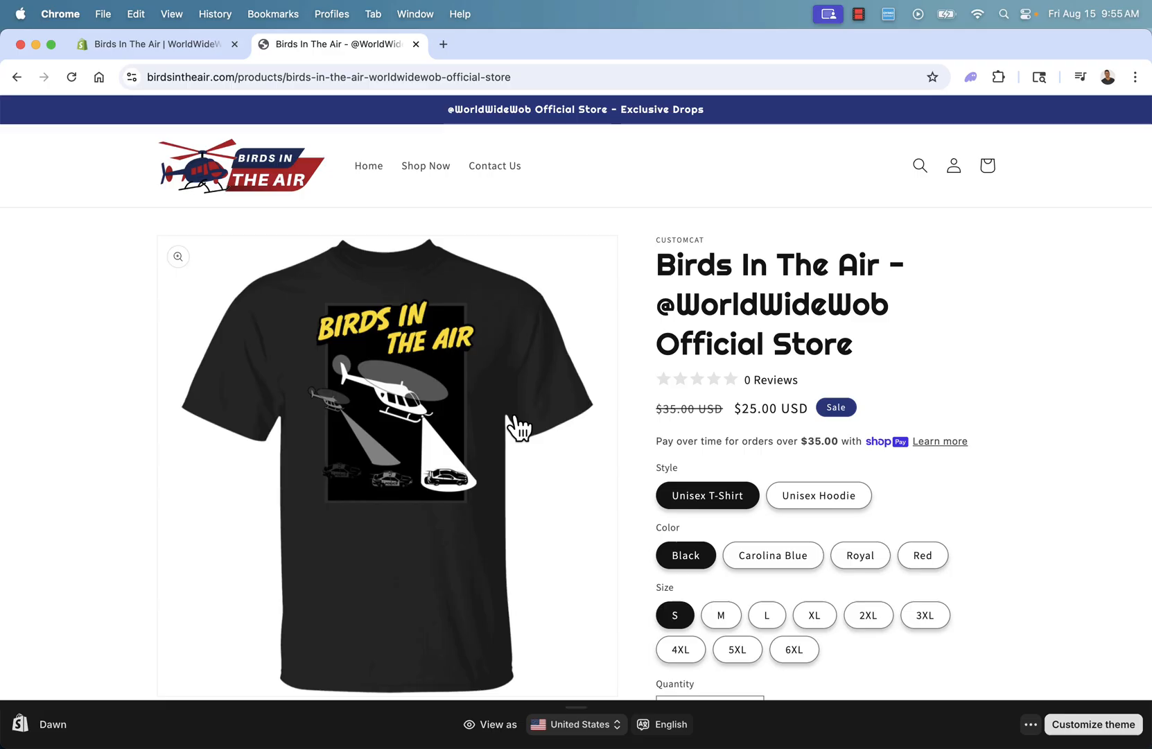
mouse_move(375, 309)
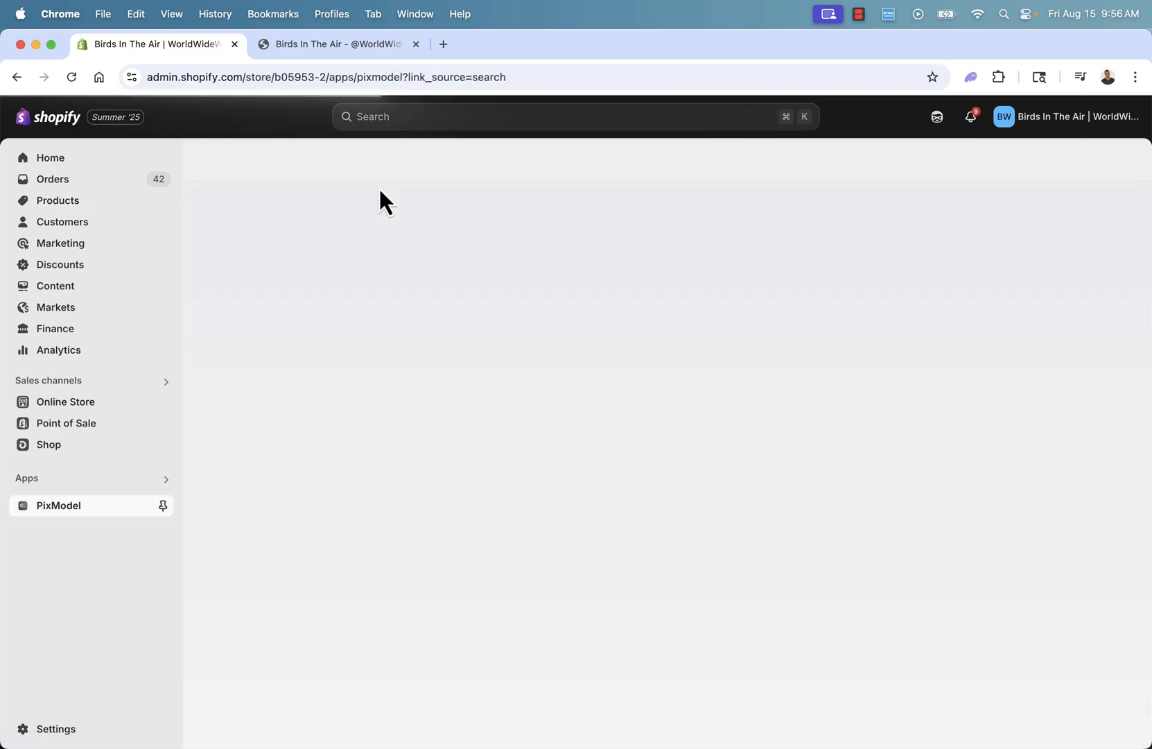
Load the Spike Strip King hoodie in PixModel's media generator, showing four generations and 17 credits remaining.
left_click(508, 374)
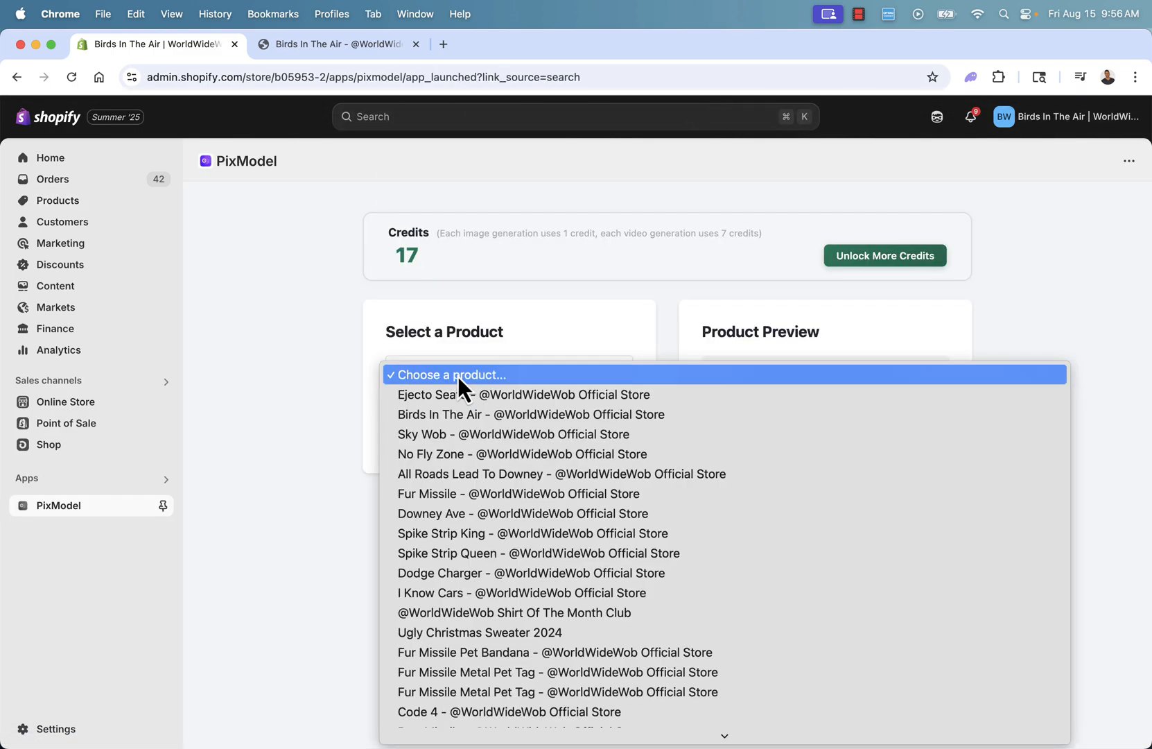
left_click(531, 532)
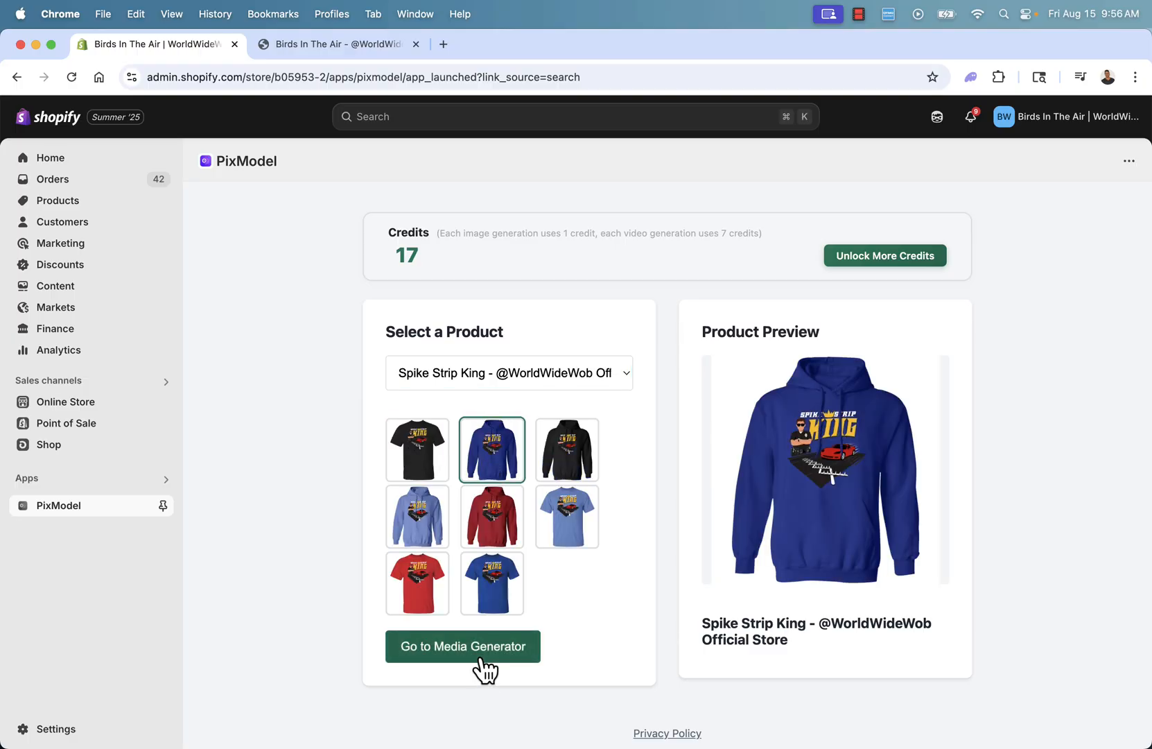
left_click(461, 646)
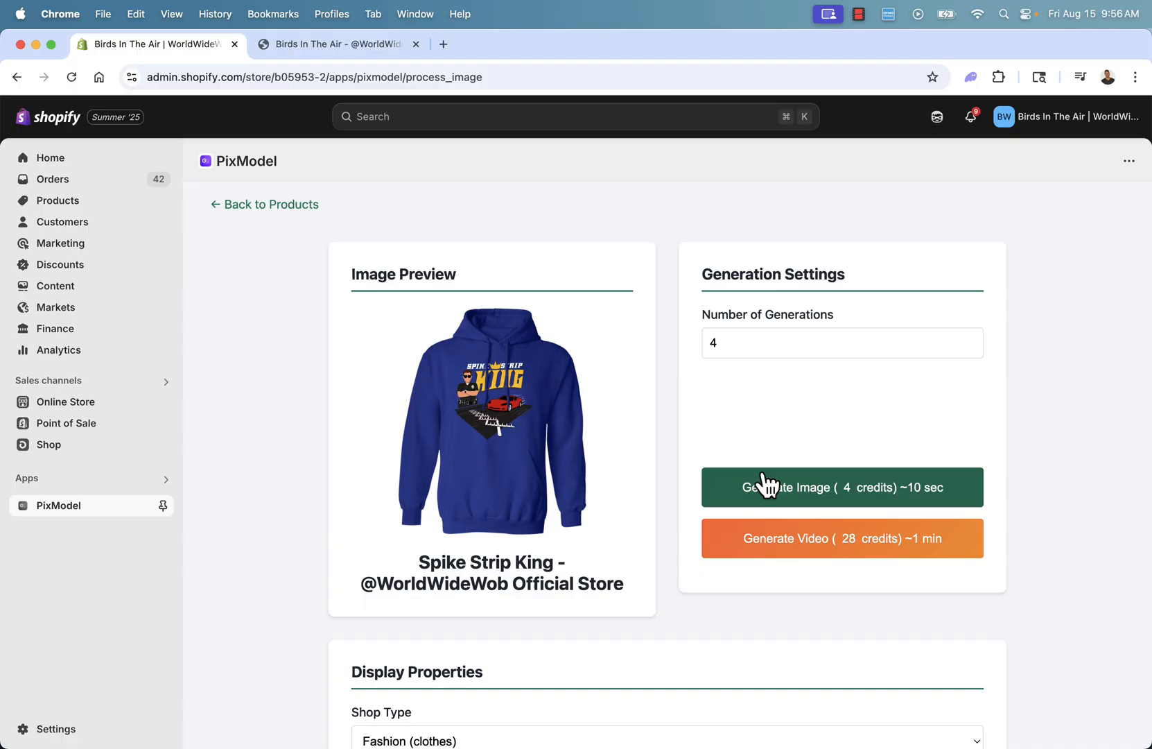
scroll("down", 3)
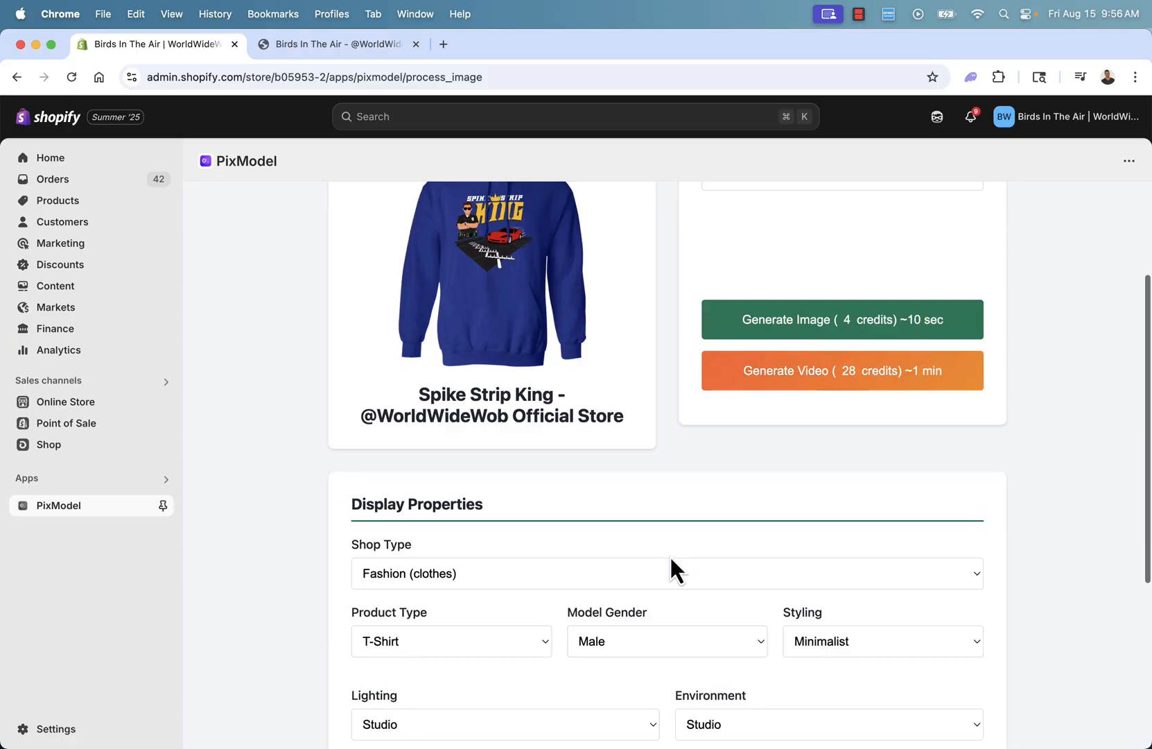
scroll("down", 3)
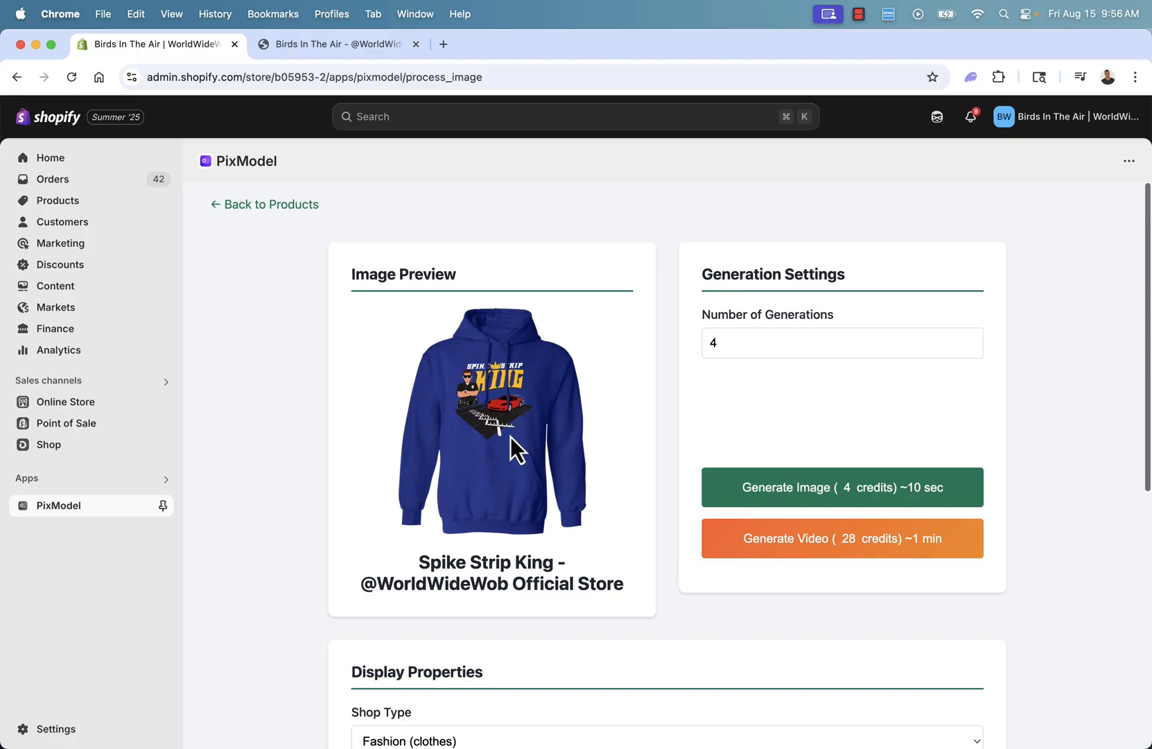
mouse_move(365, 370)
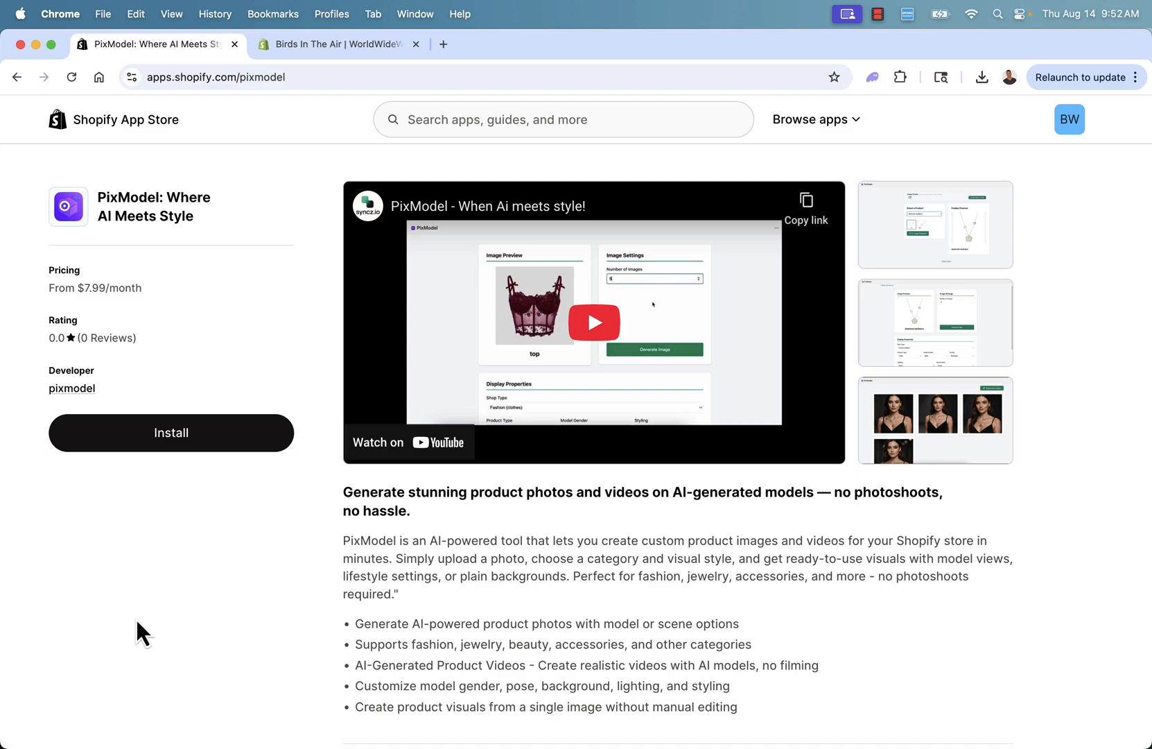
scroll("down", 3)
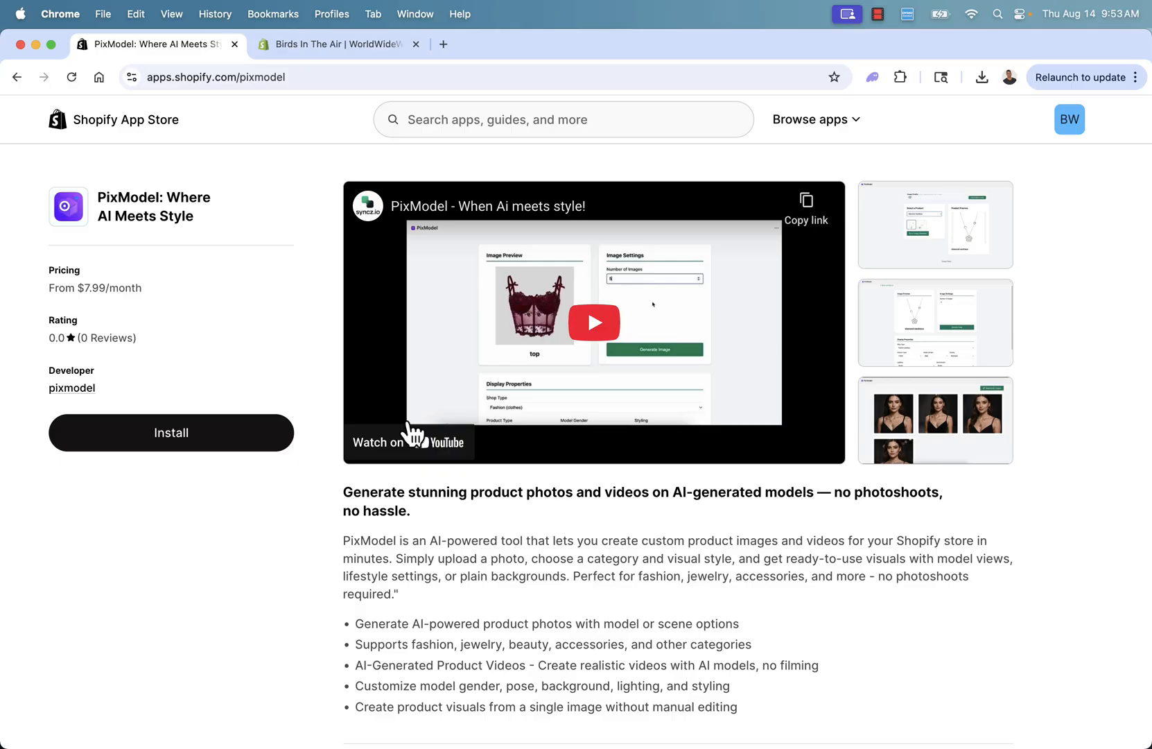
mouse_move(395, 510)
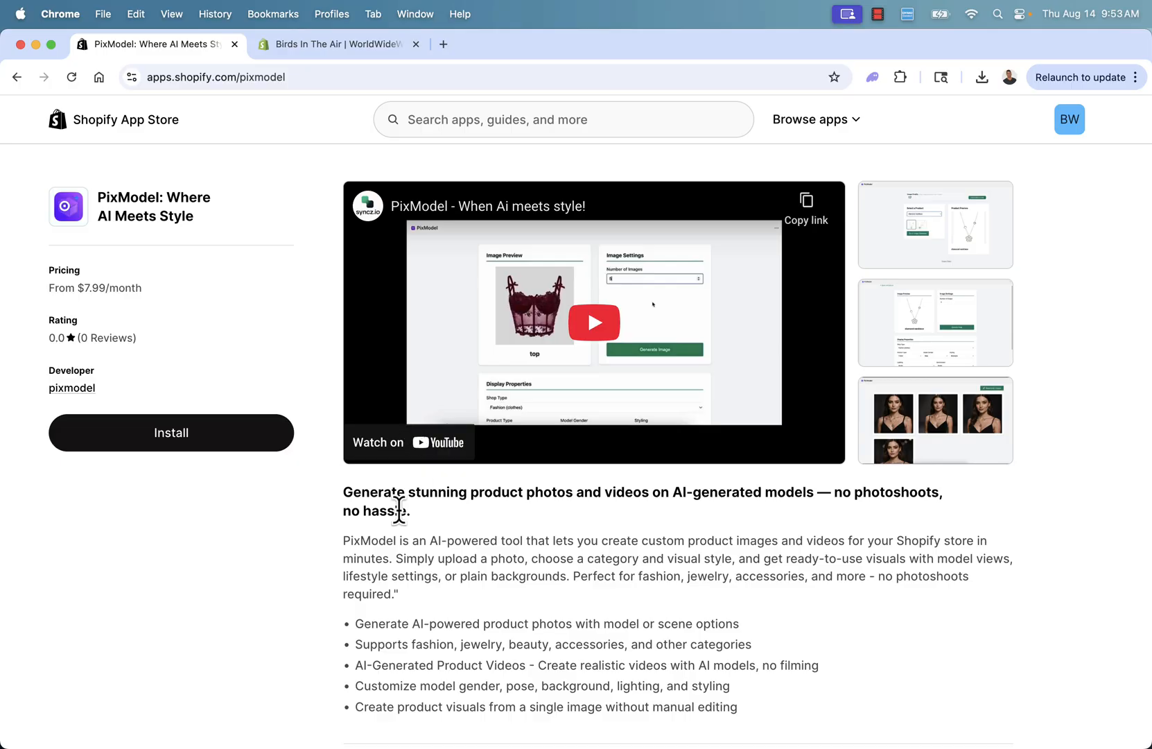